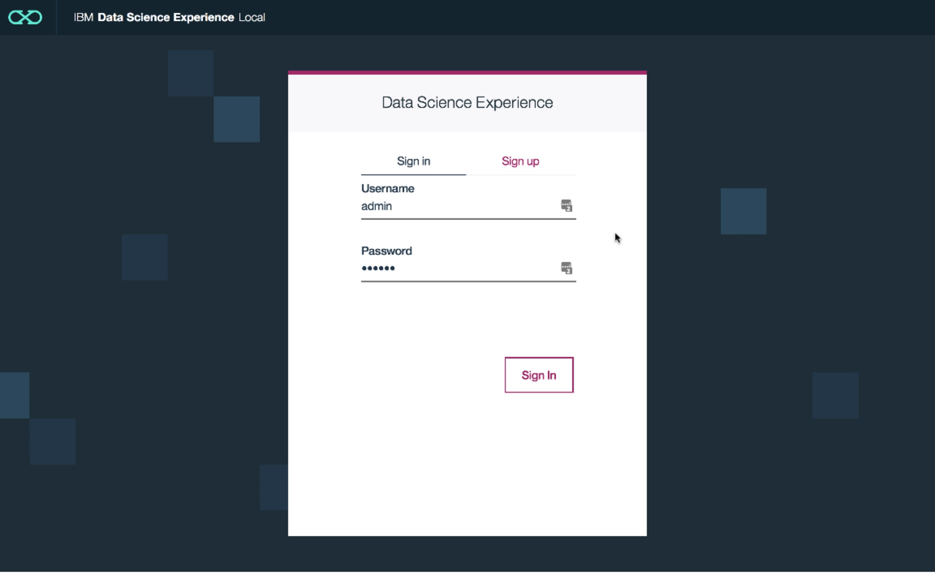
pyautogui.moveTo(611, 270)
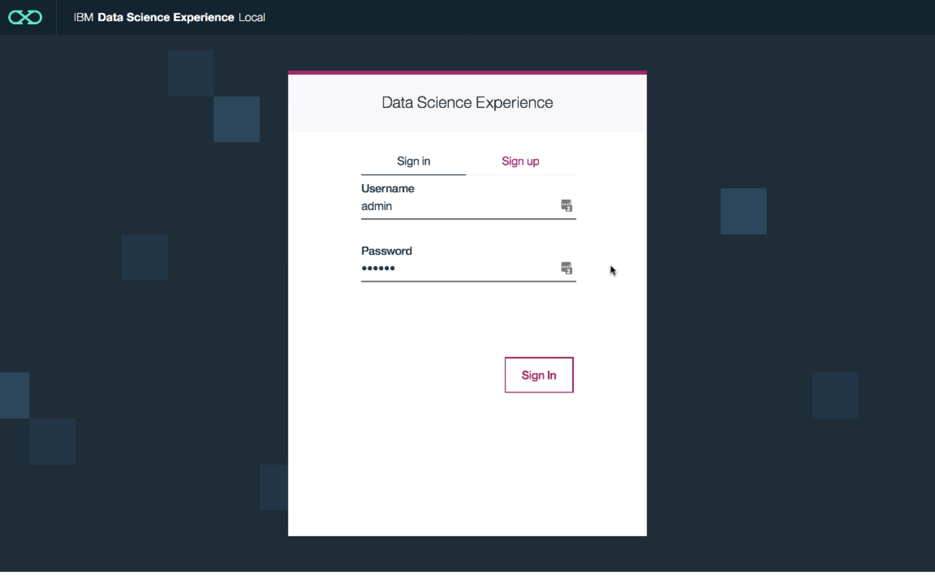
pyautogui.moveTo(594, 328)
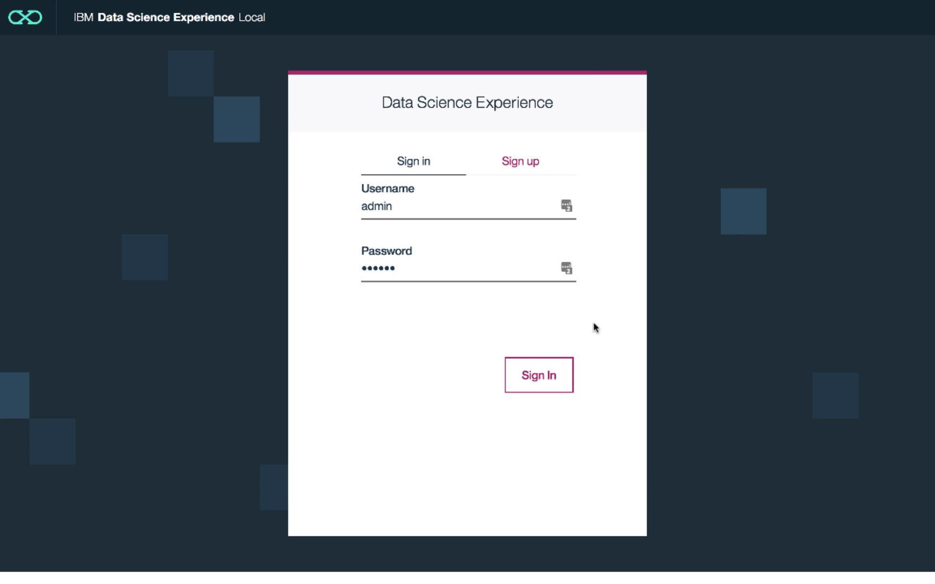
# Sign in to Data Science Experience Local with the entered username and password
pyautogui.click(538, 375)
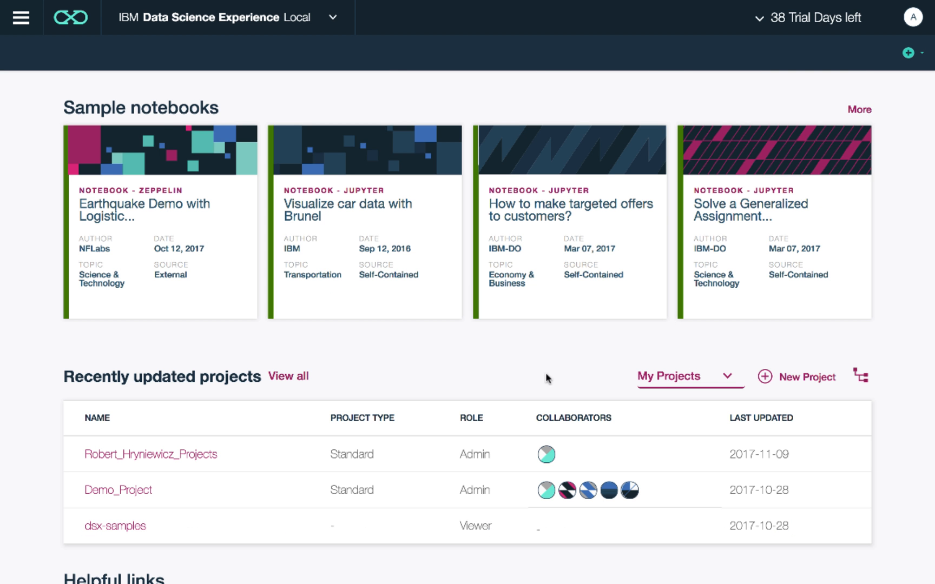
# Open the navigation menu and list the projects to reach the IoT_Trucking_Demo notebook
pyautogui.click(20, 16)
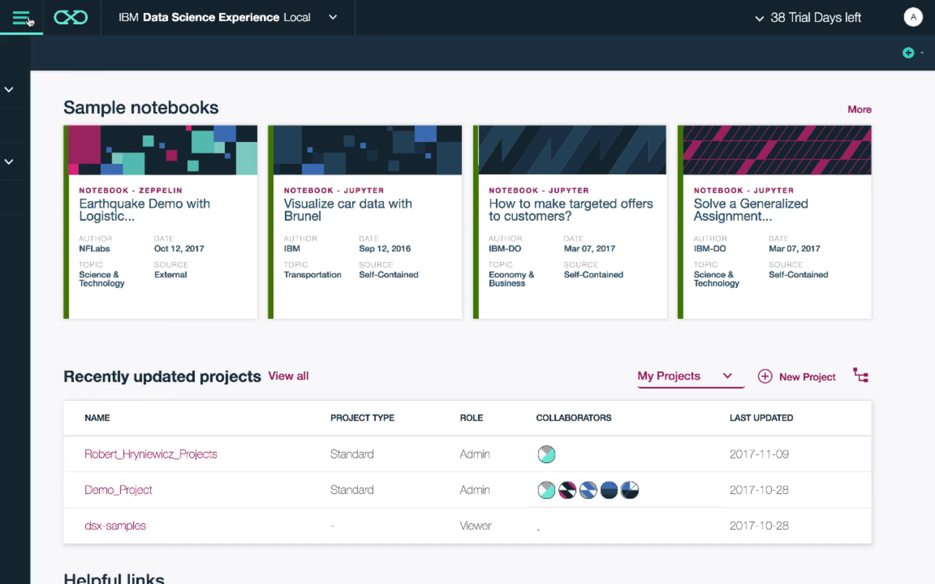
pyautogui.click(22, 18)
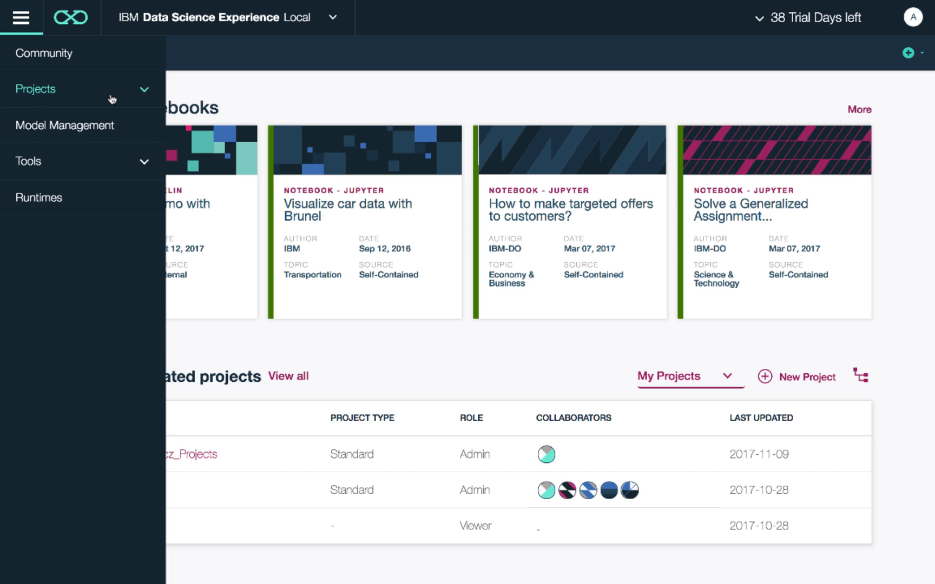
pyautogui.click(188, 454)
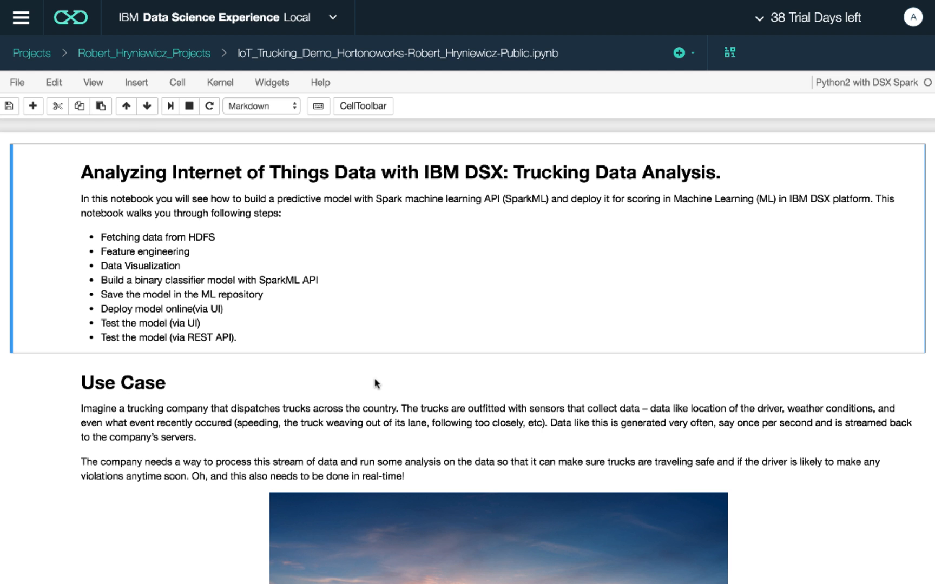
pyautogui.moveTo(373, 383)
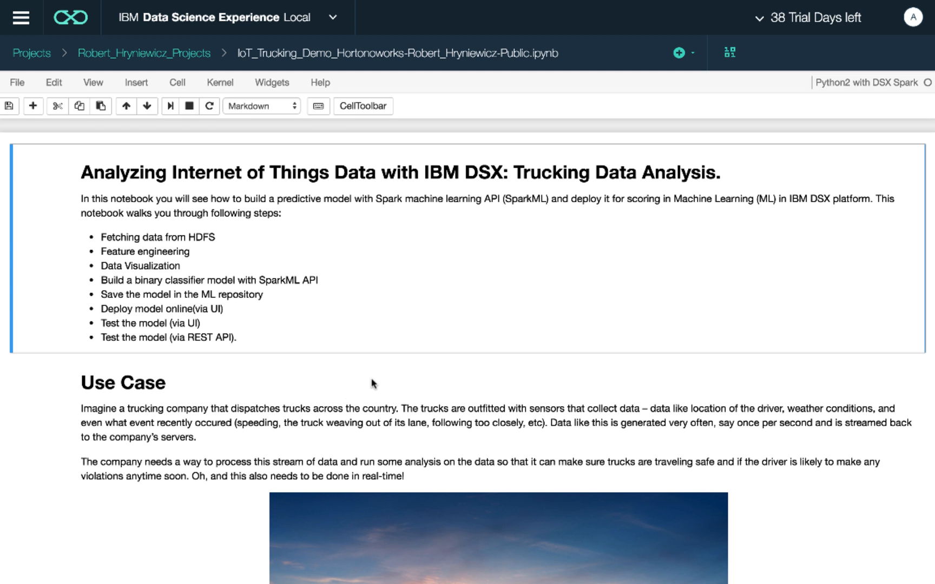
# Scroll past the introduction and run the numpy, pandas and SparkContext import cell
pyautogui.scroll(-3)
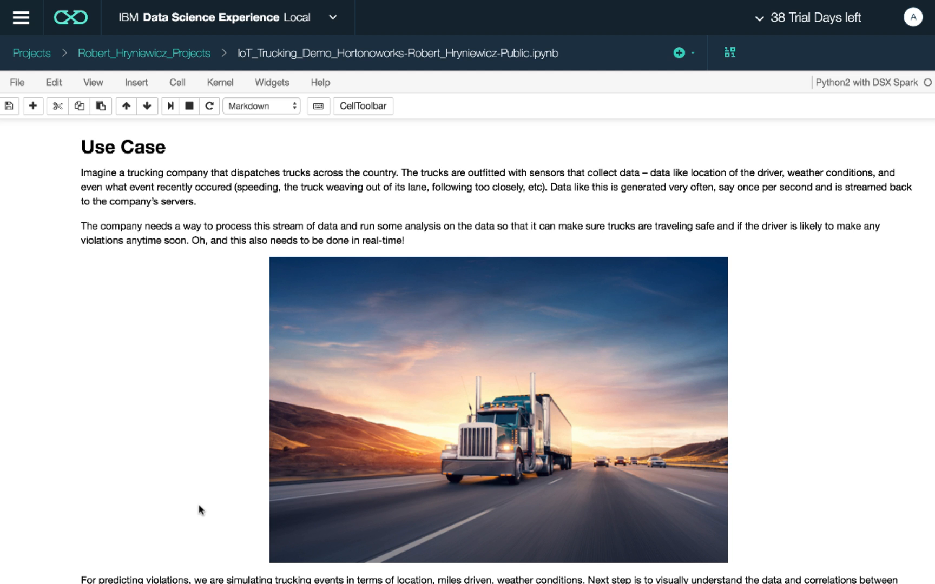
pyautogui.scroll(-3)
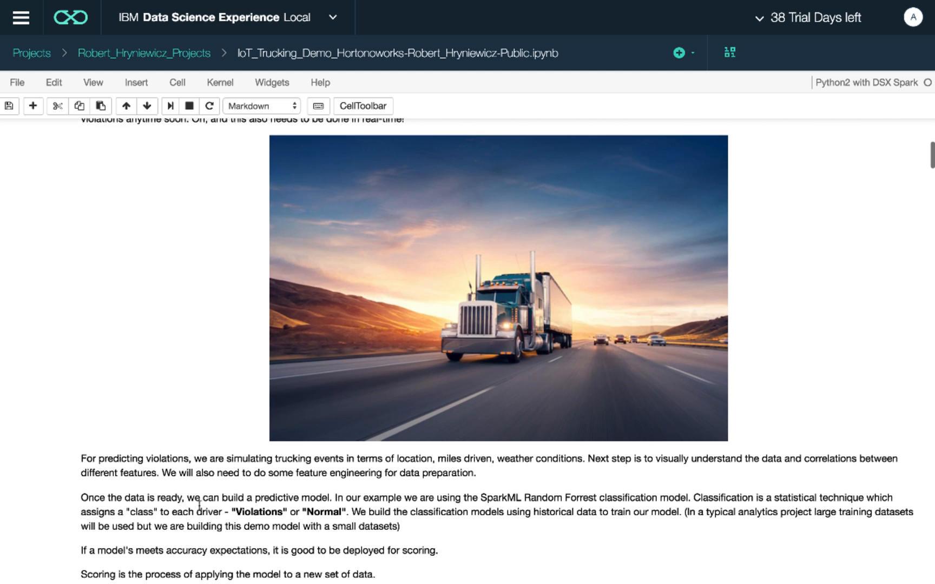
pyautogui.scroll(-3)
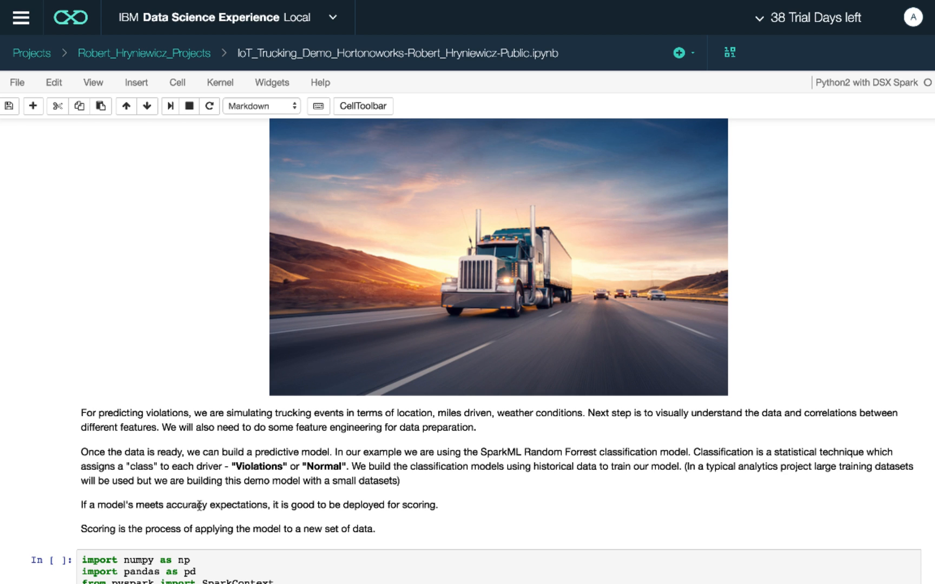
pyautogui.scroll(-3)
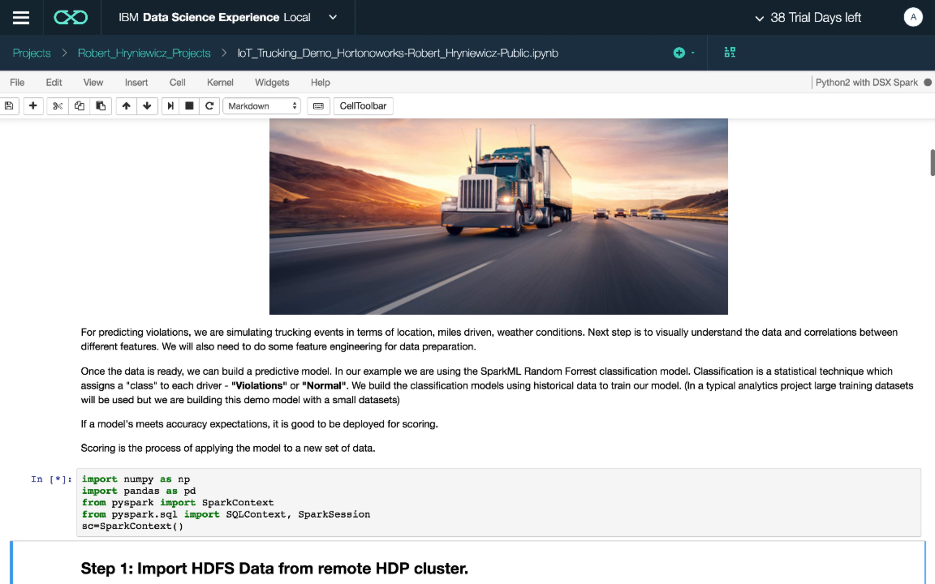
# Run the '# view dataset' curl cell, then start the 'Load Events Data' cell
pyautogui.scroll(-3)
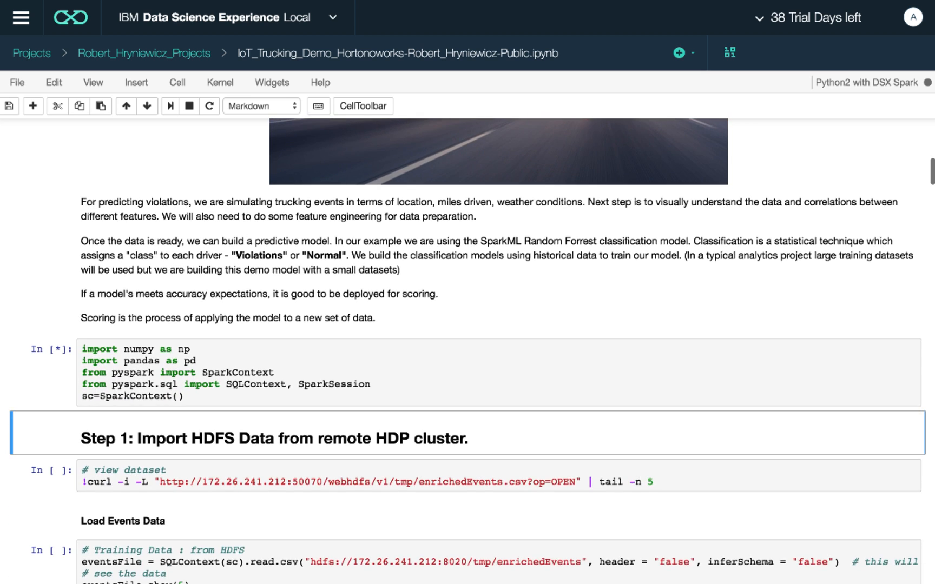
pyautogui.scroll(-3)
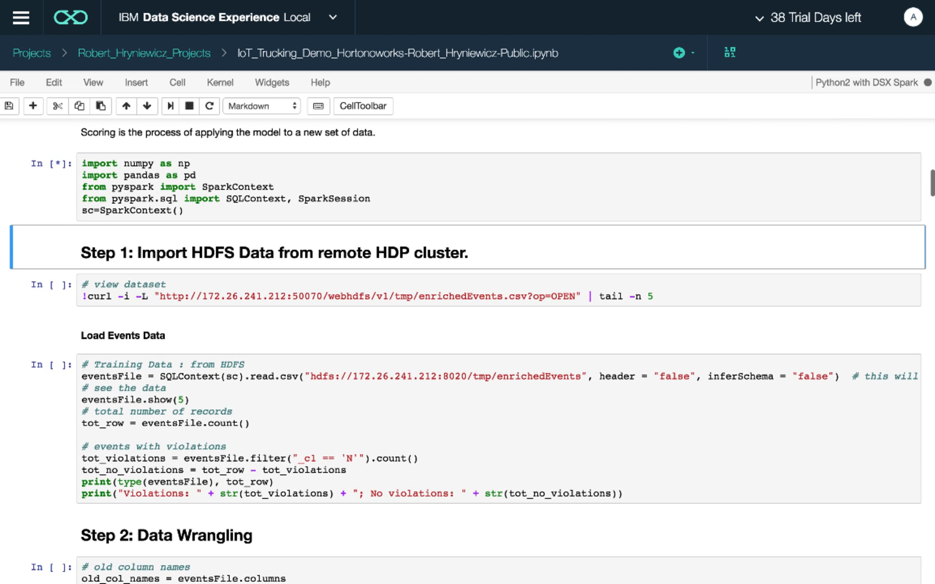
pyautogui.scroll(-3)
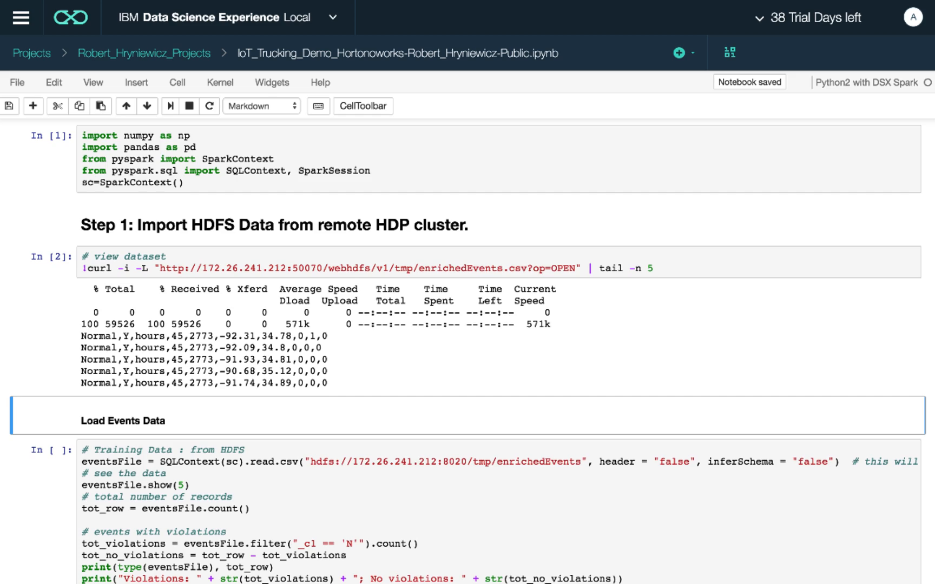
pyautogui.scroll(-3)
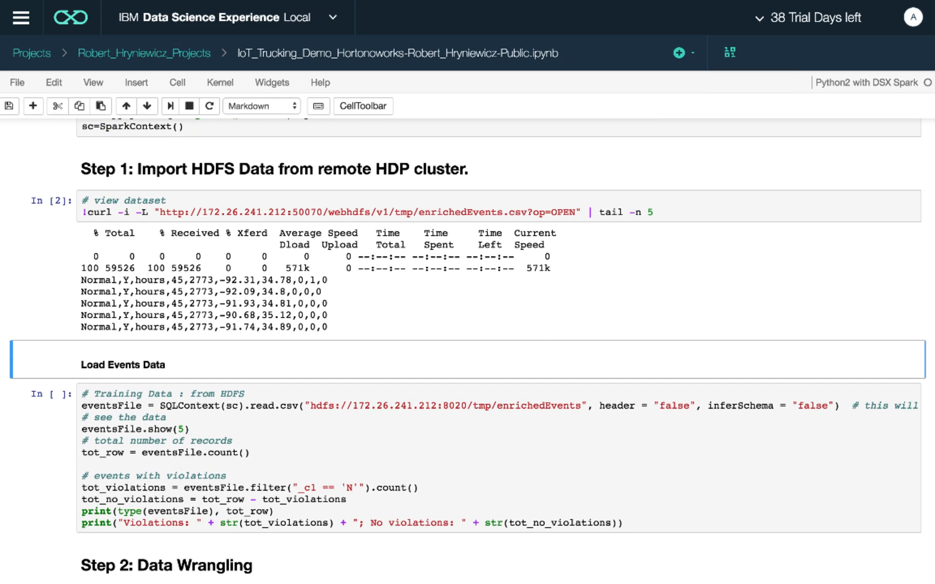
pyautogui.scroll(-3)
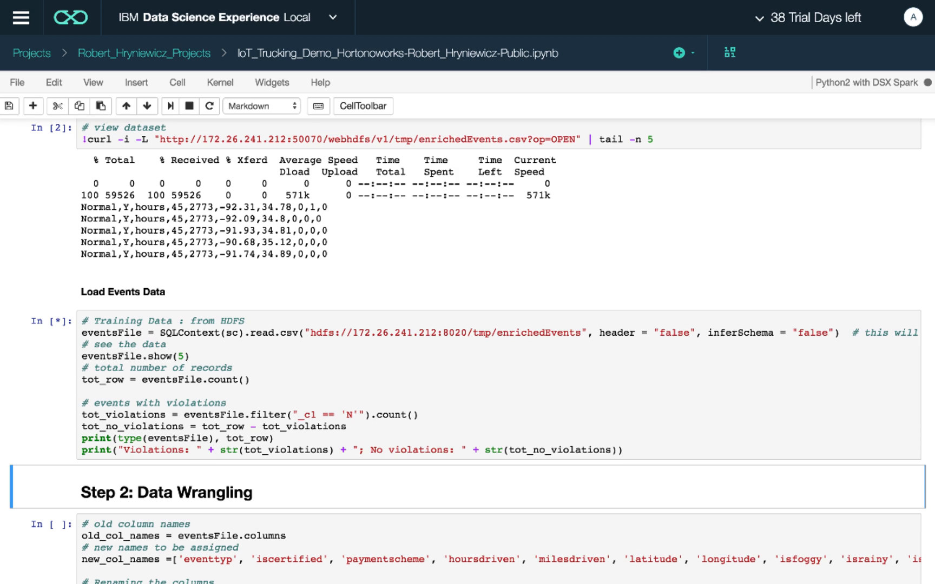
# Let the events load finish (1359 records, 174 violations) and reach Step 2: Data Wrangling
pyautogui.scroll(-3)
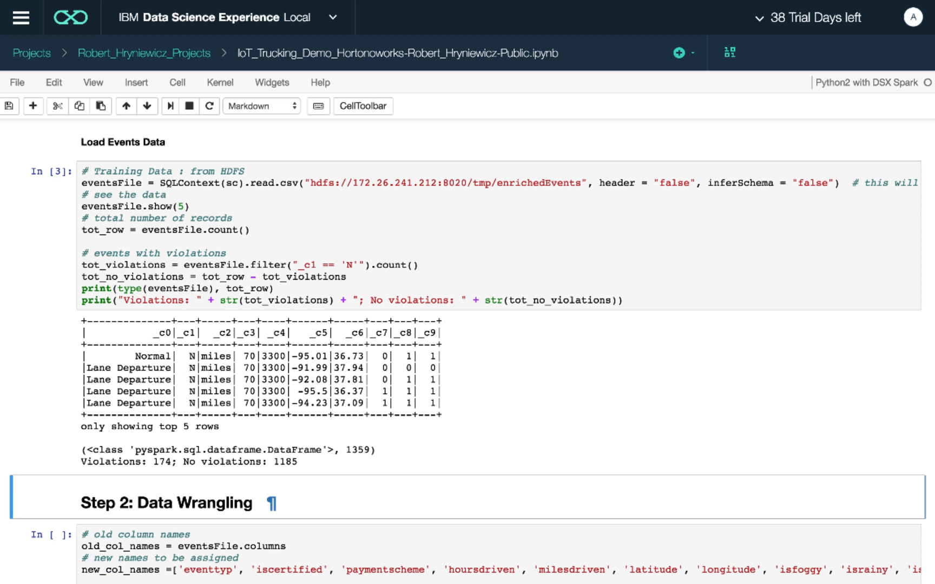
pyautogui.scroll(-3)
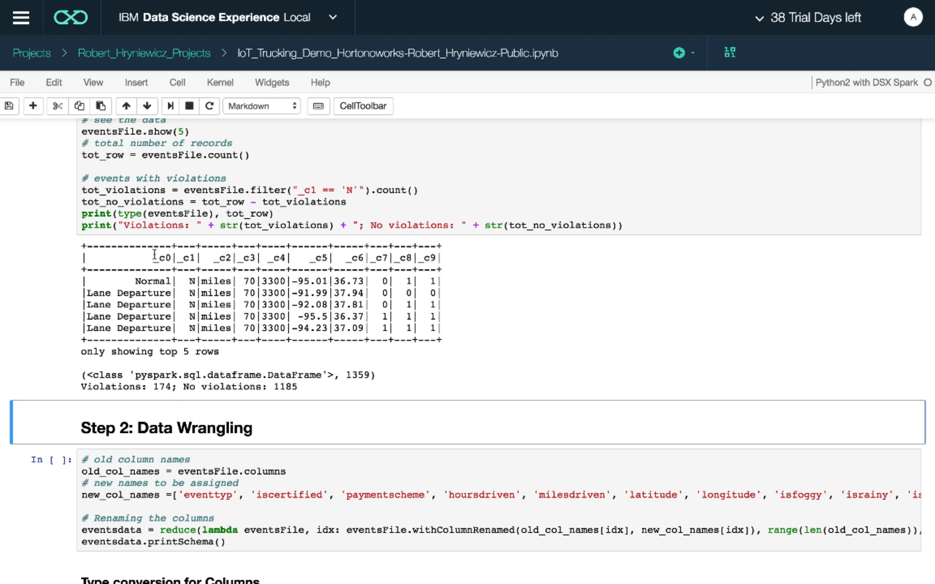
pyautogui.moveTo(453, 270)
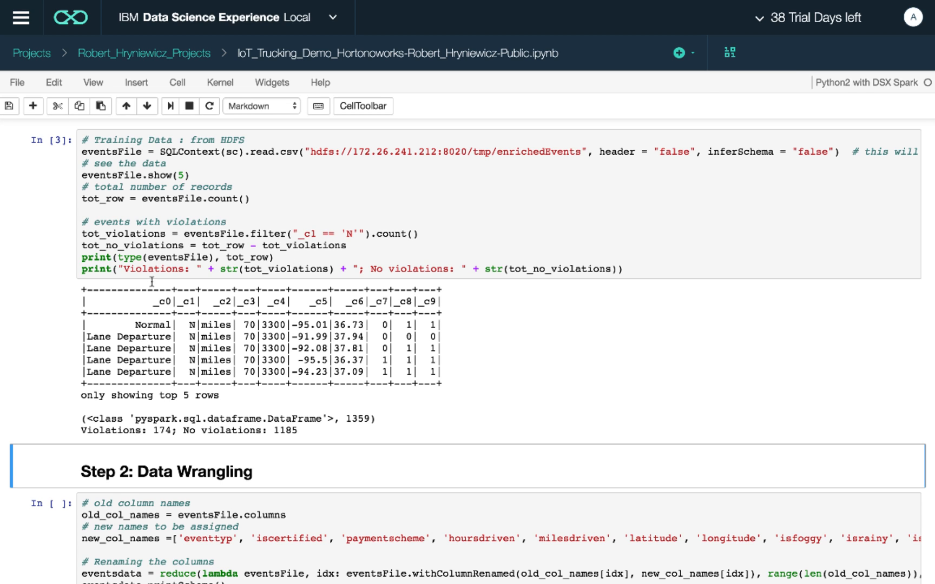
pyautogui.moveTo(89, 444)
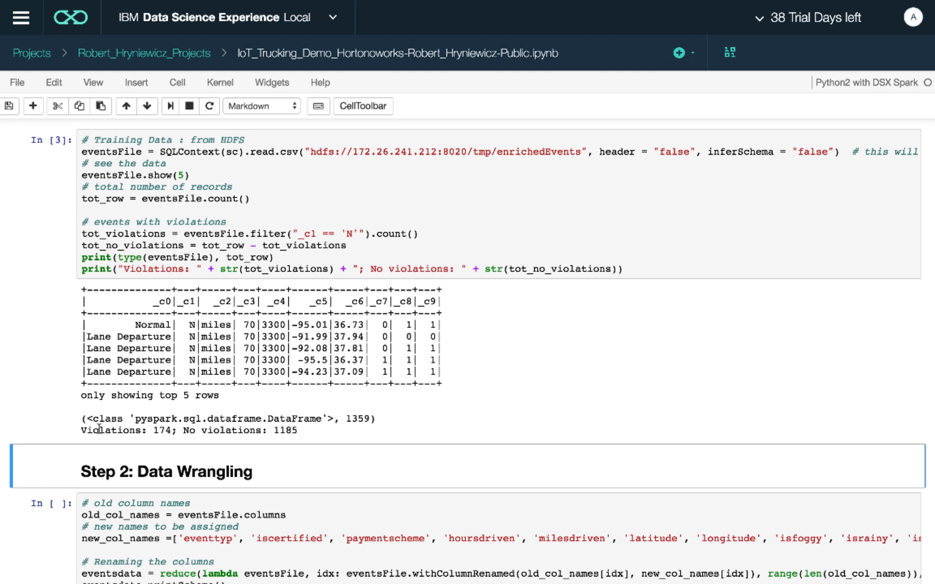
pyautogui.moveTo(301, 441)
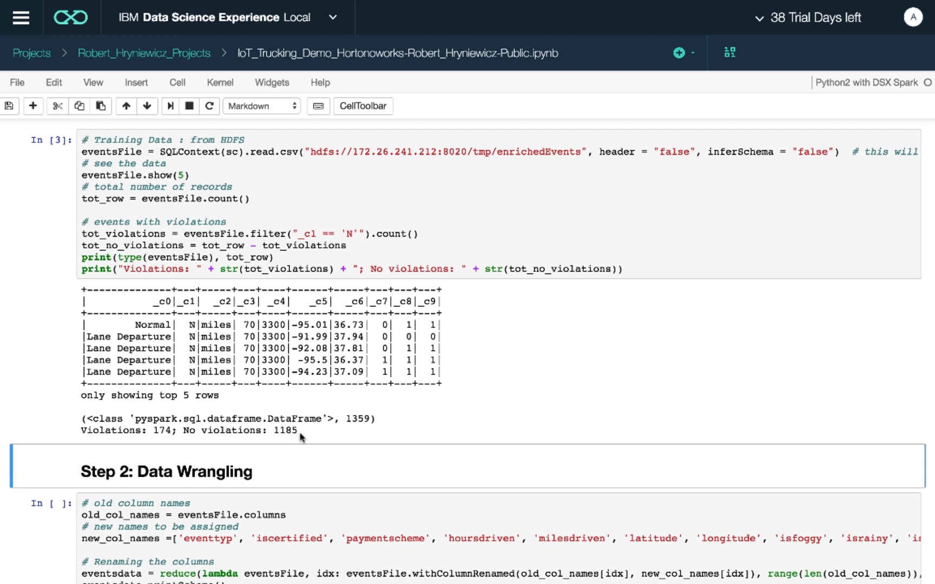
pyautogui.scroll(-3)
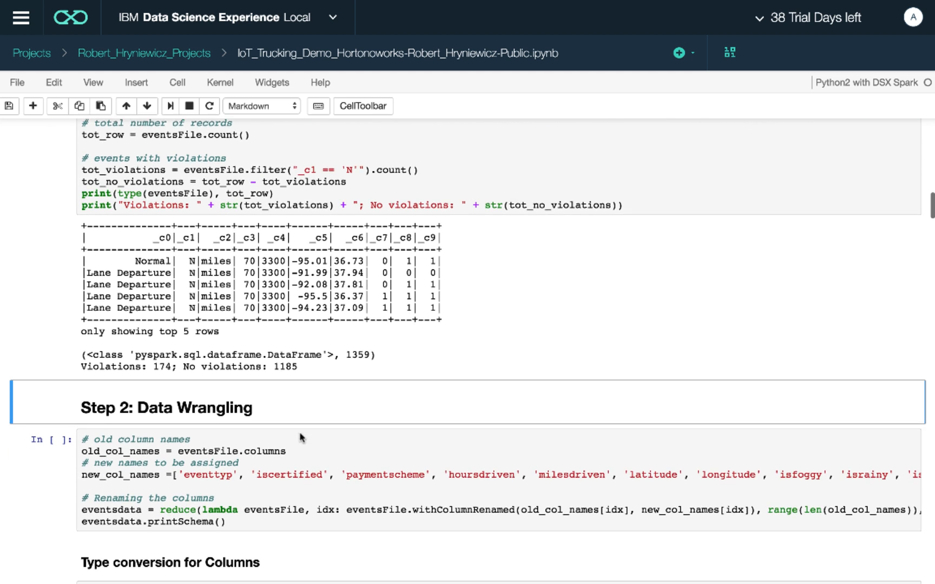
pyautogui.scroll(-3)
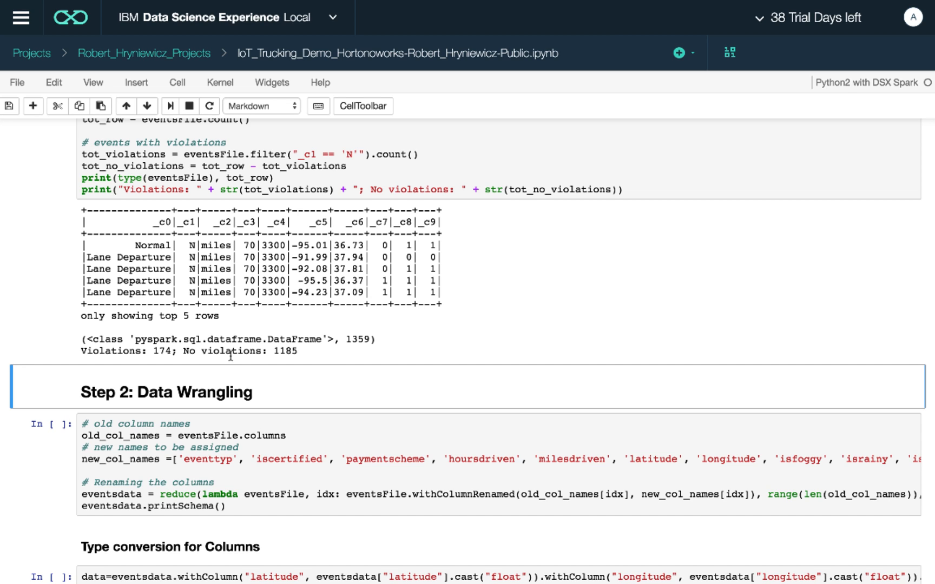
pyautogui.moveTo(323, 360)
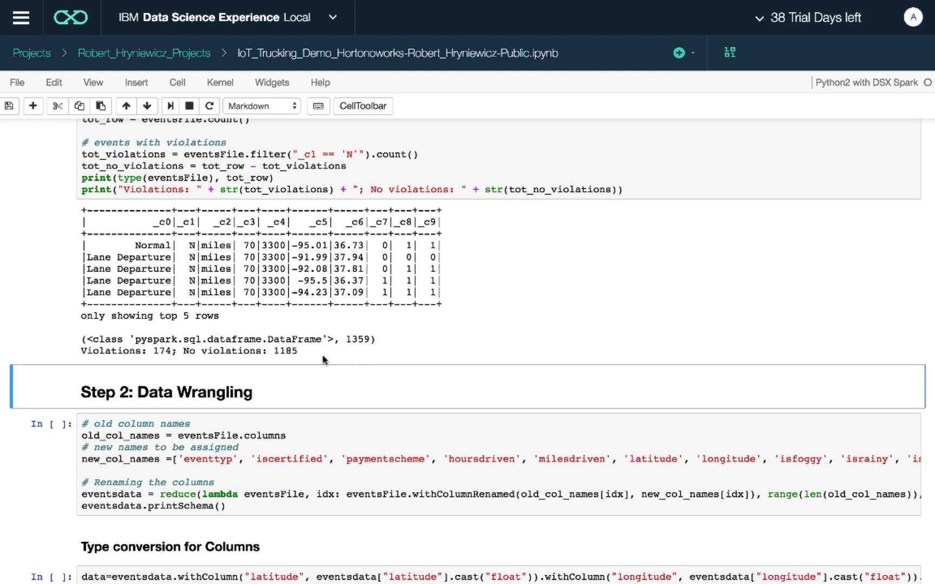
pyautogui.scroll(-3)
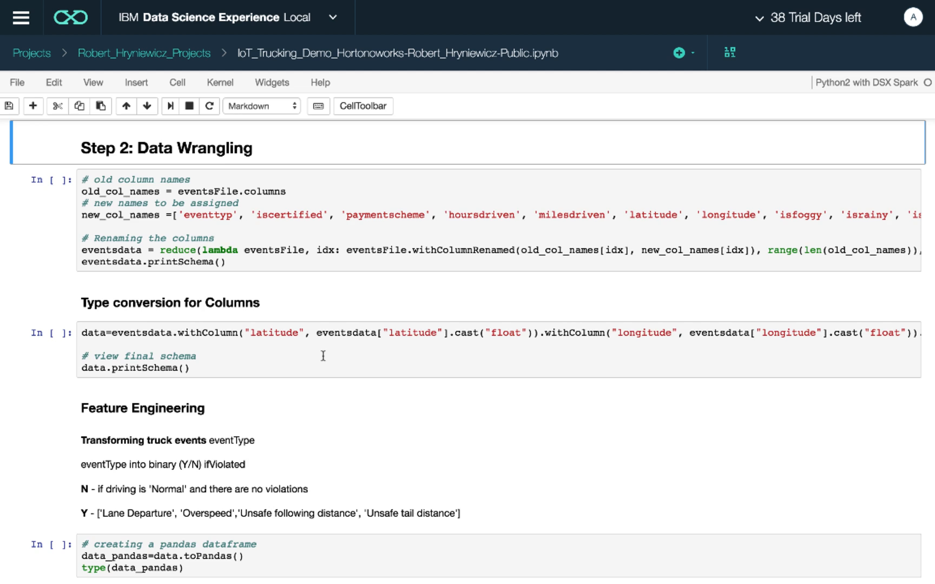
# Run 'Type conversion for Columns' casting latitude/longitude to float and printing the schema
pyautogui.scroll(3)
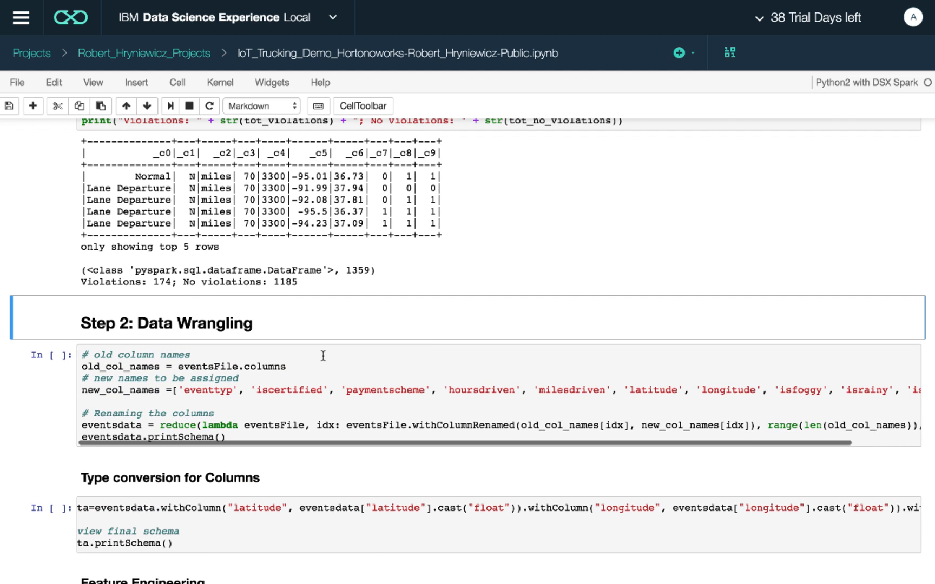
pyautogui.scroll(-3)
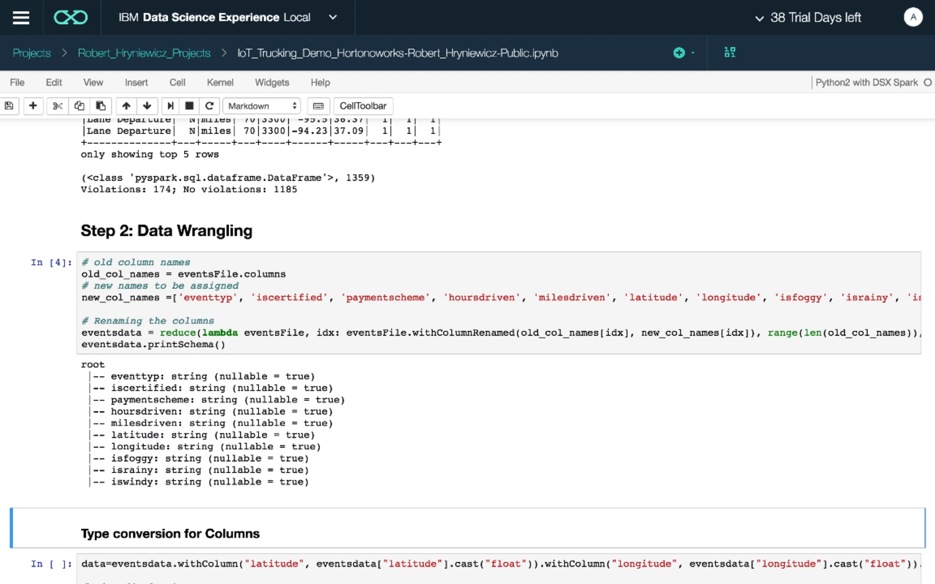
pyautogui.scroll(-3)
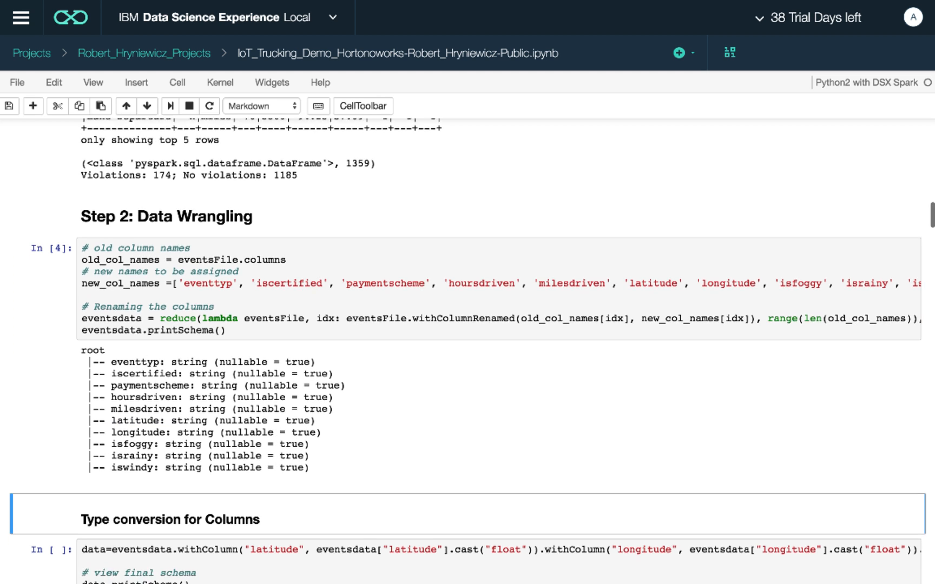
pyautogui.scroll(-3)
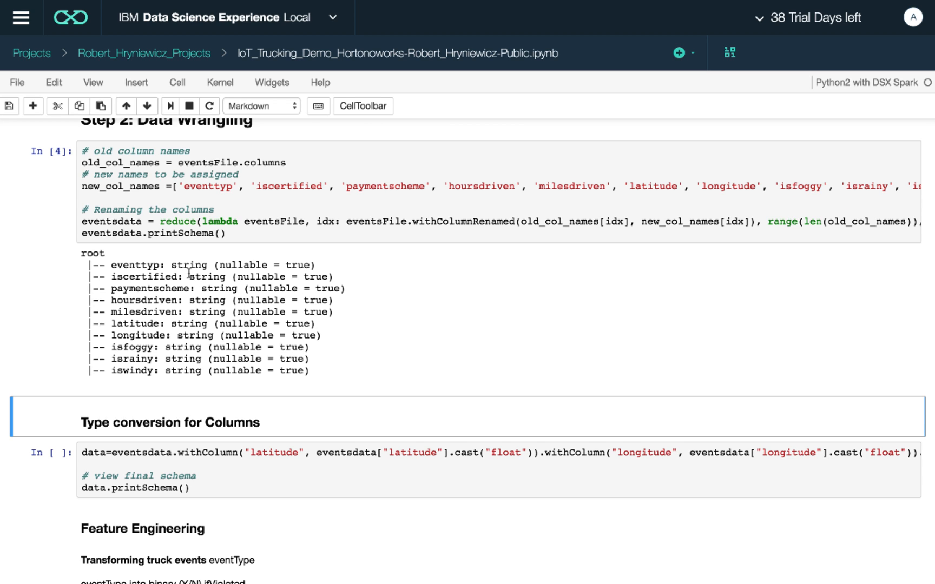
pyautogui.moveTo(207, 288)
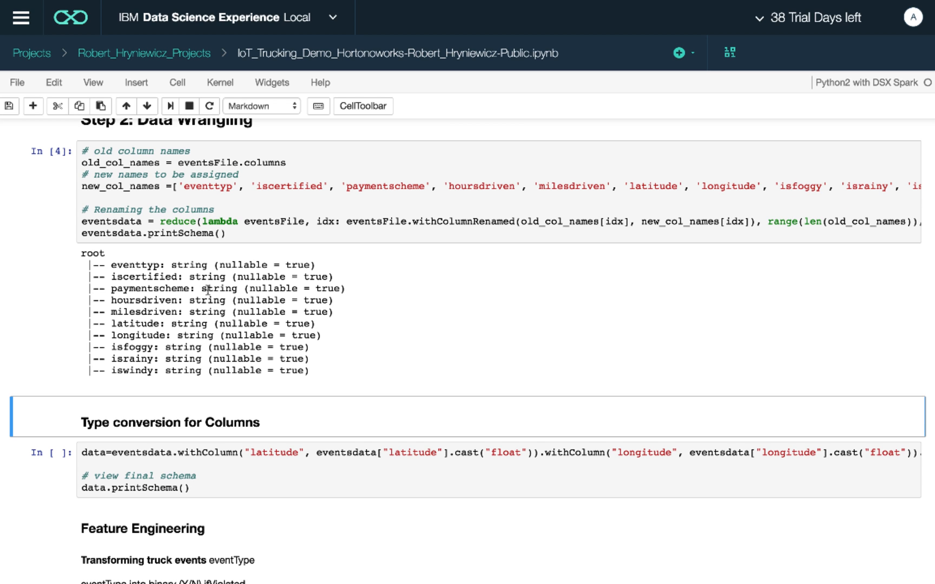
pyautogui.moveTo(186, 370)
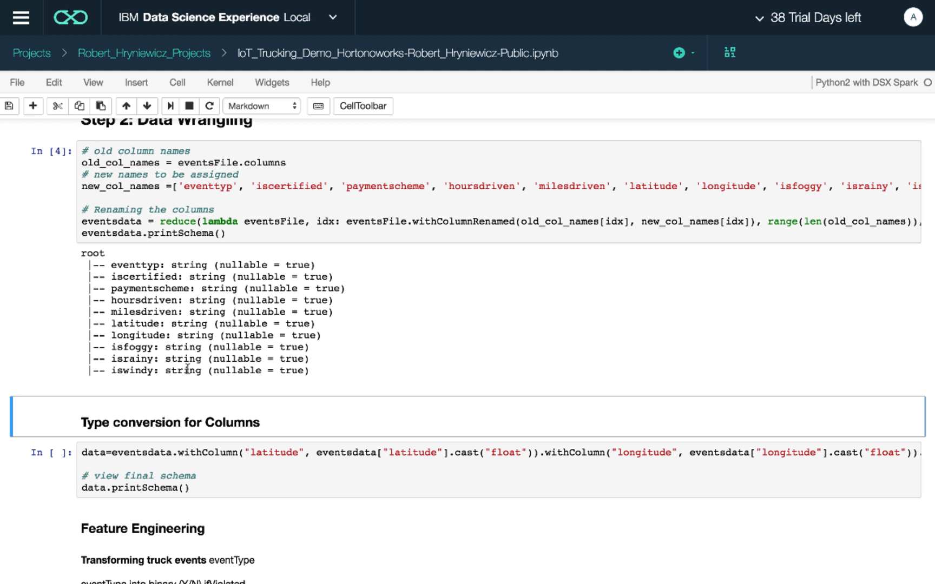
pyautogui.scroll(-3)
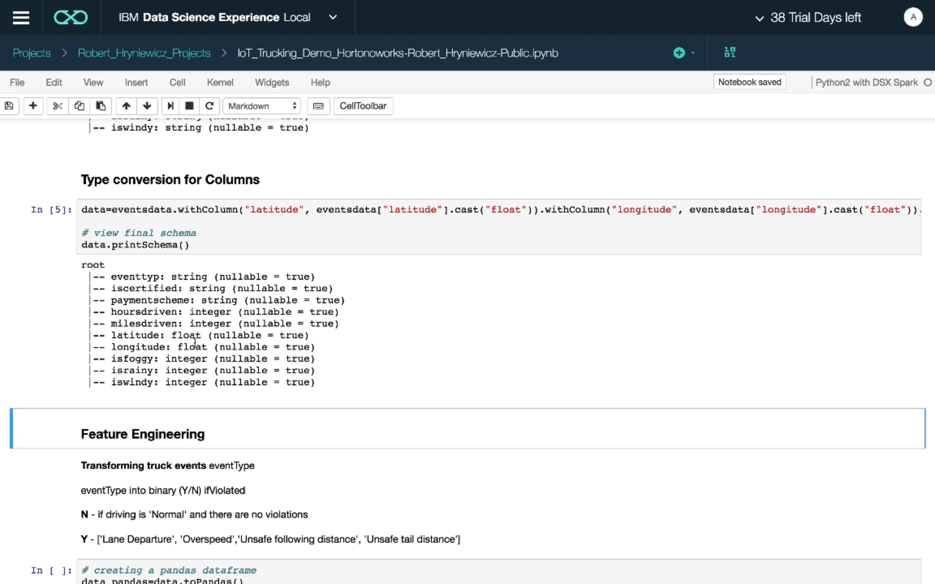
pyautogui.scroll(-3)
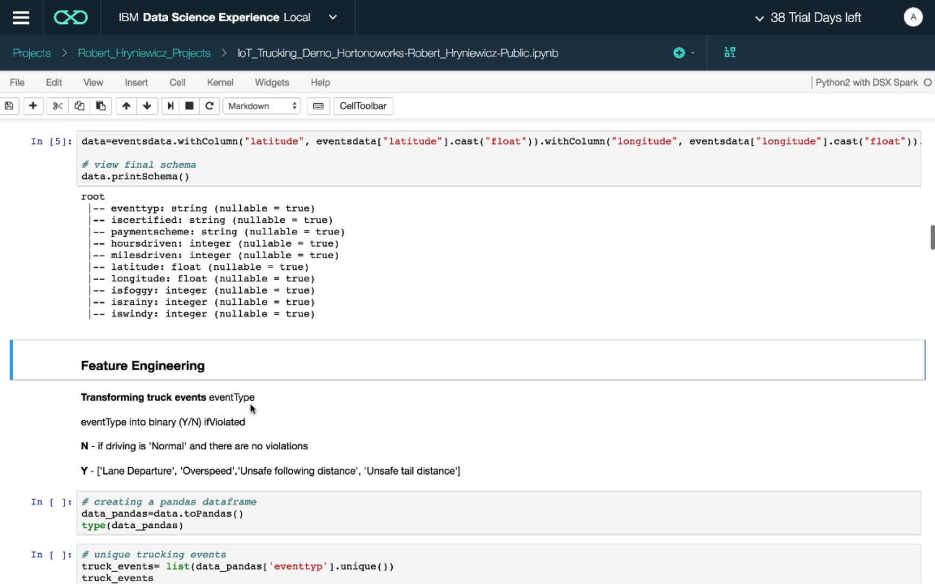
pyautogui.scroll(-3)
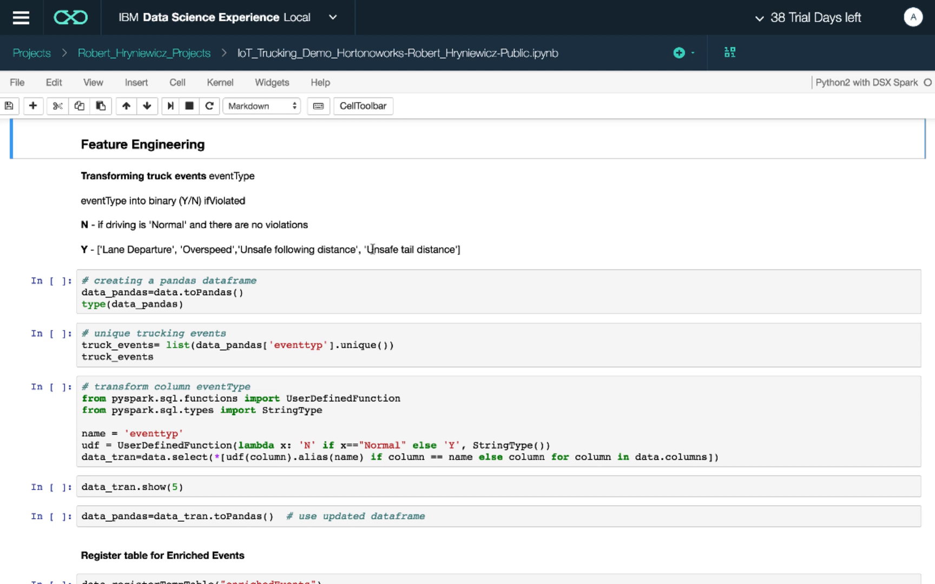
pyautogui.moveTo(429, 267)
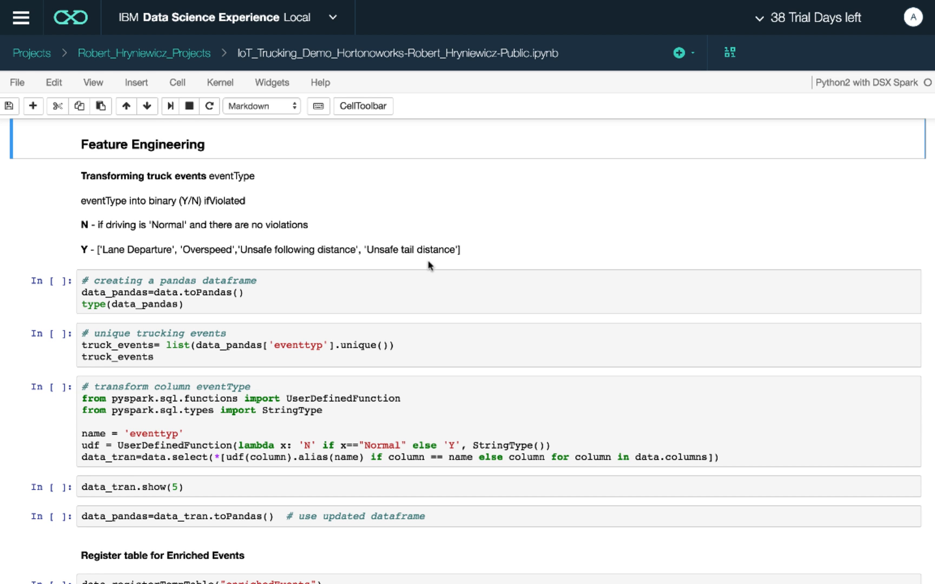
# Run cells In[6]–In[9] to list events, recode eventtyp to N/Y and show five rows
pyautogui.scroll(-3)
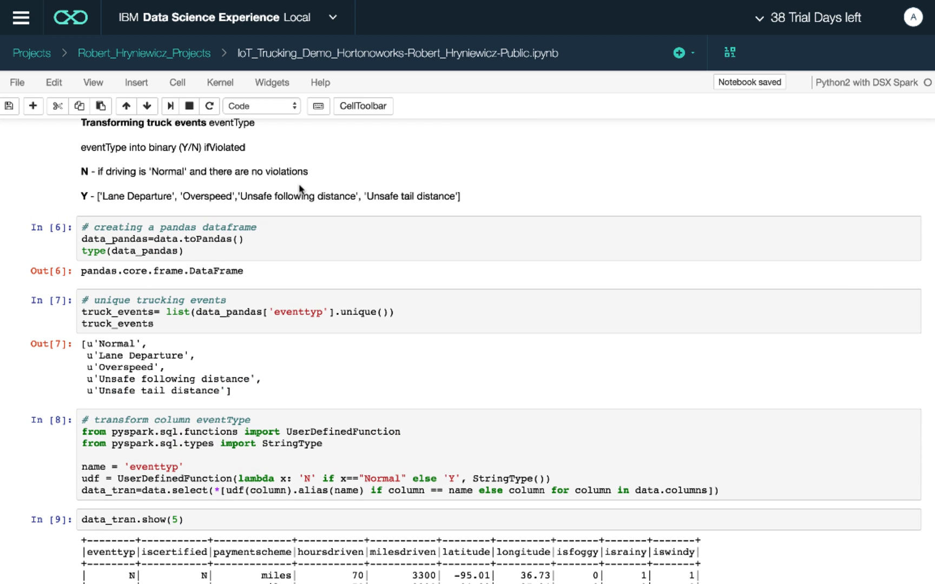
pyautogui.scroll(-3)
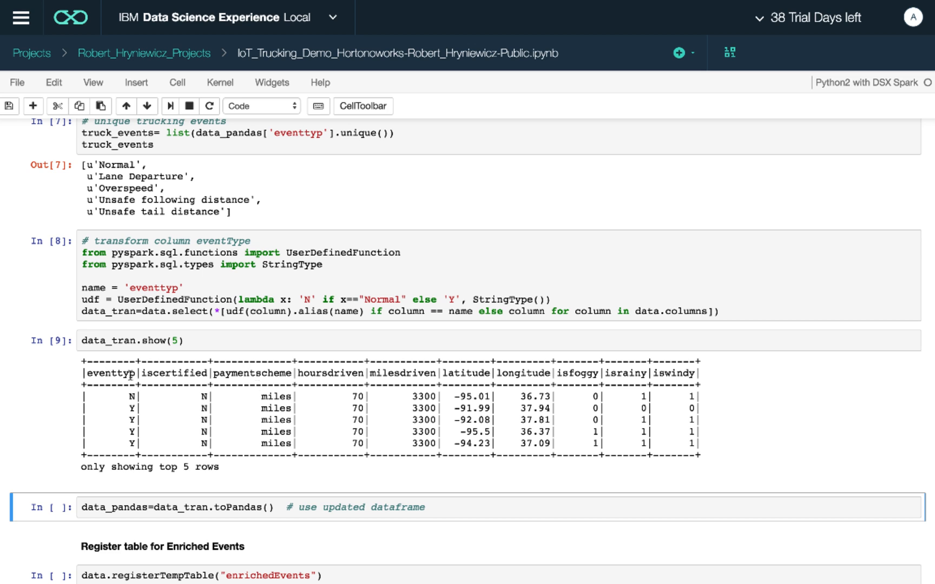
pyautogui.moveTo(580, 445)
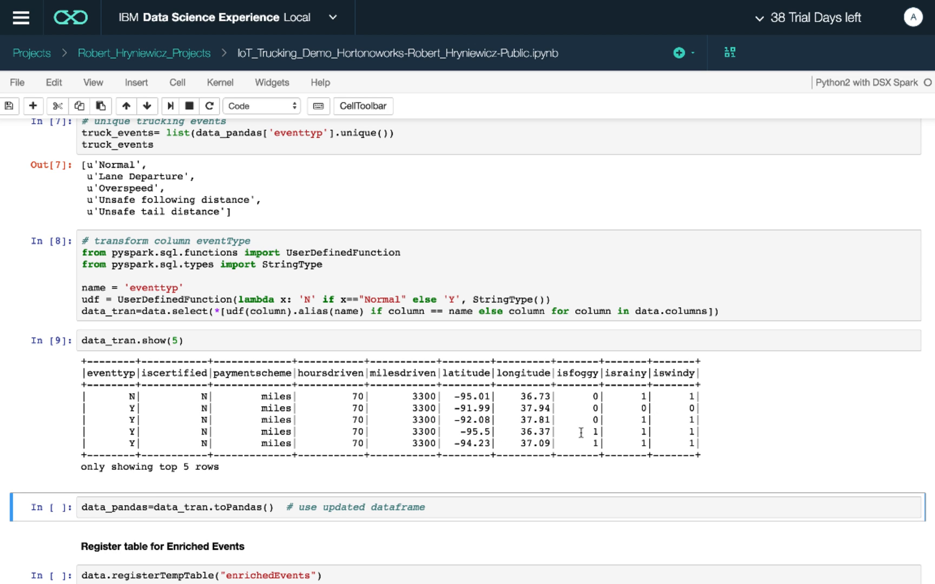
pyautogui.moveTo(646, 484)
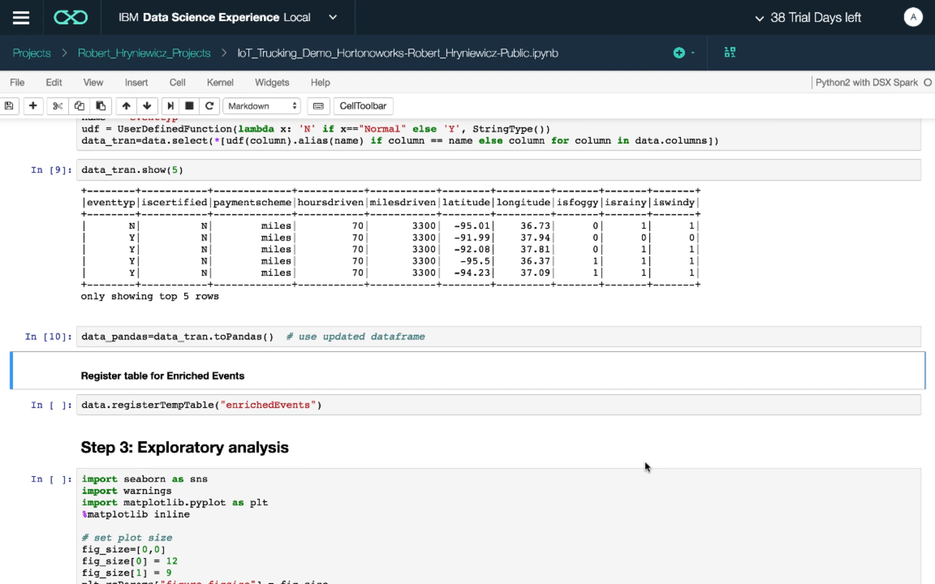
# Run In[10]–In[12]: toPandas refresh, register enrichedEvents, and import seaborn
pyautogui.scroll(-3)
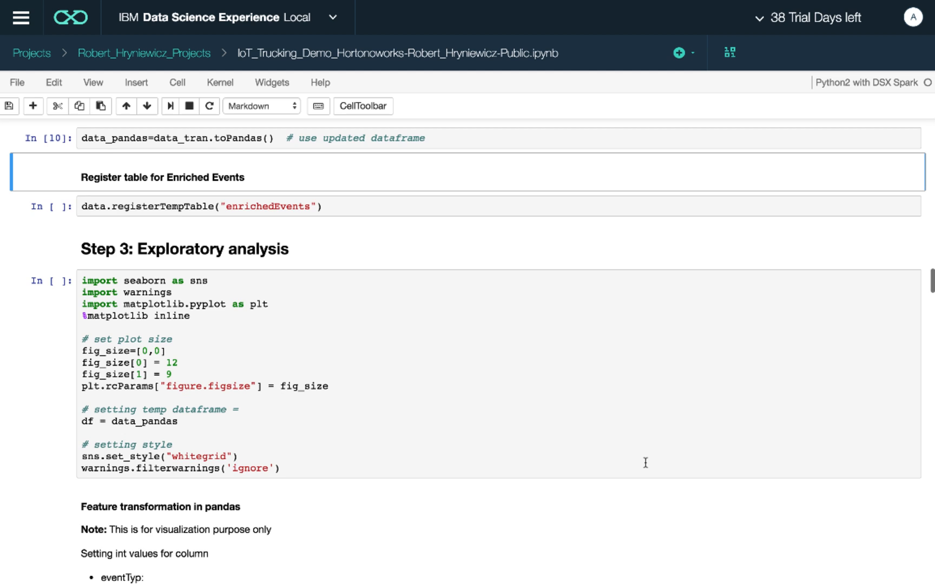
pyautogui.scroll(-3)
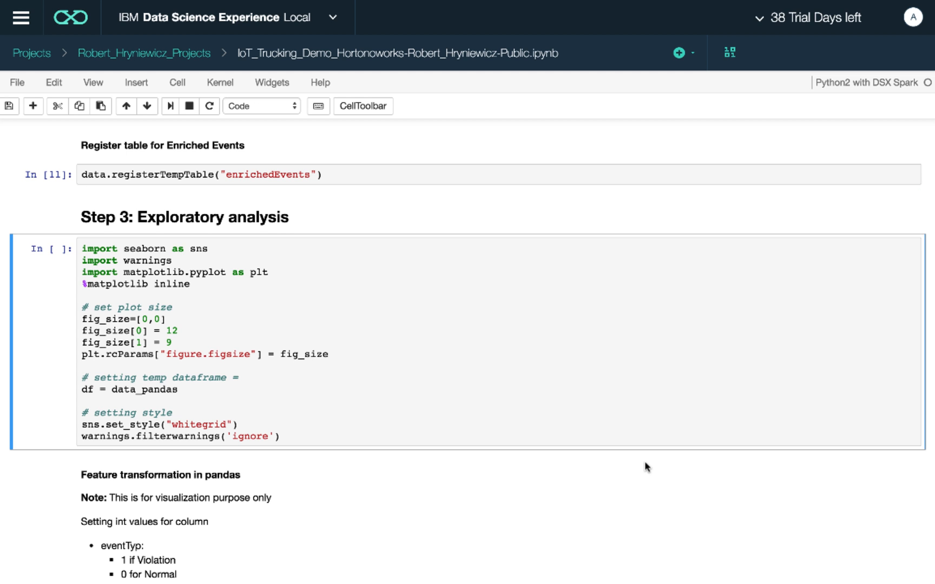
pyautogui.scroll(-3)
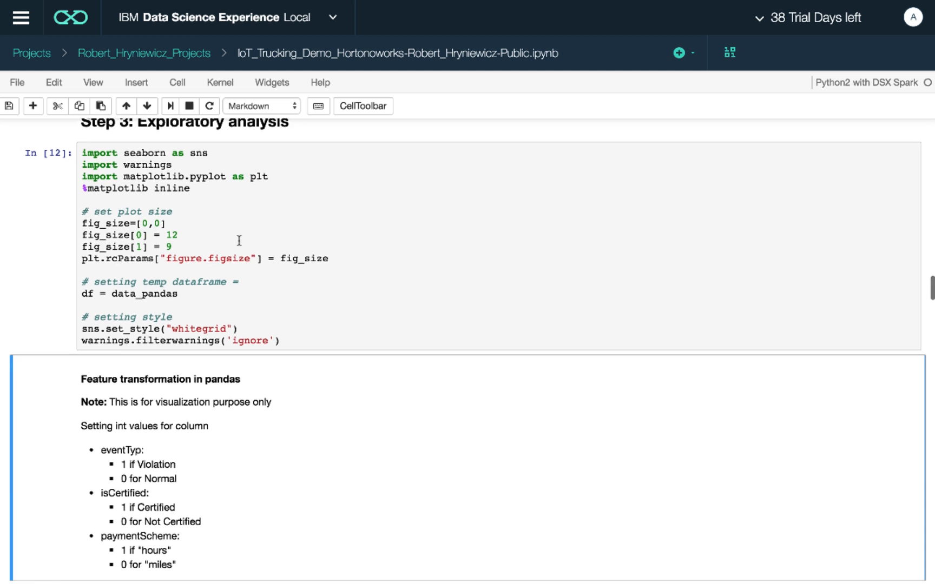
pyautogui.scroll(-3)
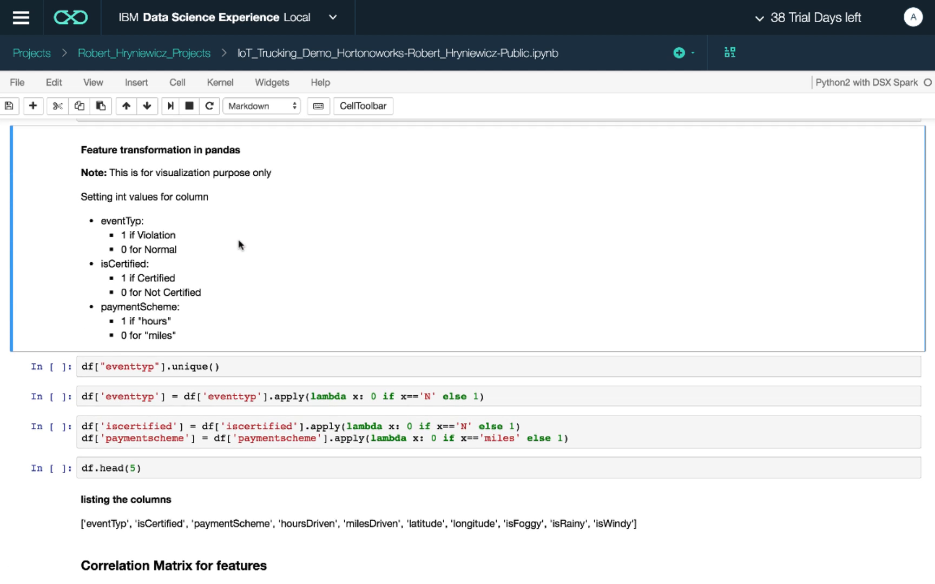
pyautogui.scroll(-3)
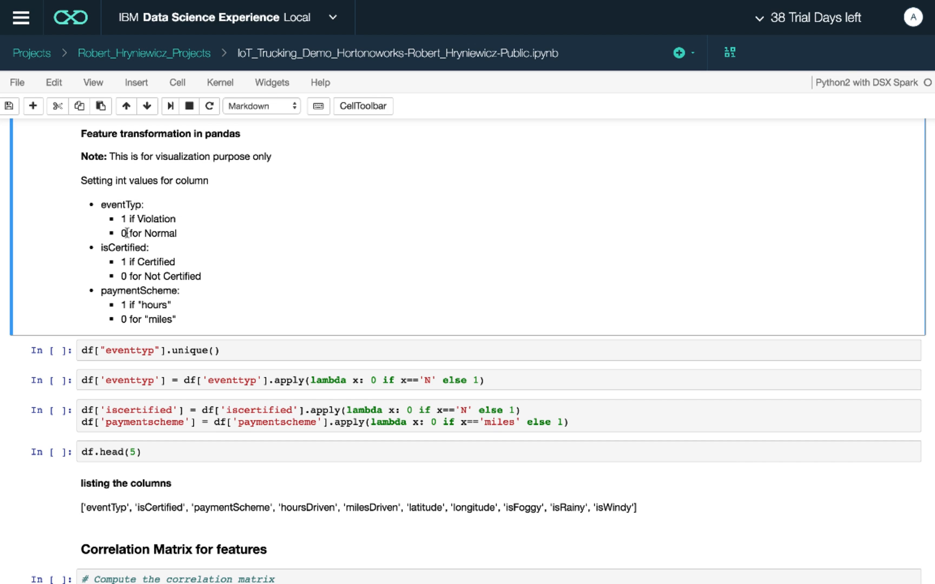
pyautogui.moveTo(125, 305)
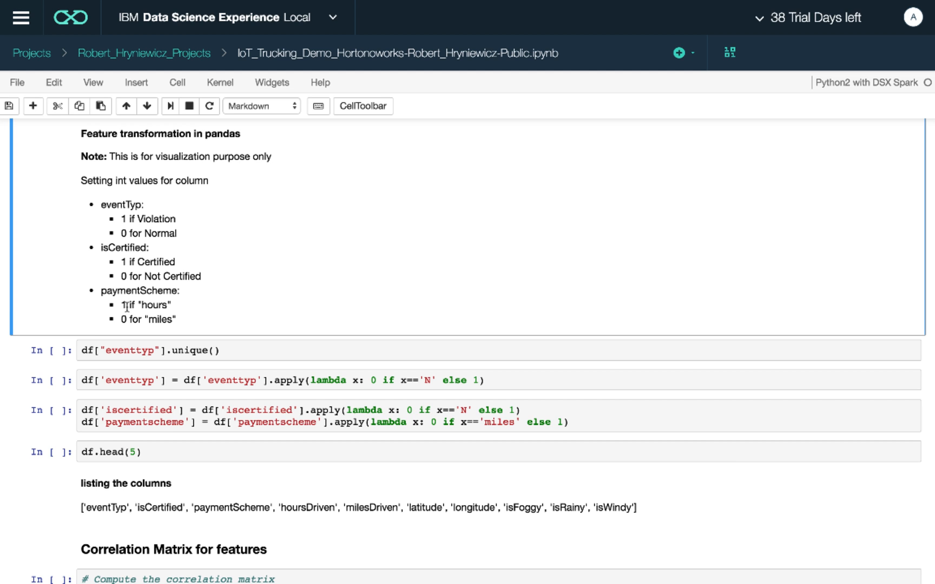
pyautogui.moveTo(141, 325)
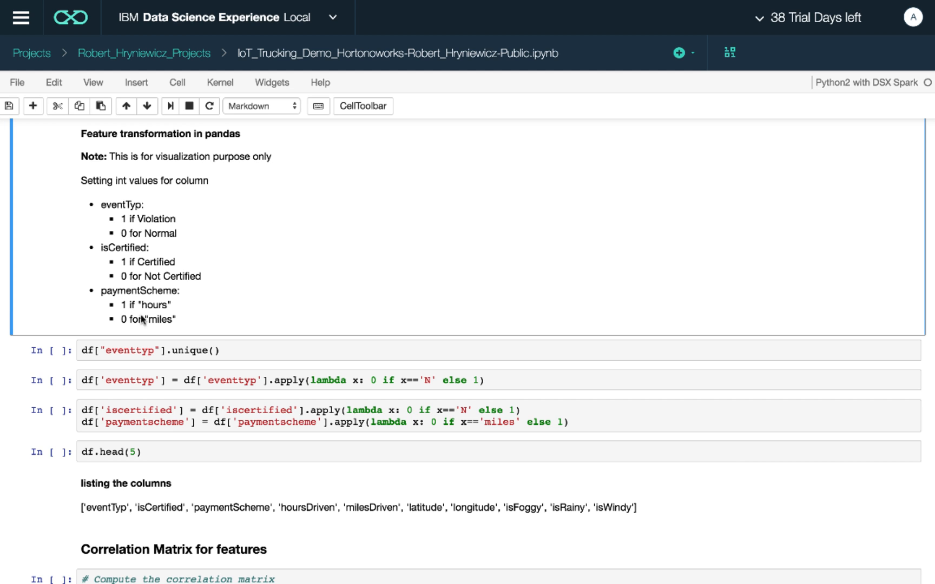
pyautogui.scroll(-3)
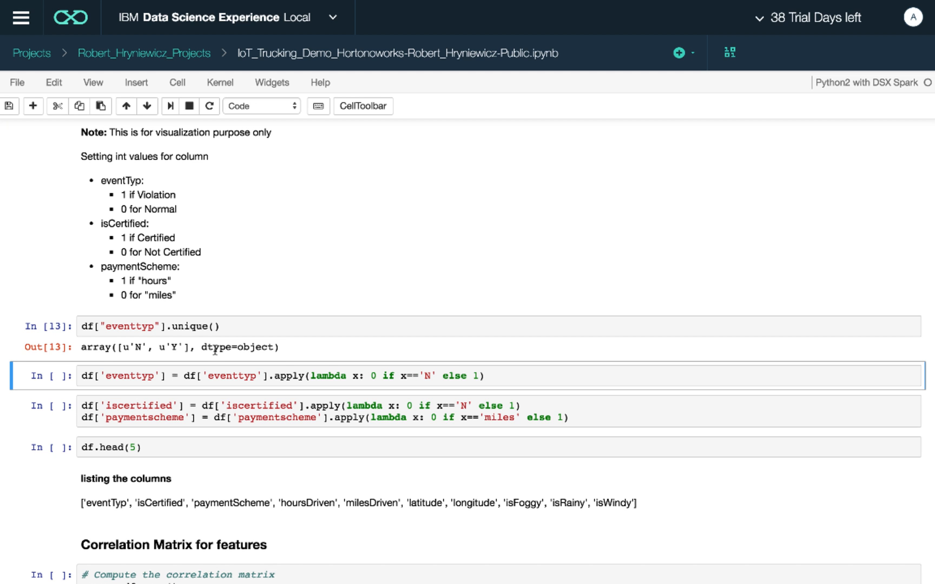
# Run In[13]–In[16] recoding eventtyp, iscertified, paymentscheme to 0/1, then start the correlation matrix
pyautogui.scroll(-3)
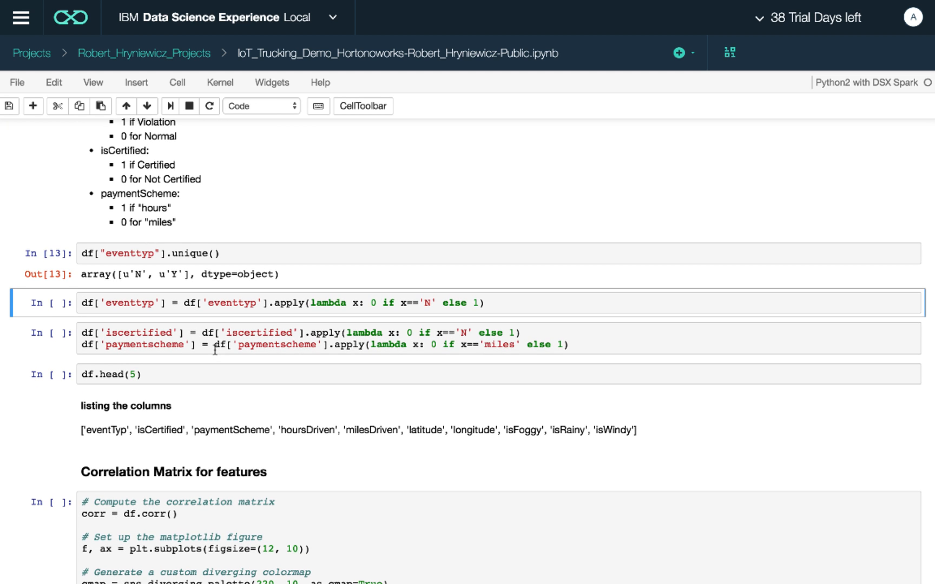
pyautogui.press('Shift+Enter')
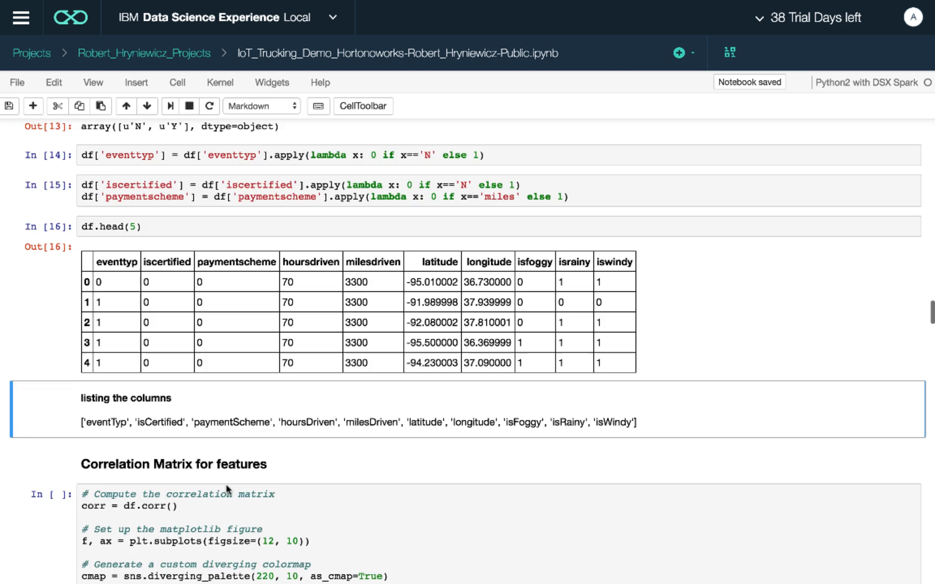
pyautogui.scroll(-3)
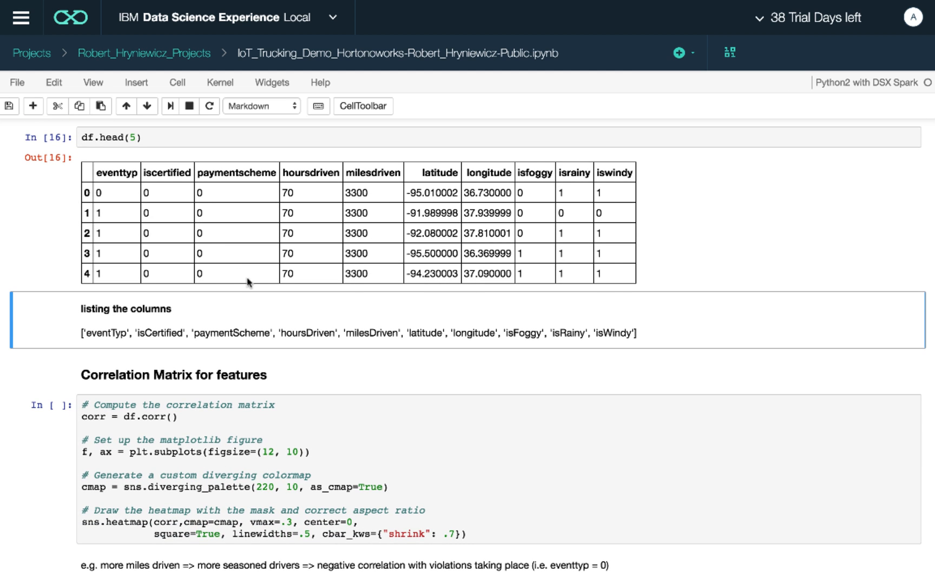
pyautogui.moveTo(152, 269)
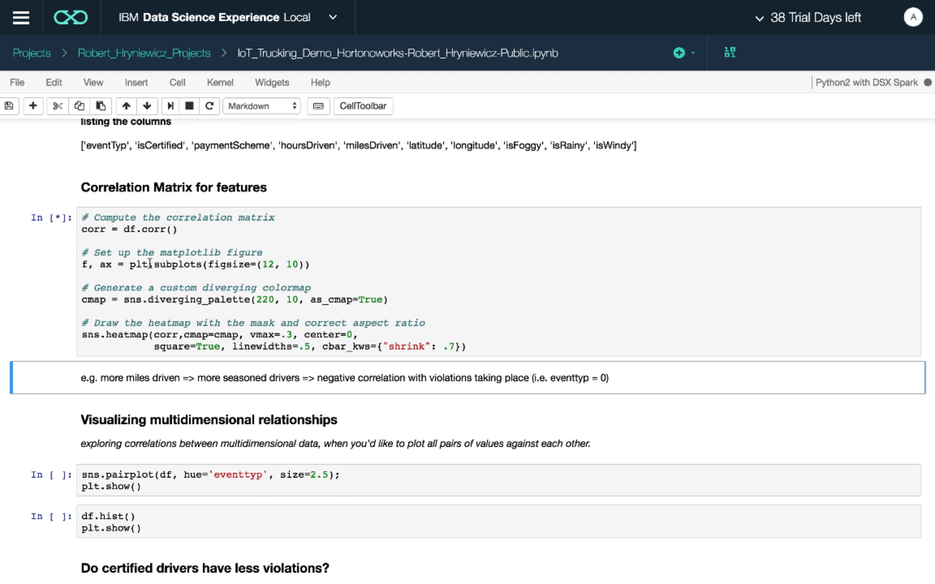
pyautogui.click(155, 106)
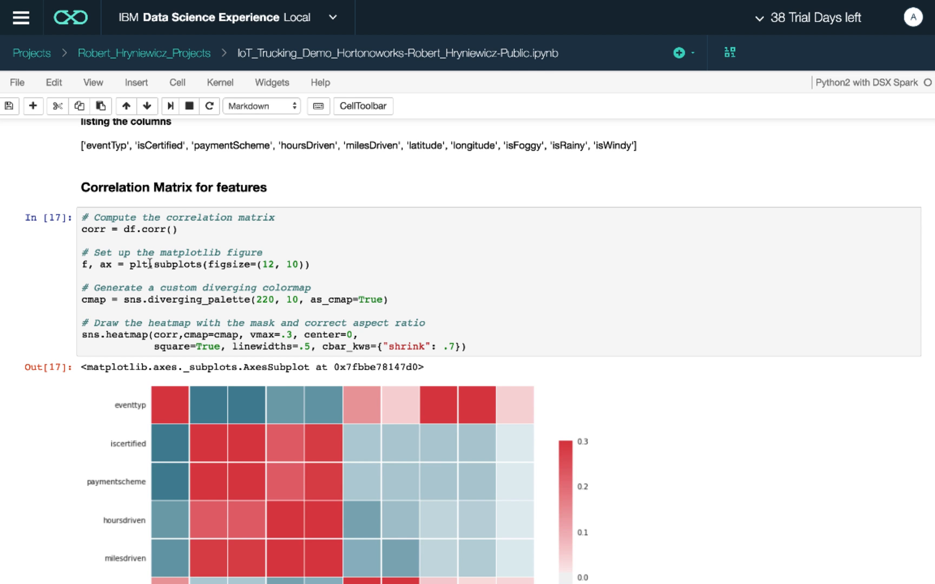
pyautogui.scroll(-3)
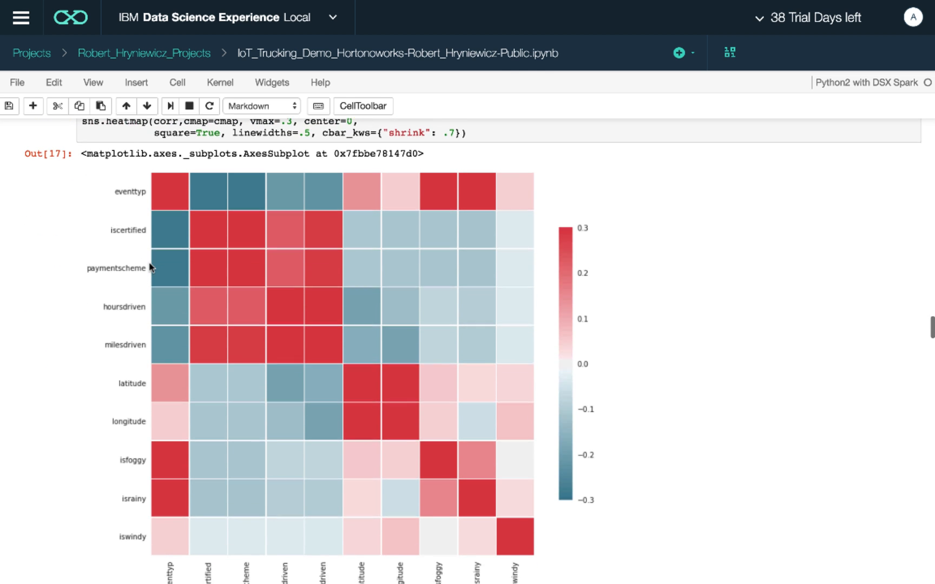
pyautogui.scroll(-3)
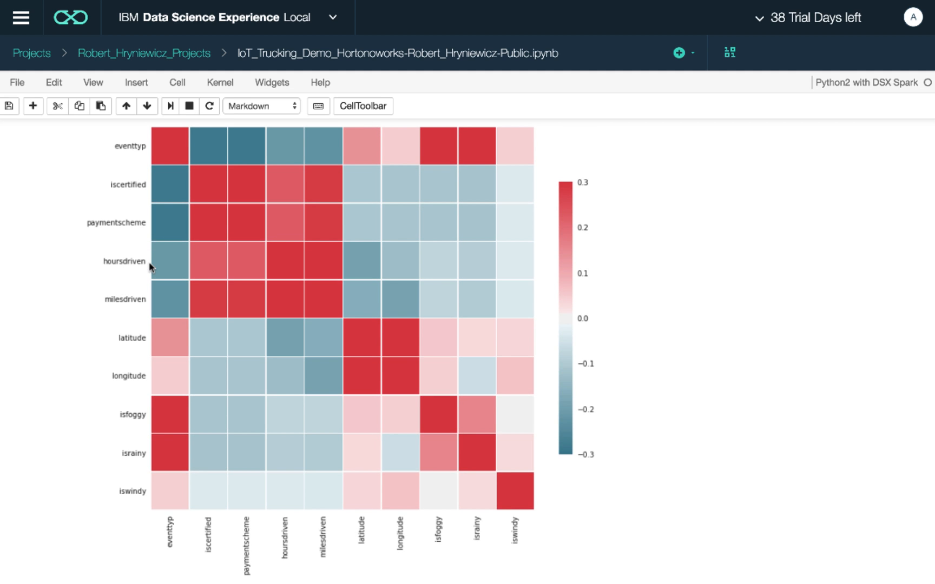
pyautogui.click(12, 105)
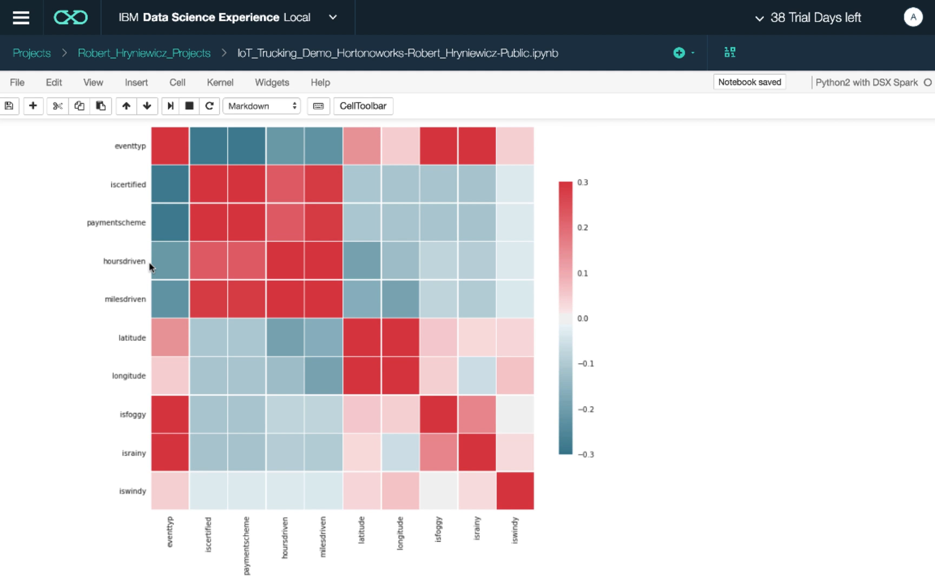
pyautogui.moveTo(165, 551)
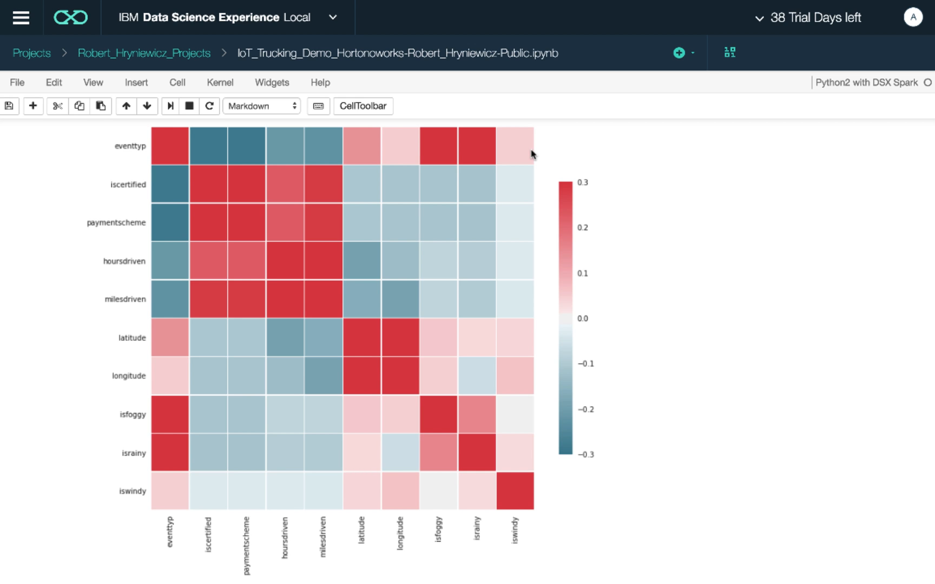
pyautogui.moveTo(515, 493)
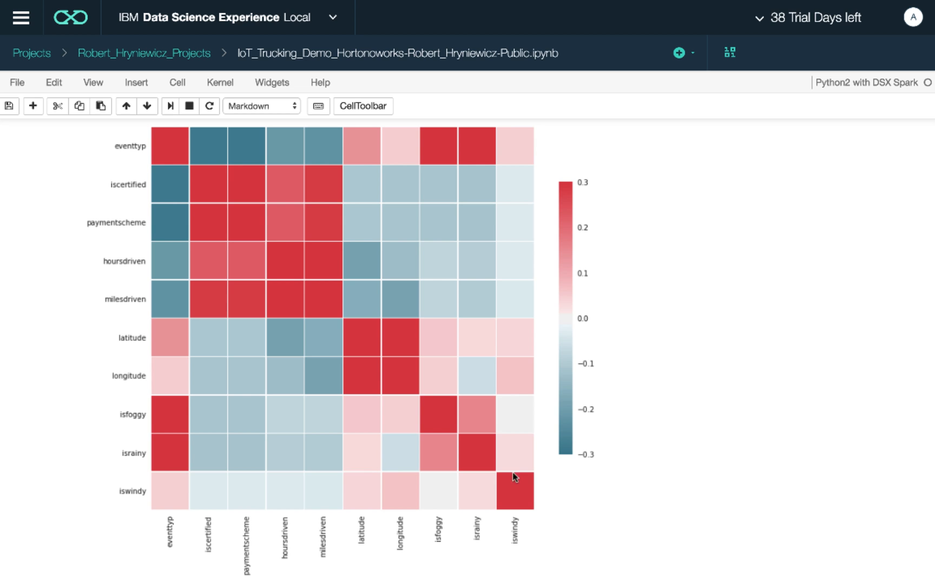
pyautogui.moveTo(456, 182)
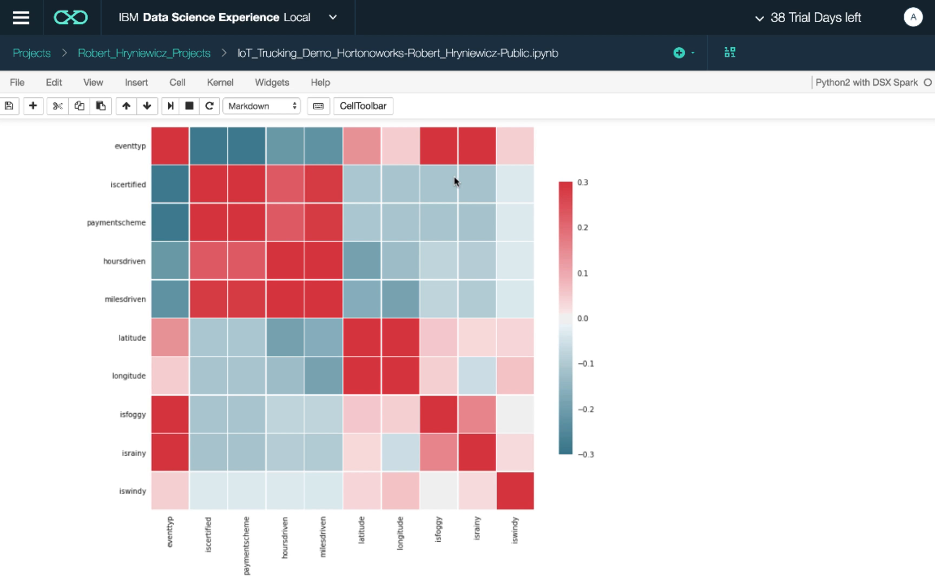
pyautogui.moveTo(168, 155)
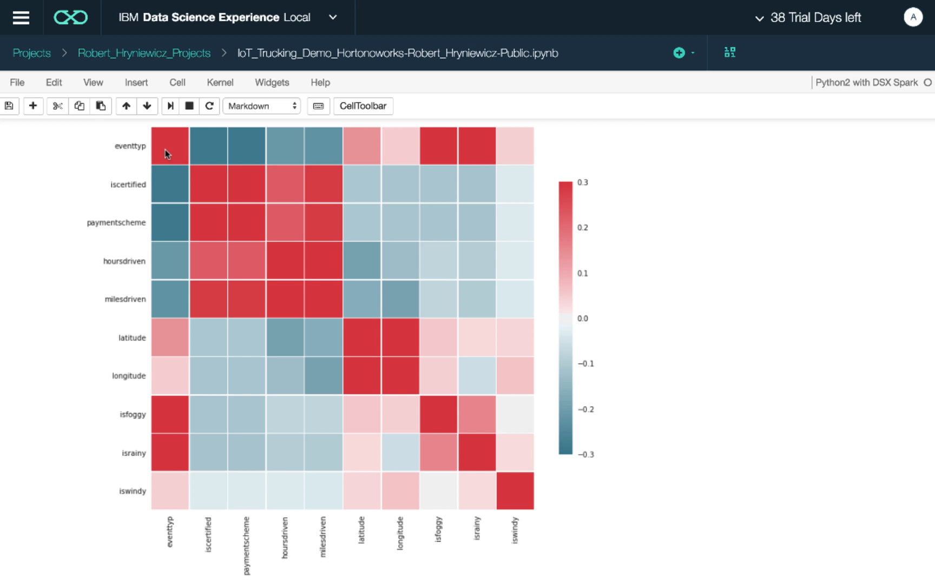
pyautogui.moveTo(201, 186)
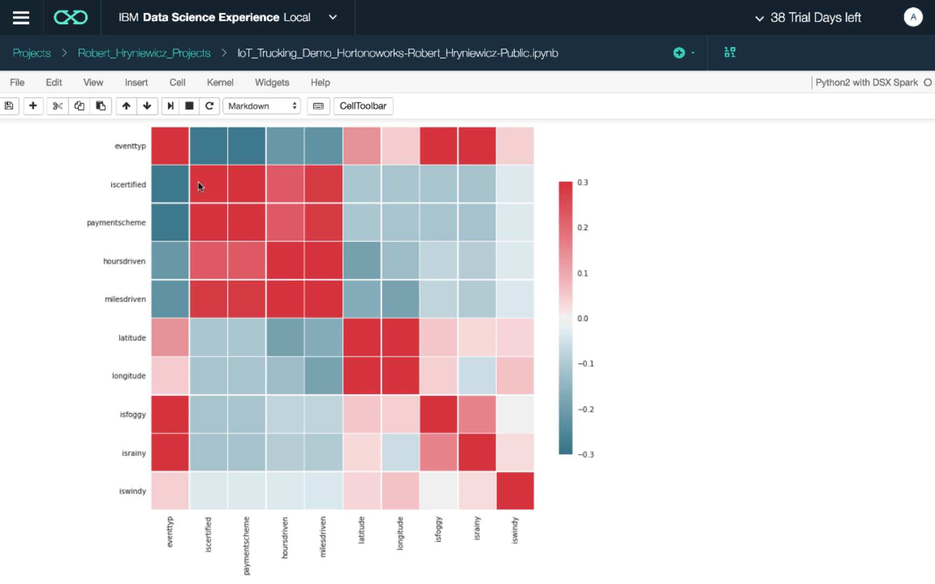
pyautogui.moveTo(146, 156)
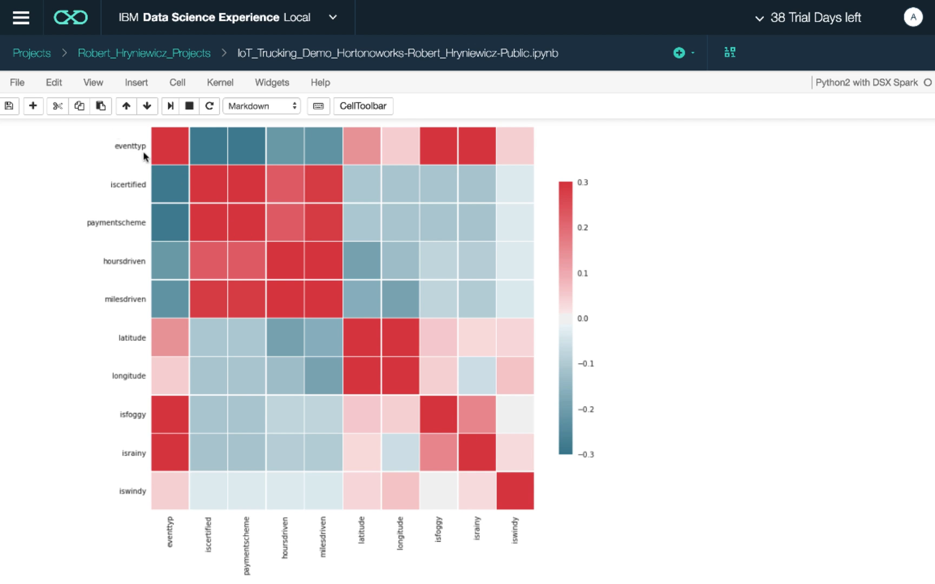
pyautogui.moveTo(530, 524)
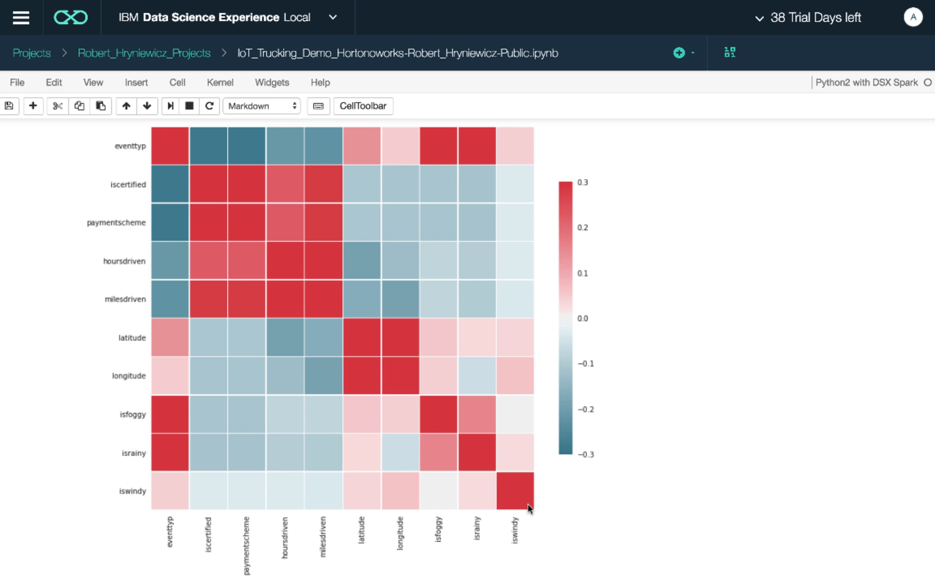
pyautogui.moveTo(187, 565)
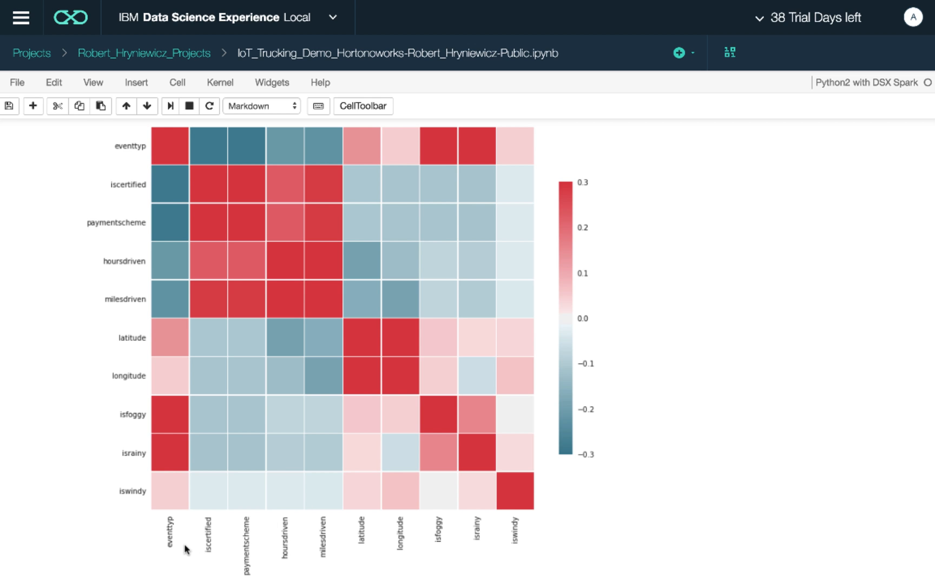
pyautogui.moveTo(180, 343)
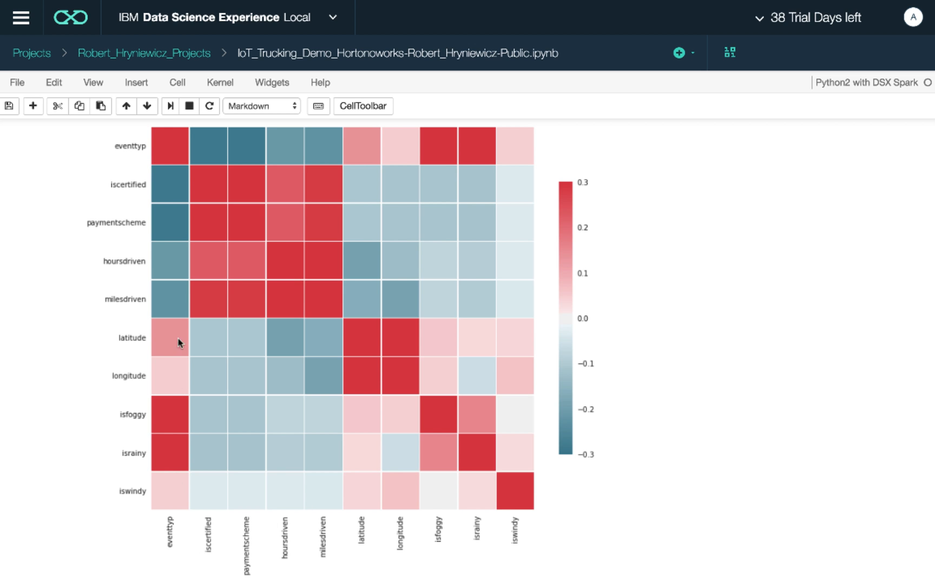
pyautogui.moveTo(171, 192)
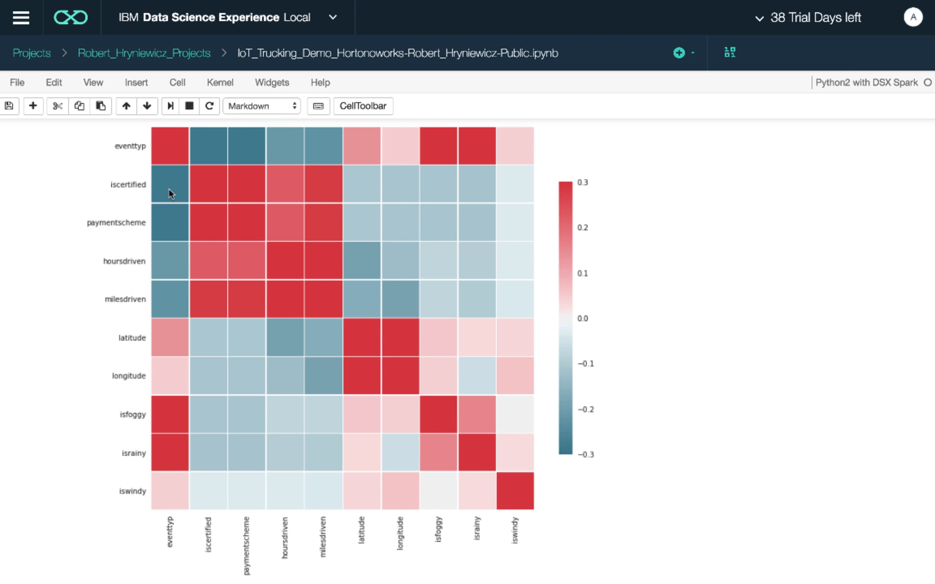
pyautogui.moveTo(189, 225)
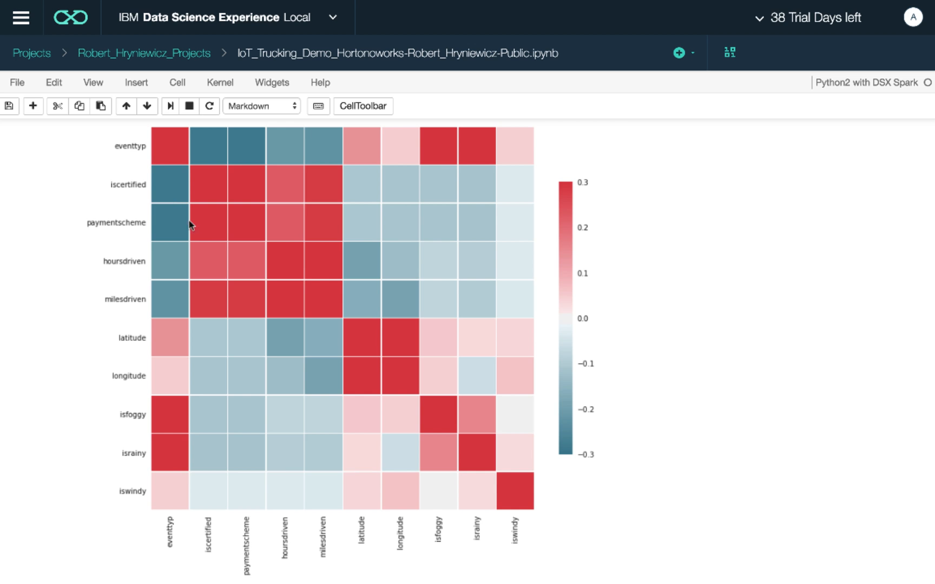
pyautogui.moveTo(203, 228)
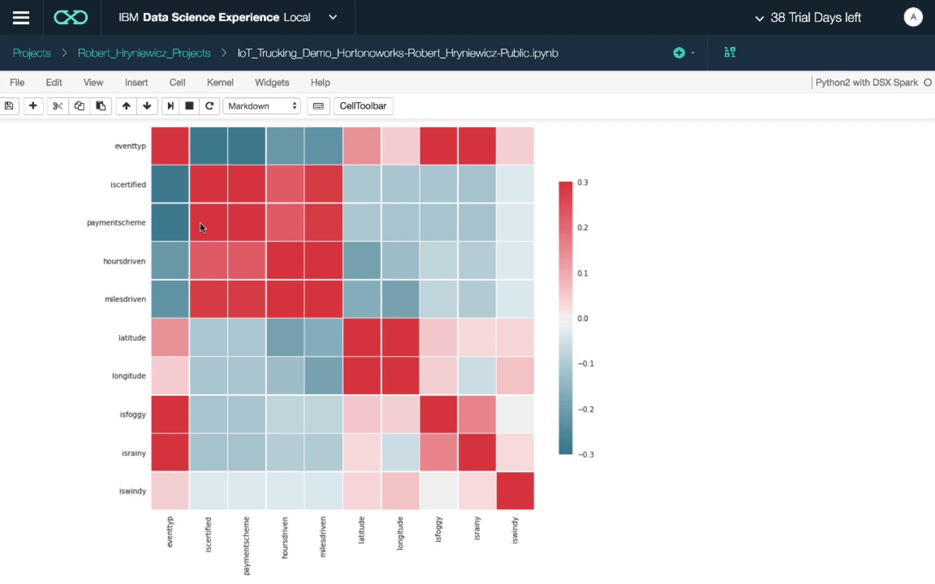
pyautogui.moveTo(205, 268)
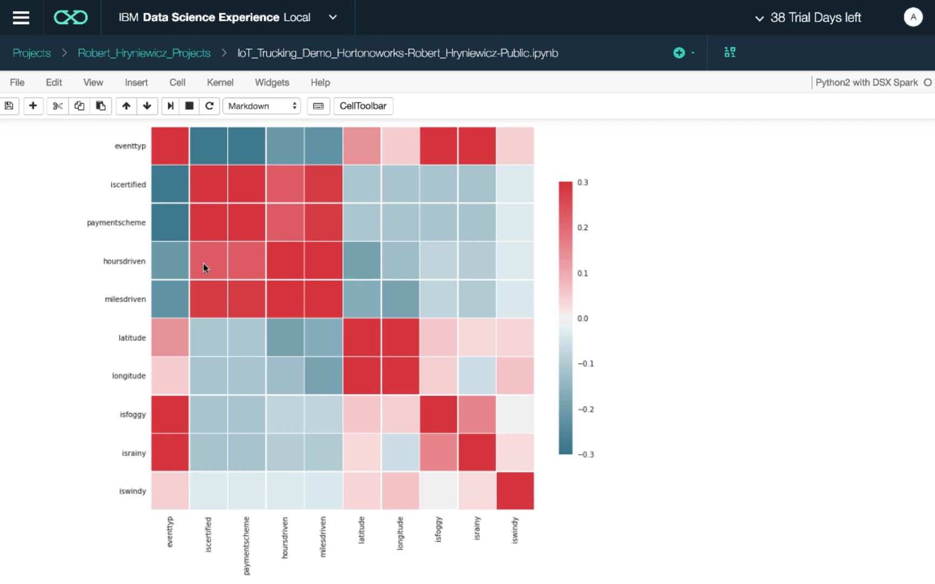
pyautogui.moveTo(259, 269)
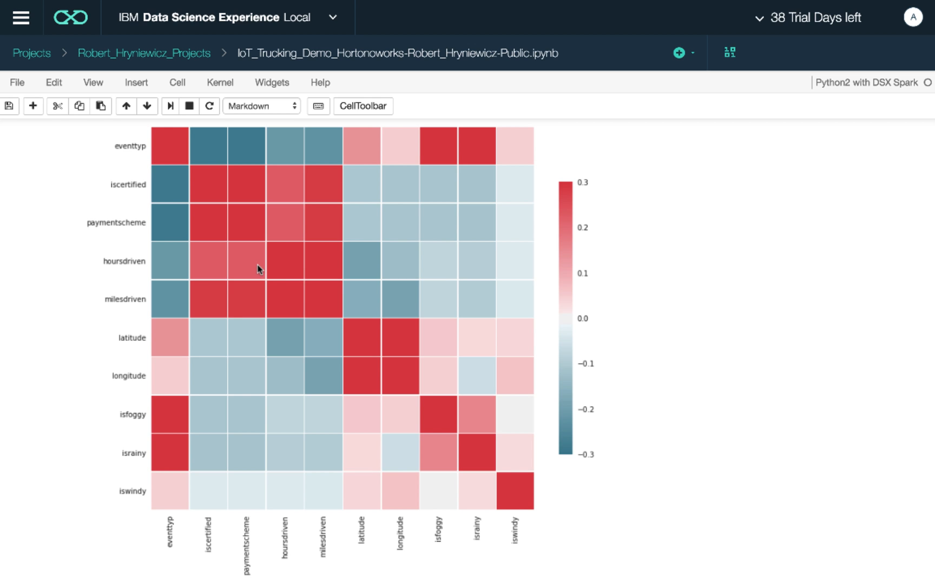
pyautogui.moveTo(322, 273)
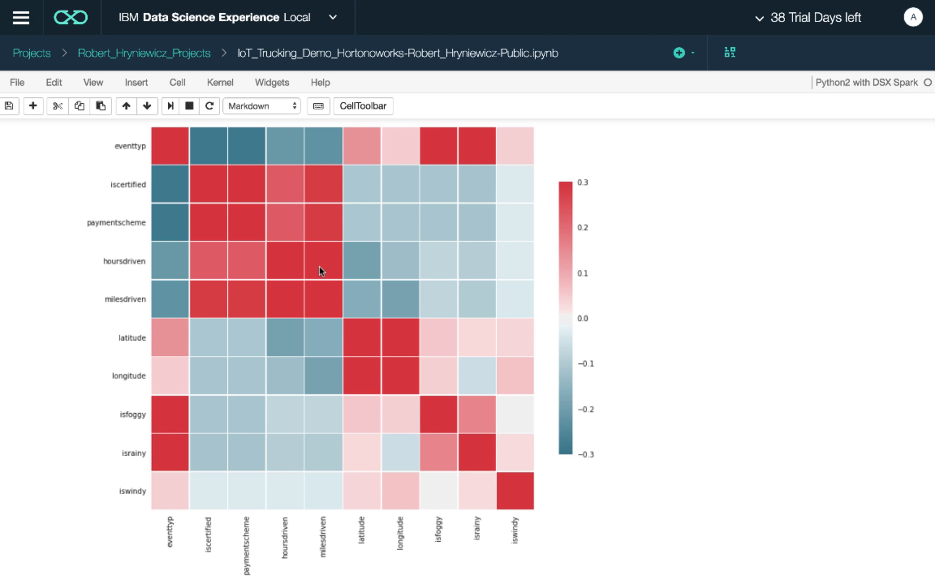
pyautogui.moveTo(314, 263)
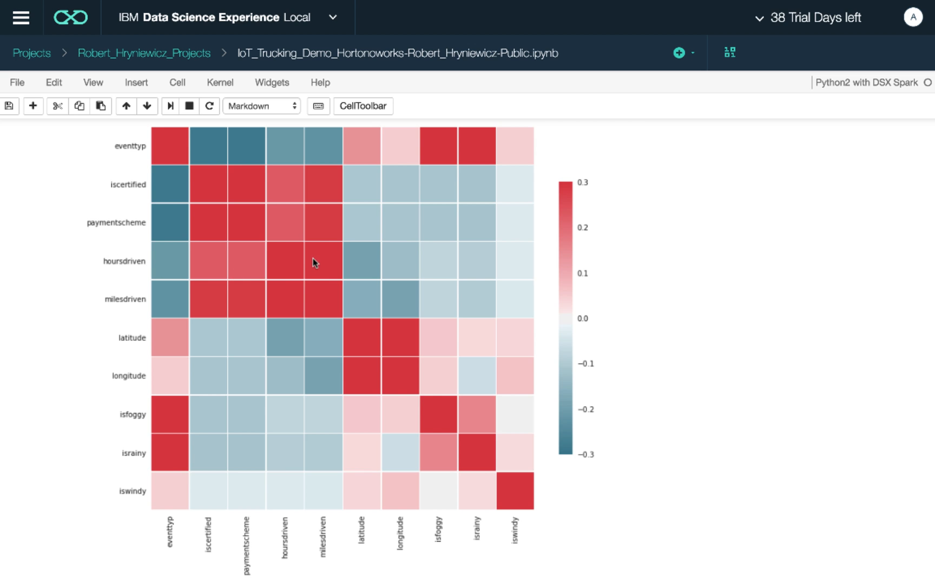
pyautogui.moveTo(251, 276)
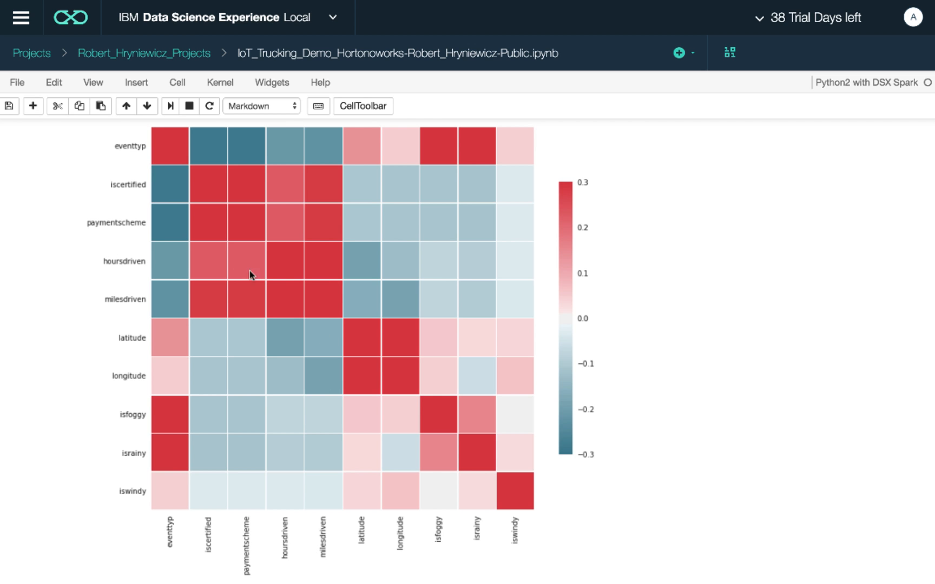
pyautogui.moveTo(333, 268)
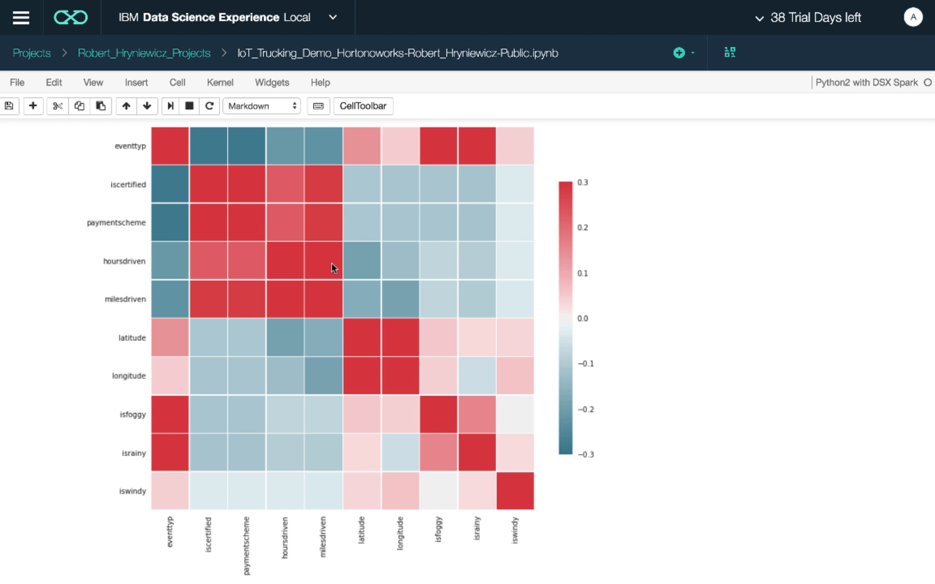
pyautogui.moveTo(327, 300)
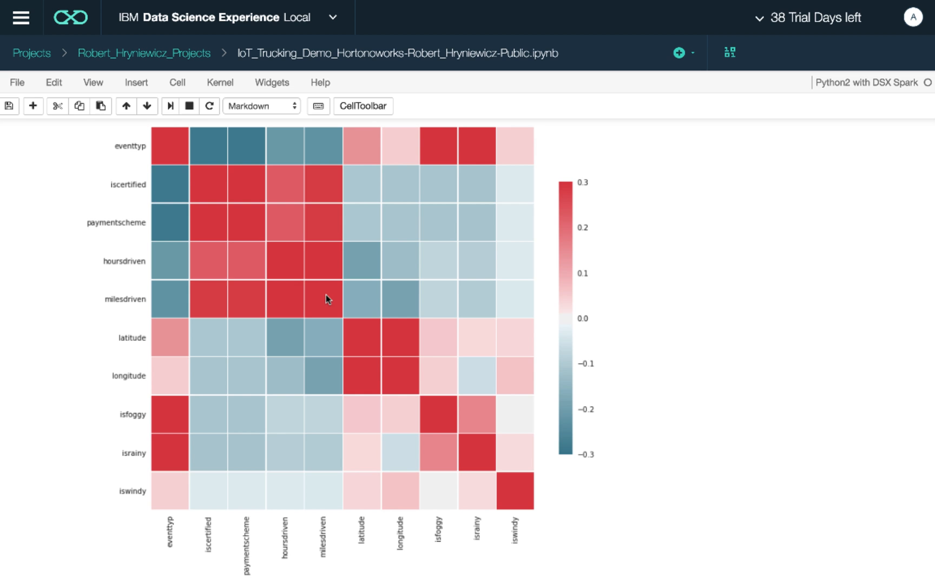
pyautogui.scroll(-3)
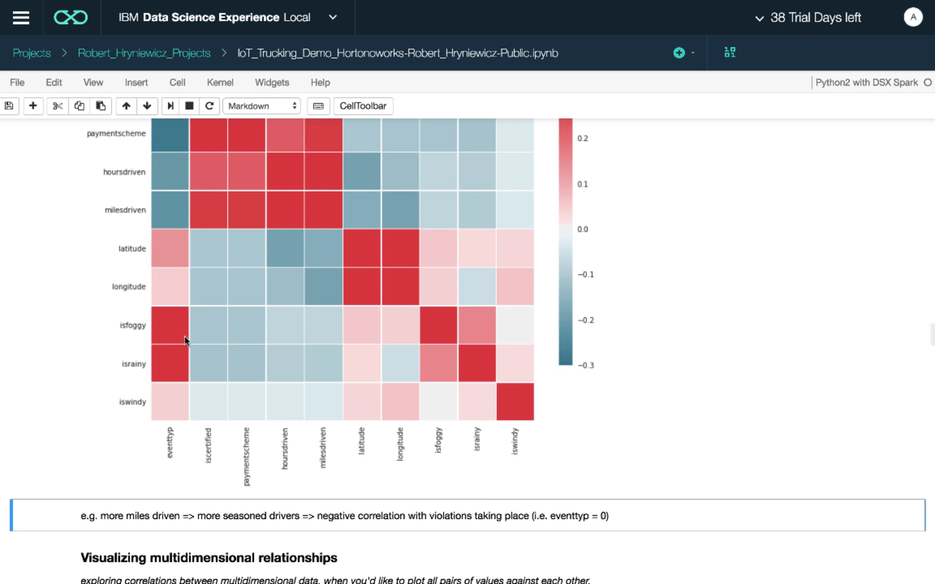
pyautogui.moveTo(166, 423)
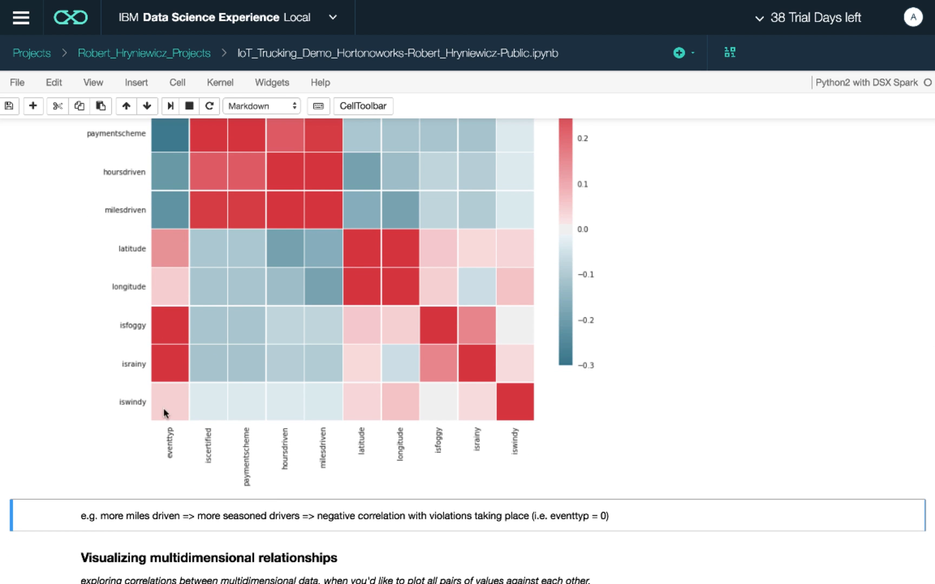
pyautogui.moveTo(176, 364)
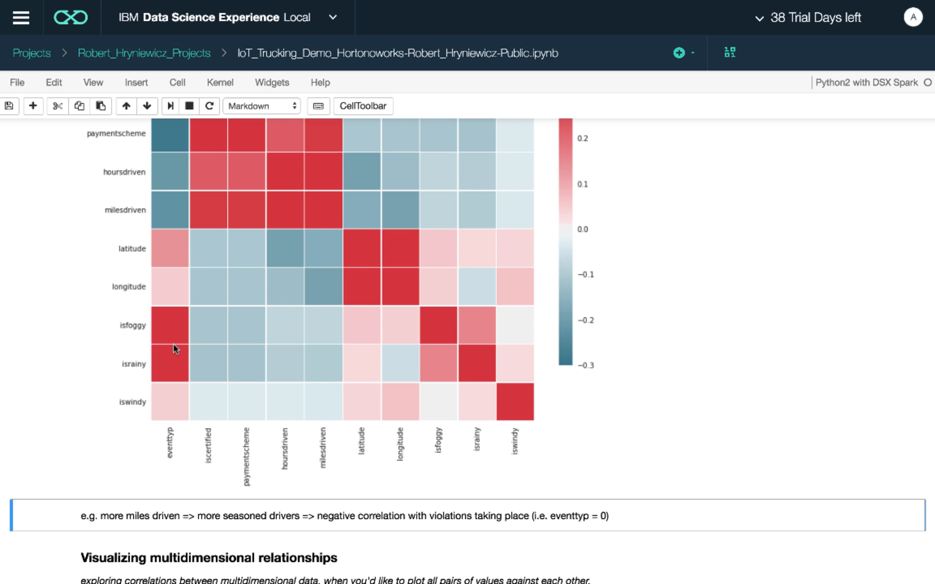
pyautogui.moveTo(173, 405)
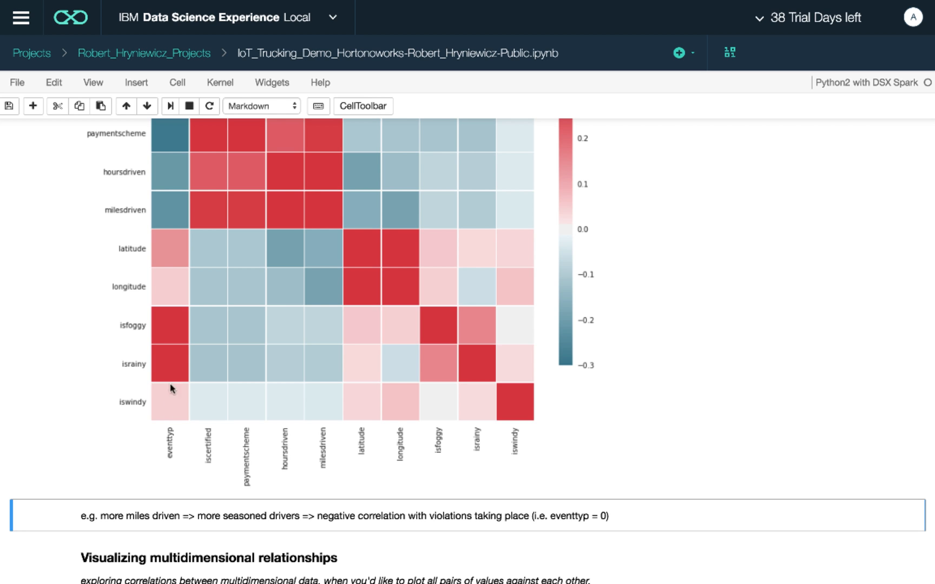
pyautogui.moveTo(163, 431)
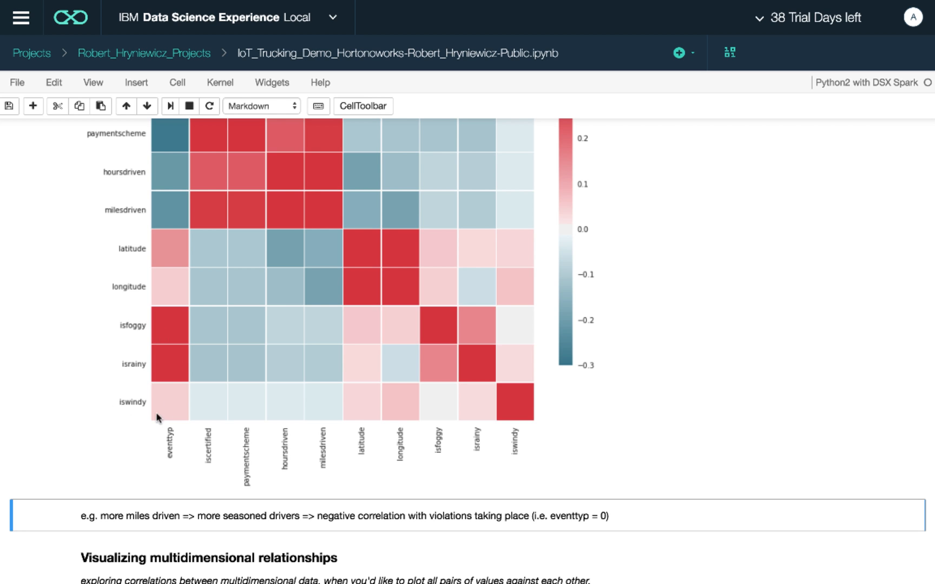
pyautogui.moveTo(182, 337)
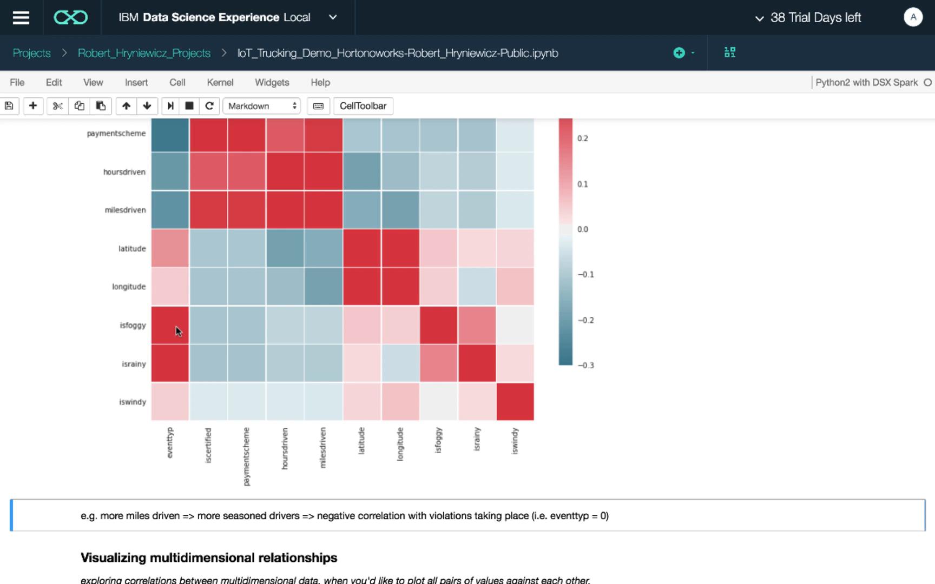
pyautogui.moveTo(170, 417)
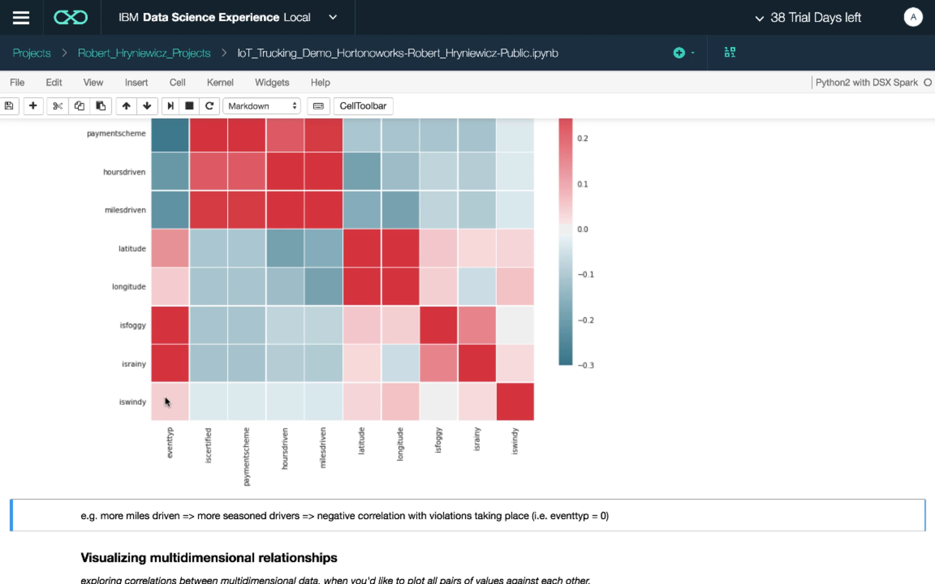
pyautogui.moveTo(181, 425)
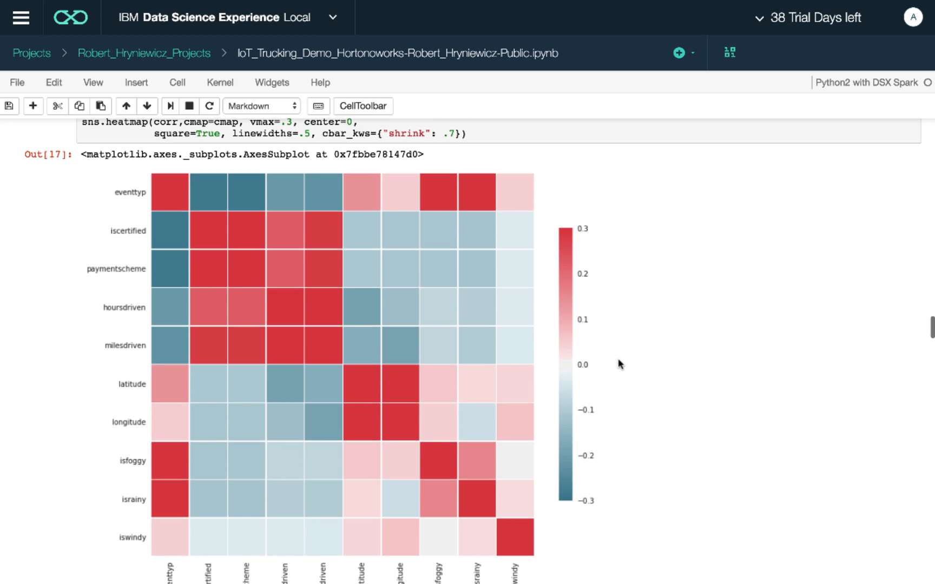
pyautogui.scroll(-3)
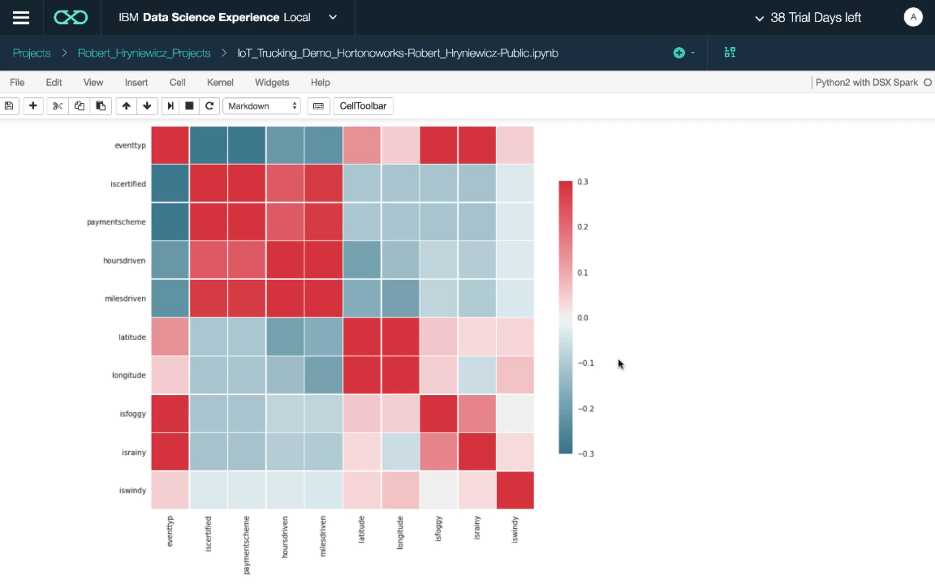
# Run the sns.pairplot cell coloured by eventtyp and scroll through the resulting grid
pyautogui.scroll(-3)
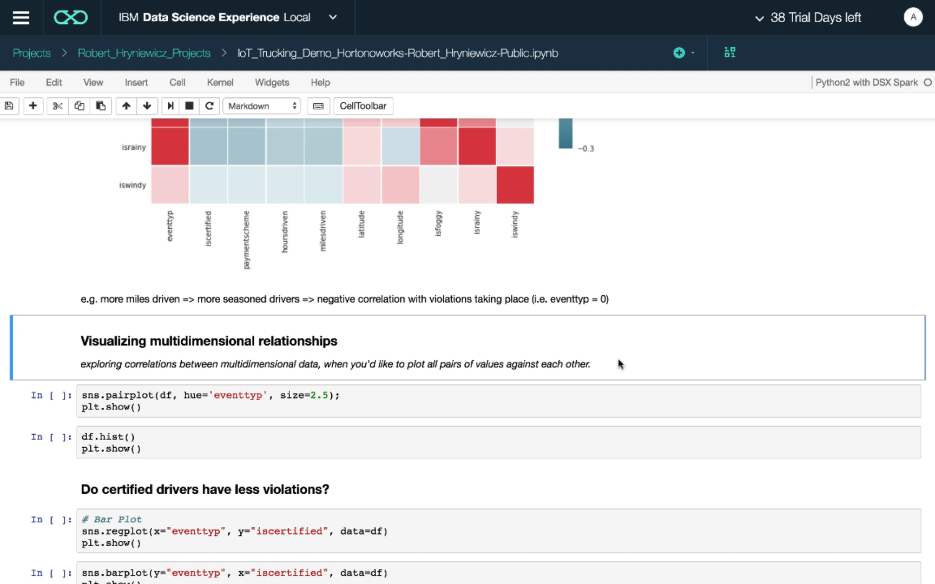
pyautogui.press('Shift+Enter')
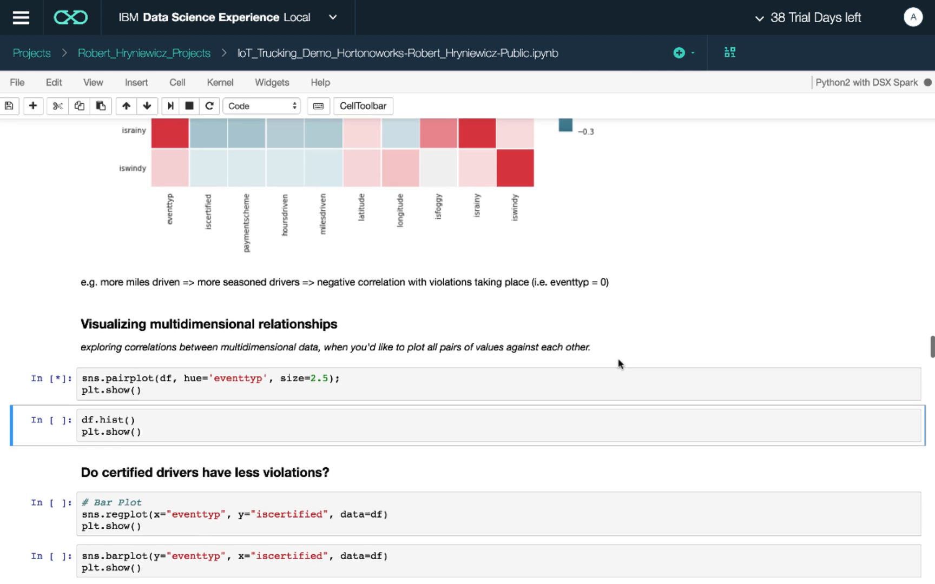
pyautogui.scroll(-3)
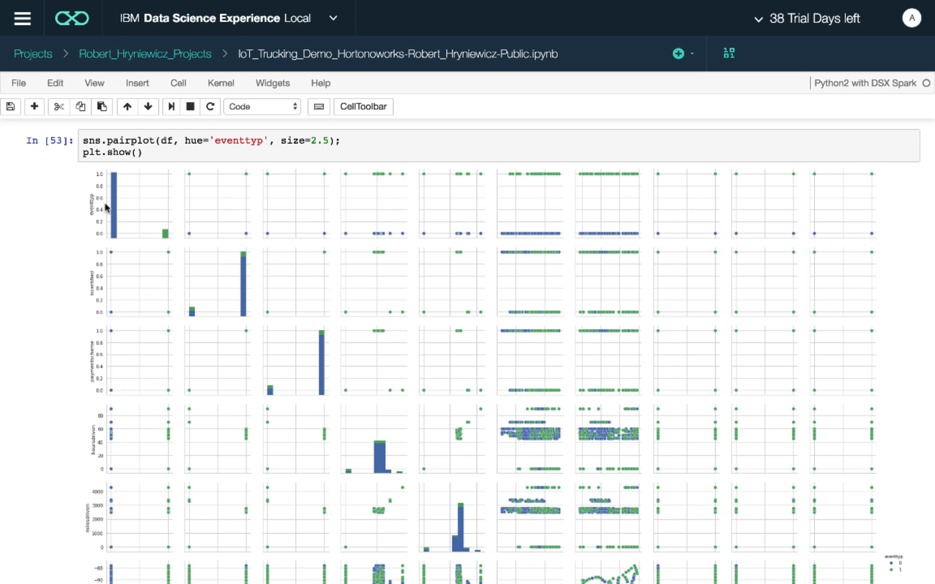
pyautogui.moveTo(77, 374)
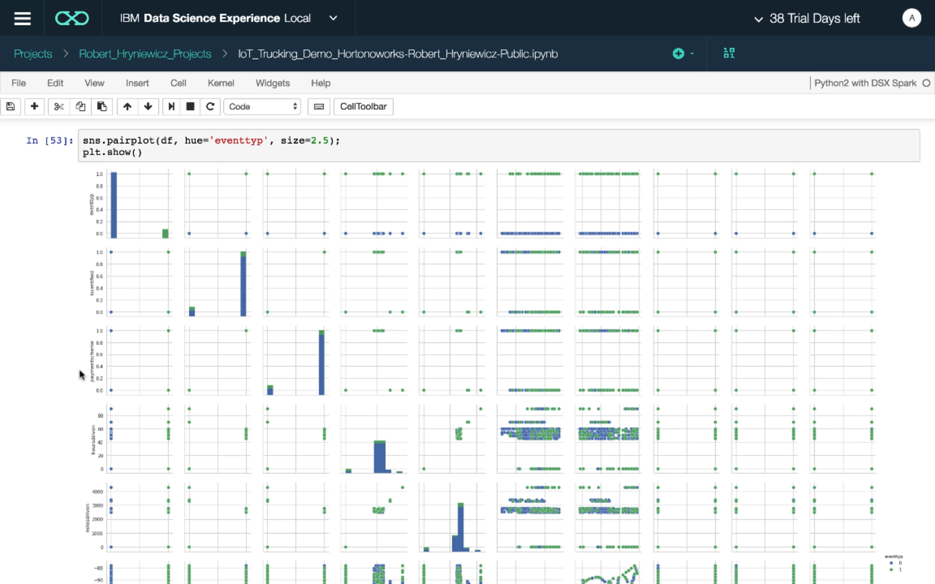
pyautogui.moveTo(125, 273)
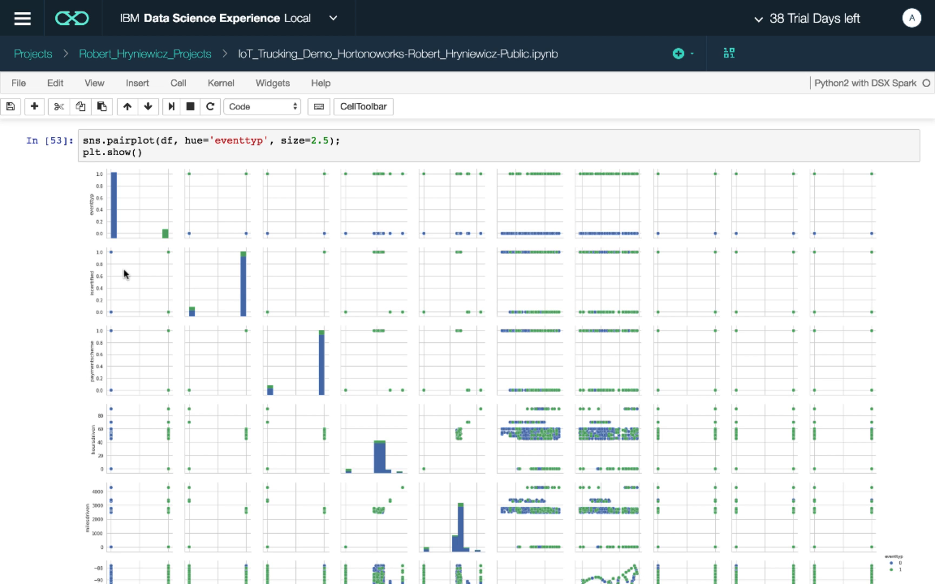
pyautogui.scroll(-3)
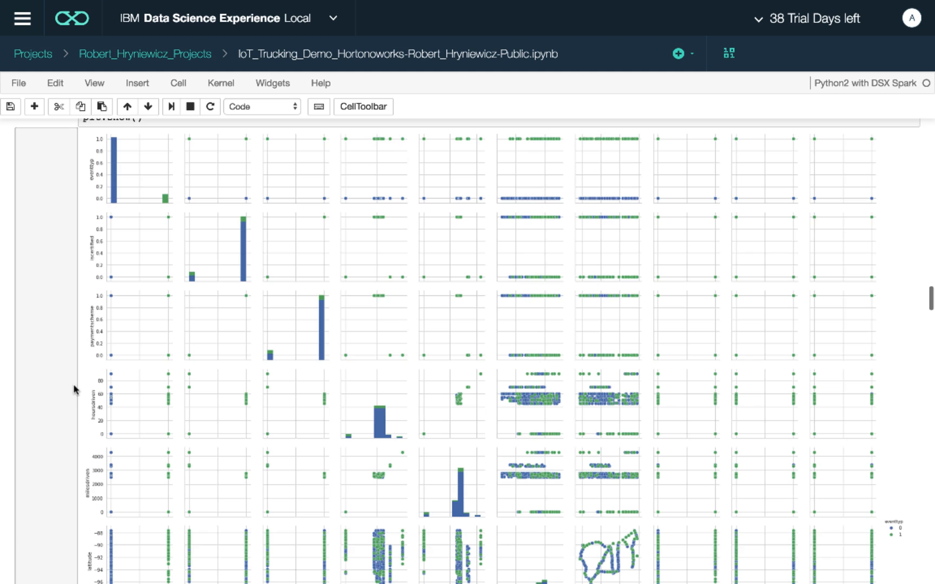
pyautogui.scroll(-3)
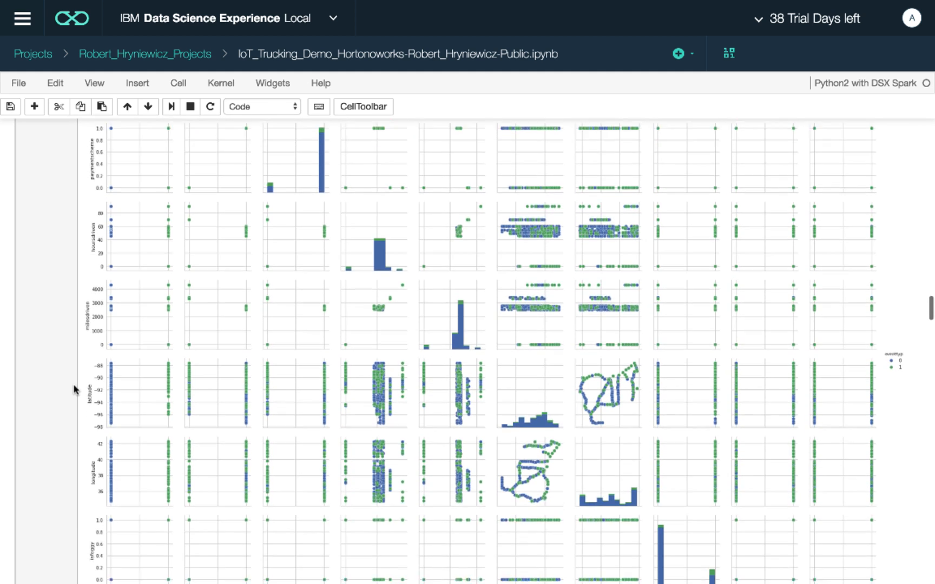
pyautogui.scroll(-3)
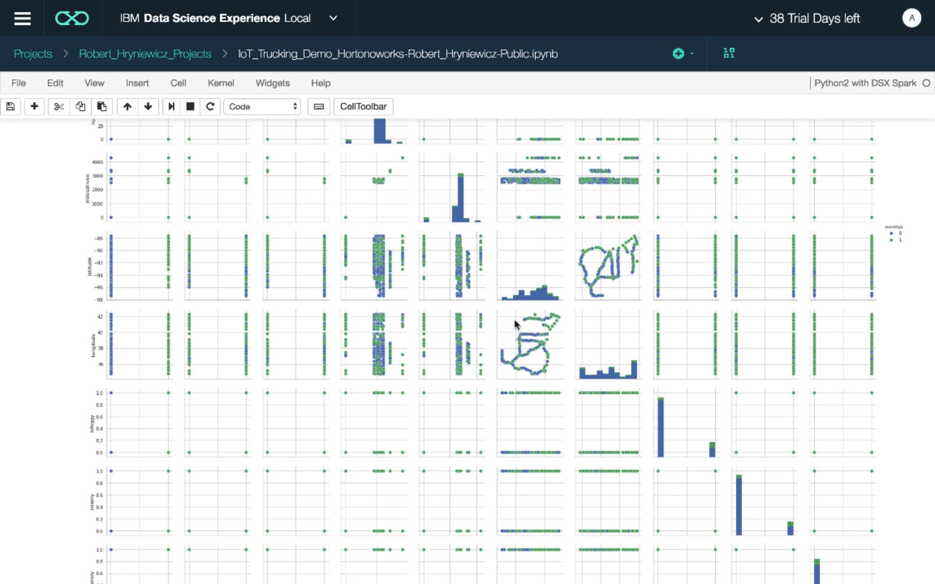
pyautogui.moveTo(553, 321)
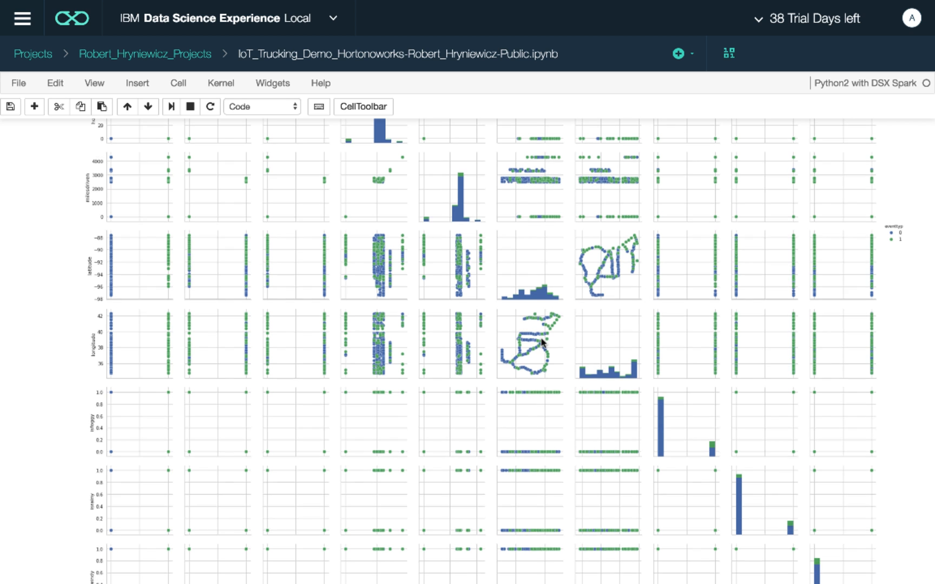
pyautogui.scroll(-3)
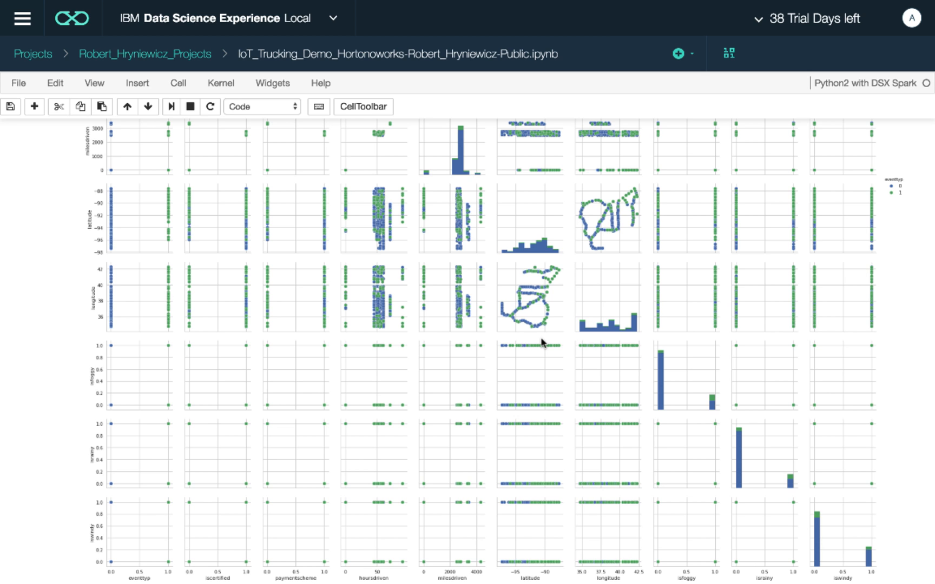
pyautogui.scroll(-3)
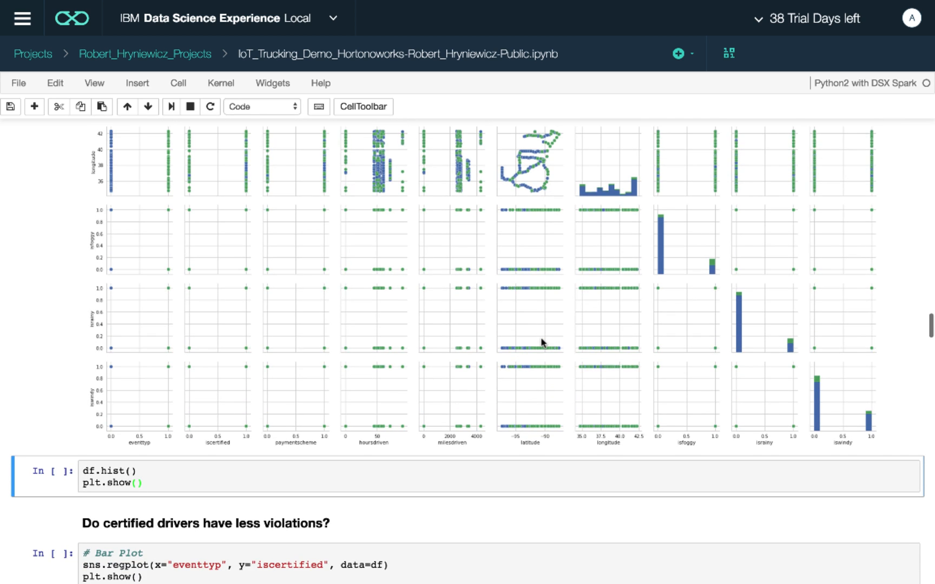
pyautogui.scroll(-3)
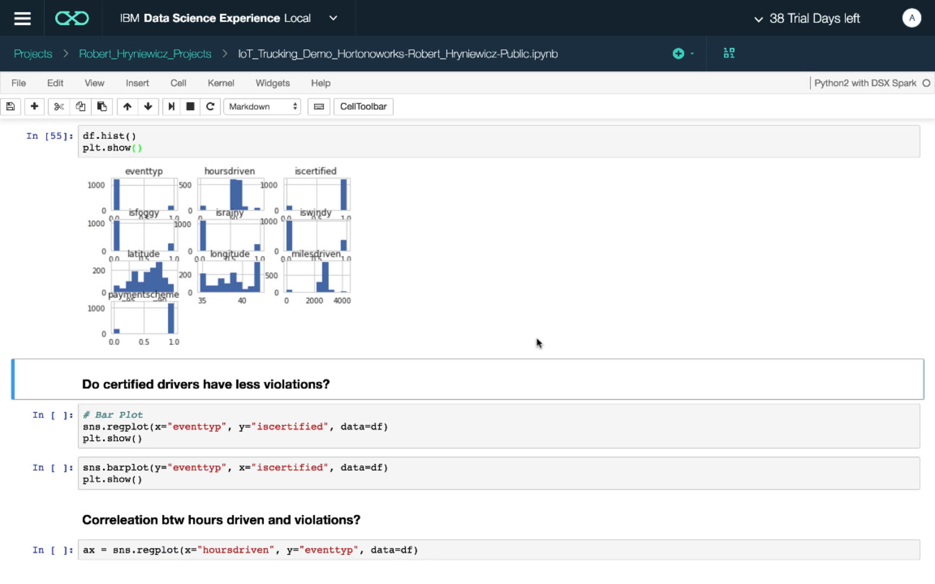
pyautogui.moveTo(429, 293)
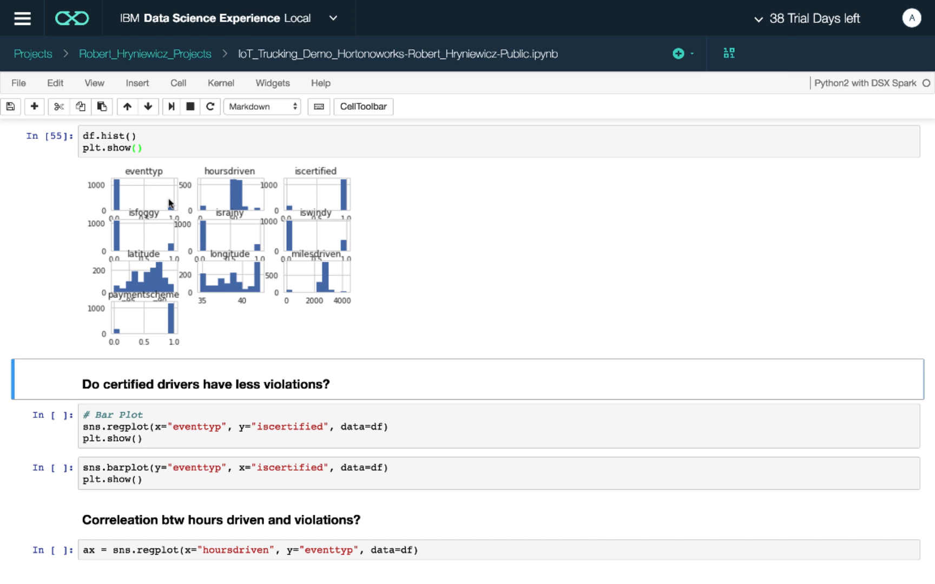
pyautogui.moveTo(115, 206)
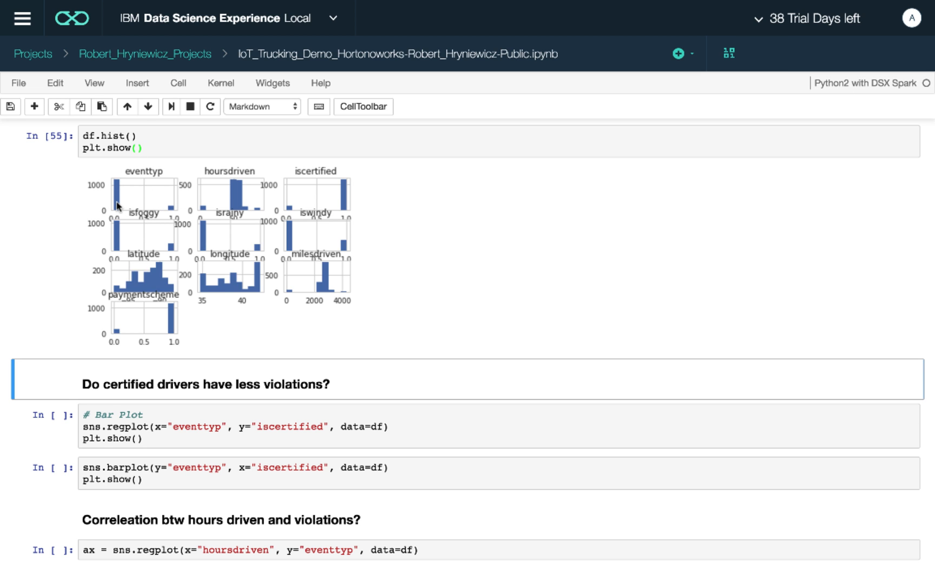
pyautogui.moveTo(124, 192)
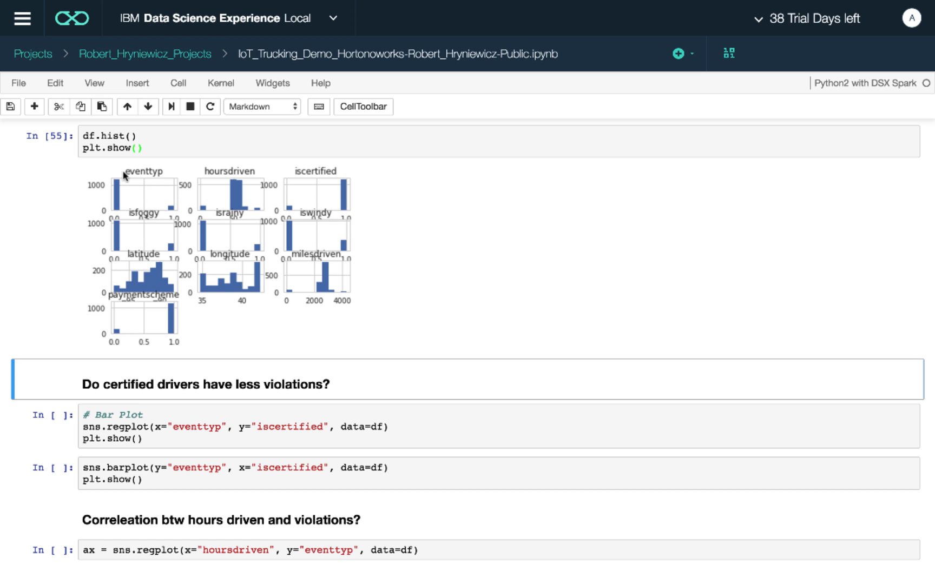
pyautogui.moveTo(153, 221)
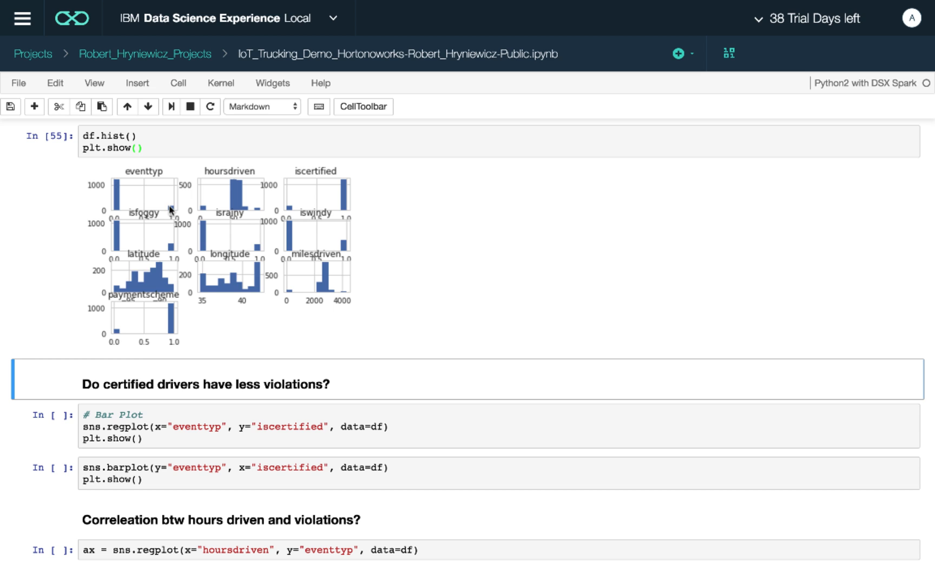
pyautogui.moveTo(300, 265)
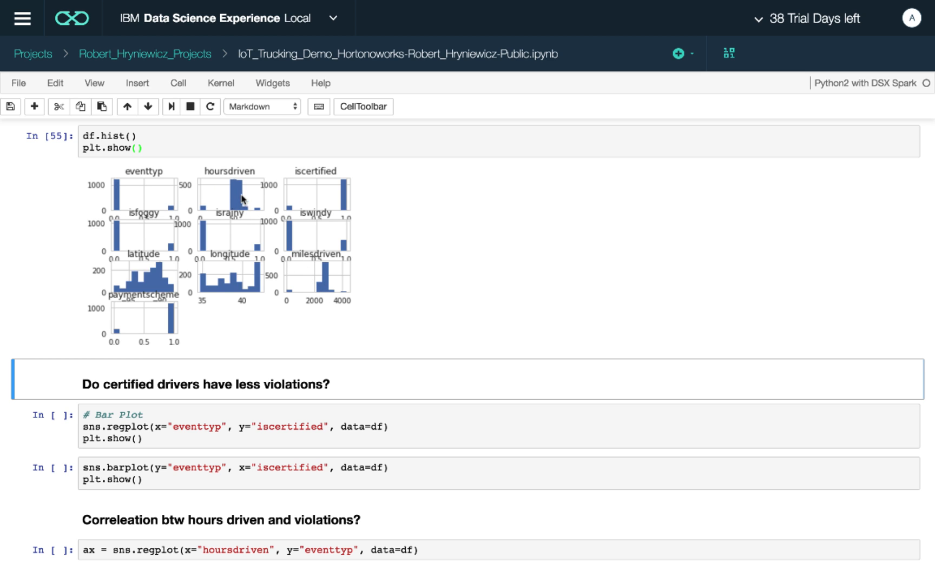
pyautogui.moveTo(354, 313)
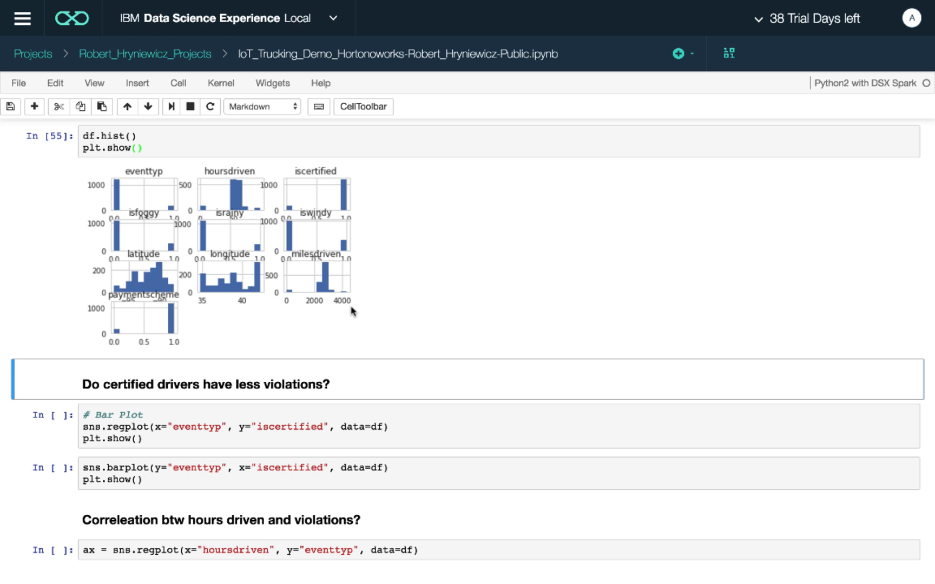
pyautogui.moveTo(238, 198)
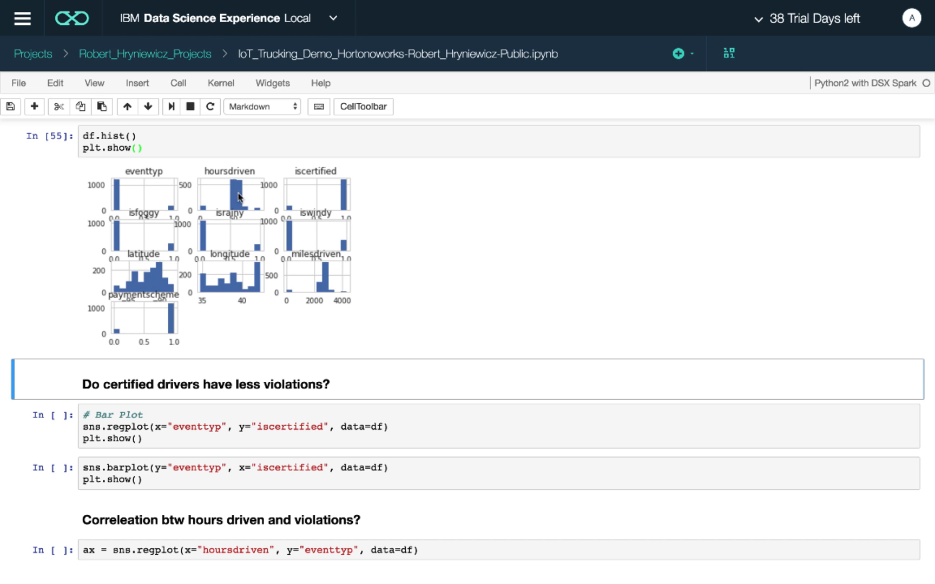
pyautogui.moveTo(140, 258)
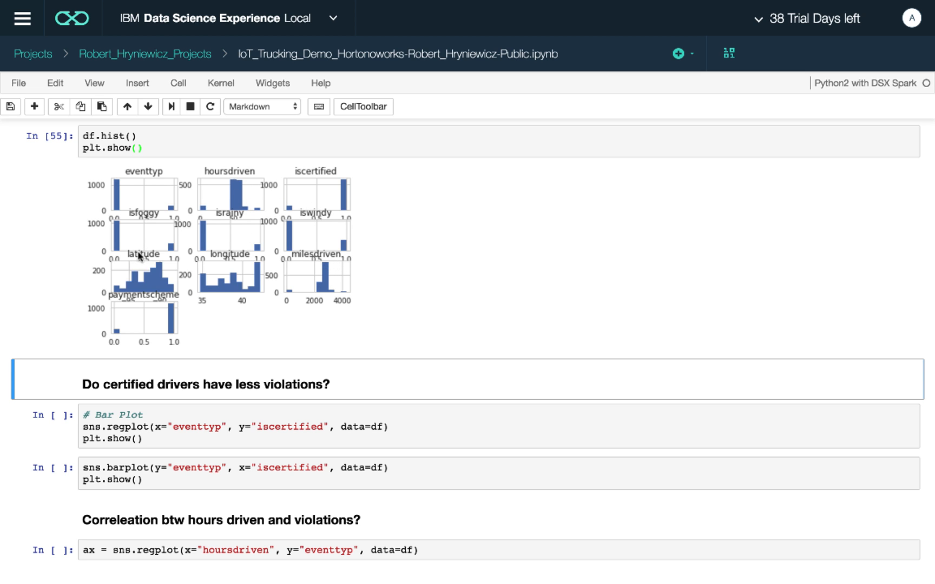
pyautogui.moveTo(287, 247)
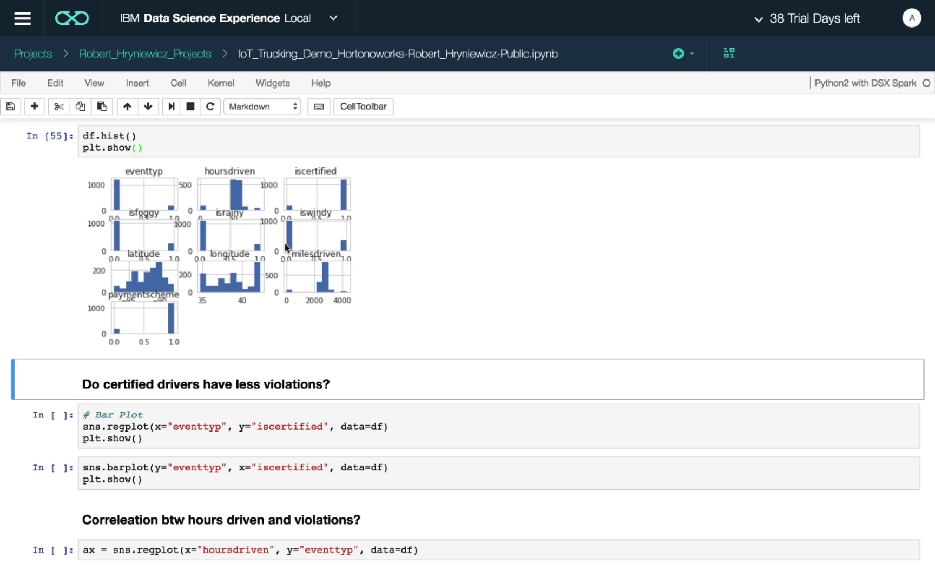
pyautogui.moveTo(277, 346)
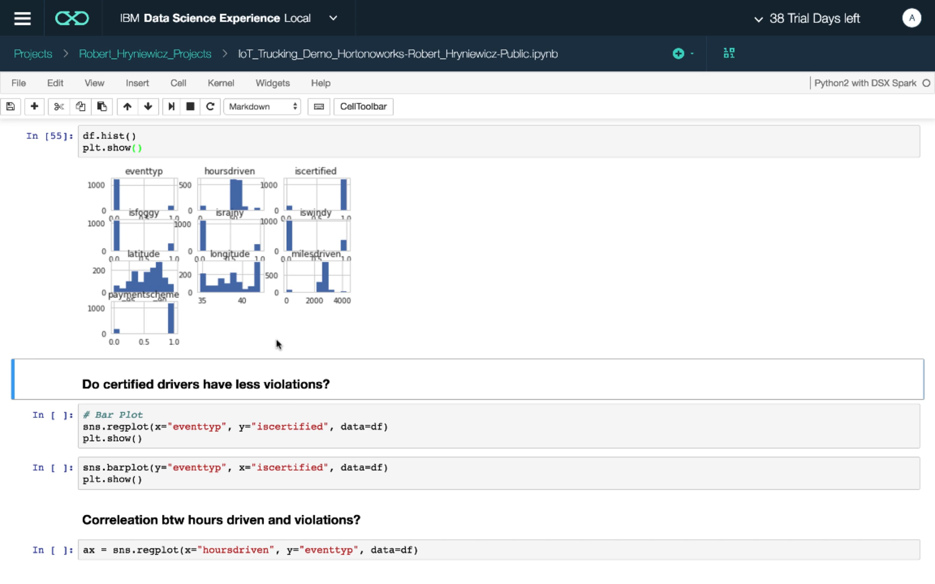
pyautogui.scroll(-3)
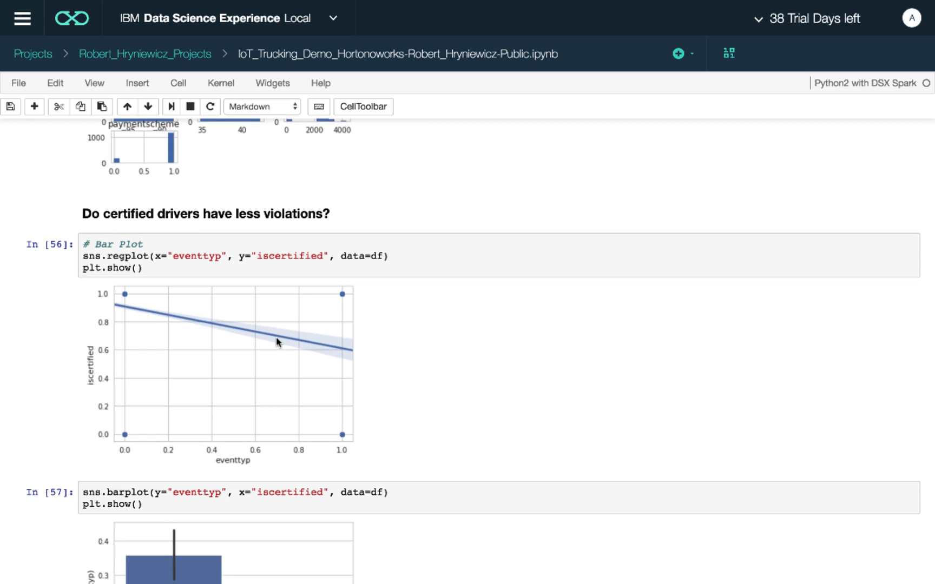
# Scroll through the violations-versus-certification regression and bar charts to the hours-driven plots
pyautogui.scroll(-3)
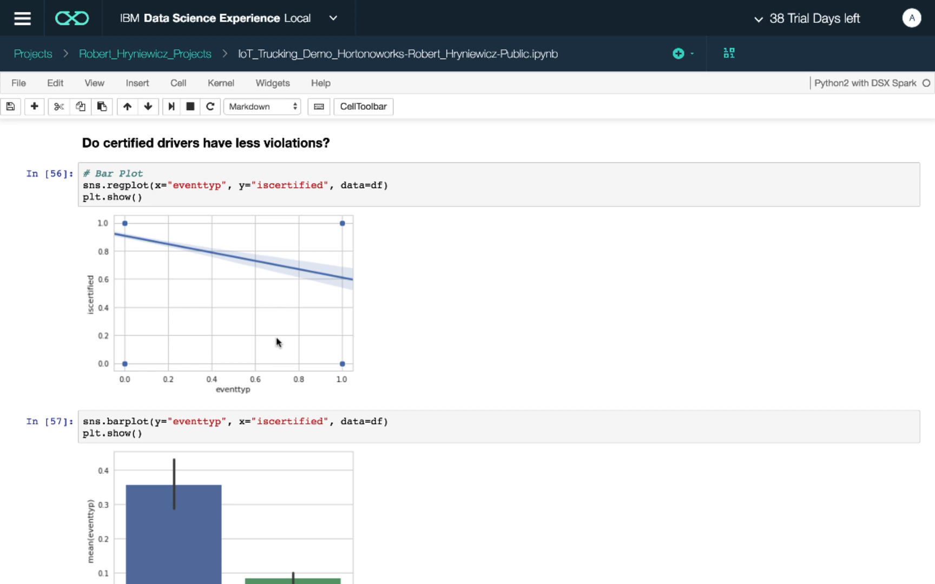
pyautogui.moveTo(327, 274)
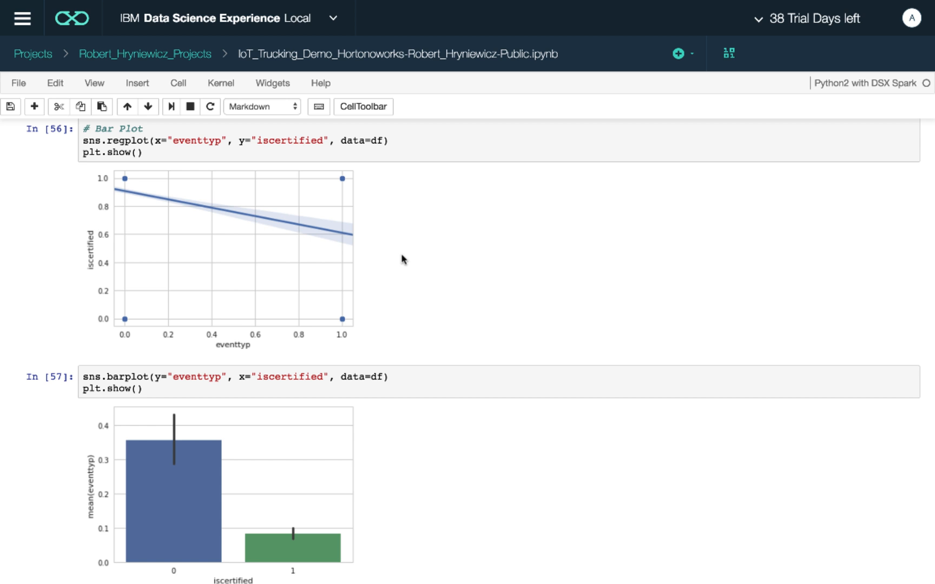
pyautogui.scroll(-3)
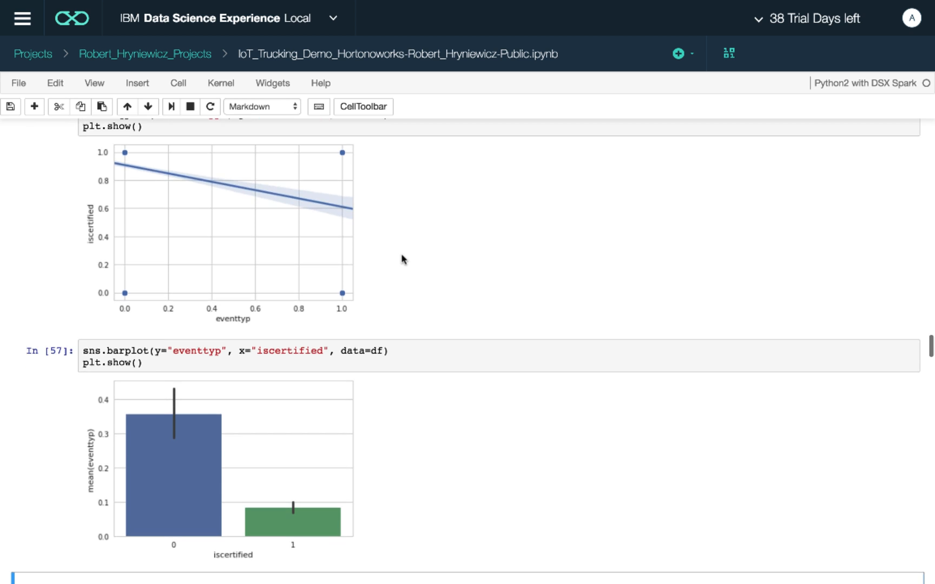
pyautogui.scroll(-3)
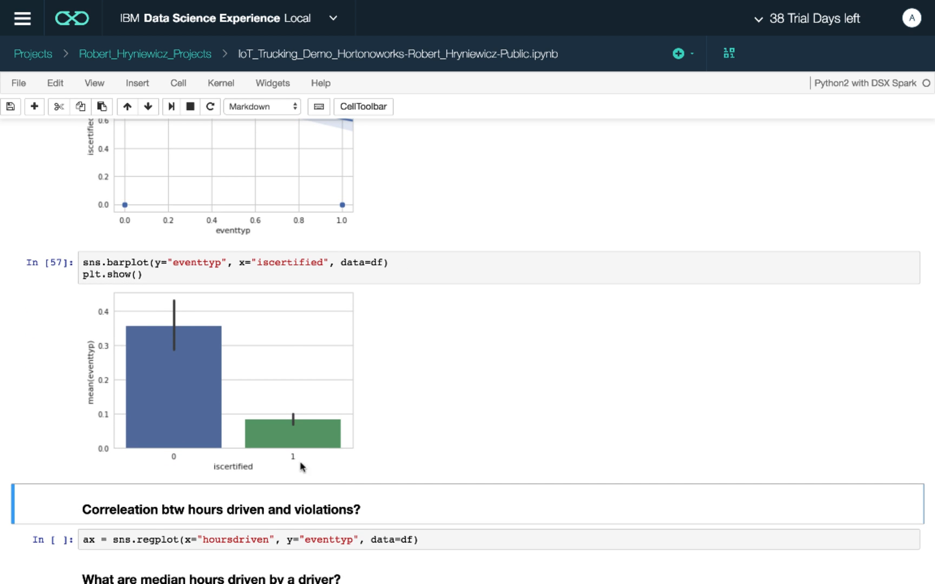
pyautogui.scroll(-3)
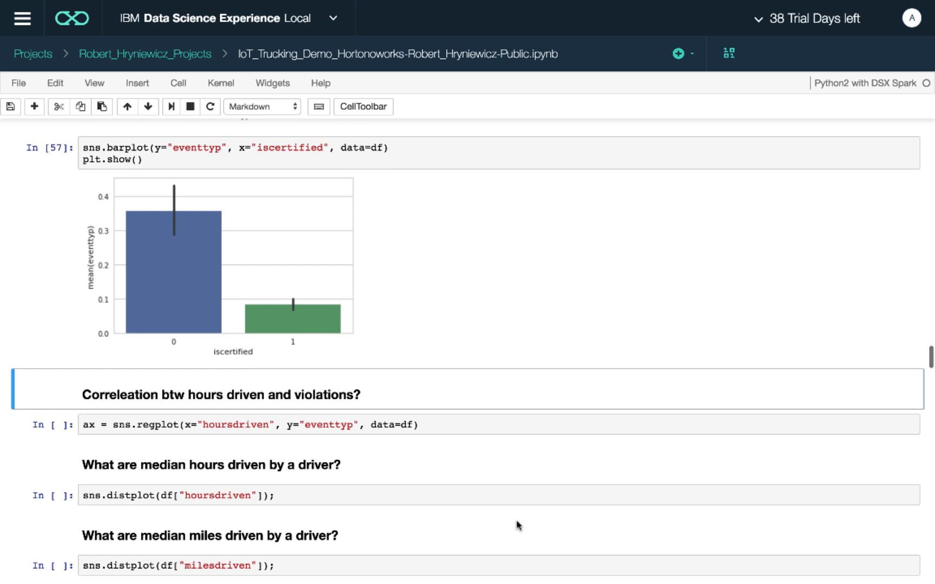
pyautogui.scroll(-3)
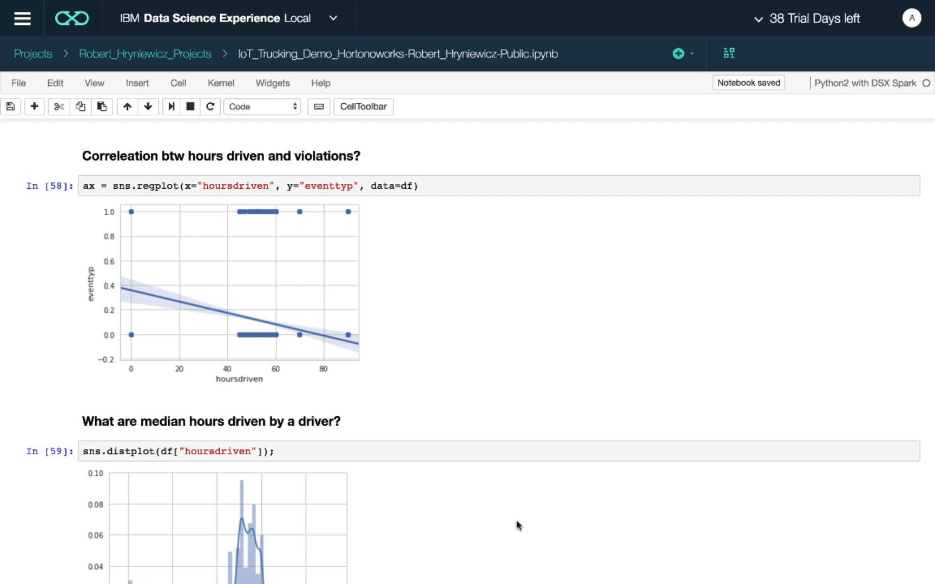
# Display the violations-versus-hours-driven regression and the hours-driven distribution peaking near 50–60 hours
pyautogui.scroll(-3)
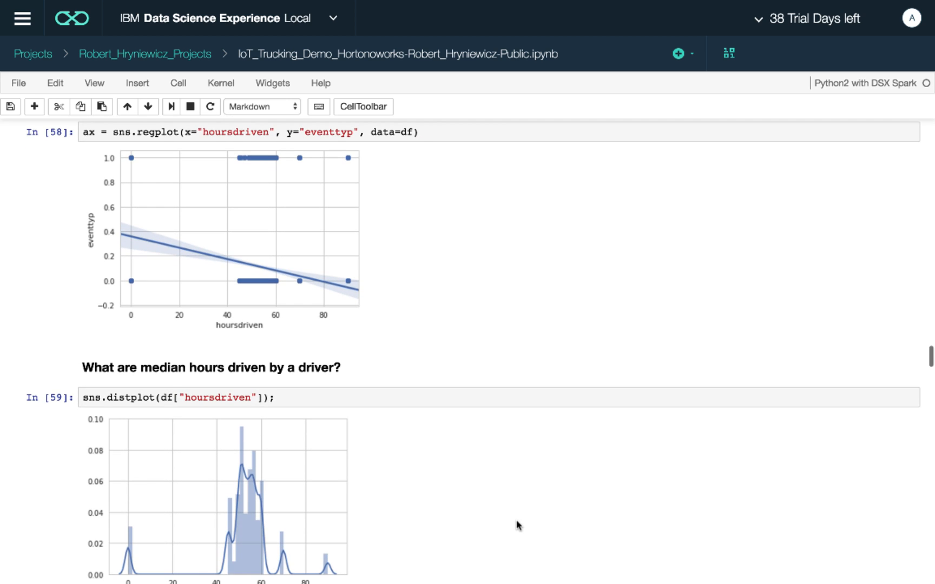
pyautogui.moveTo(246, 246)
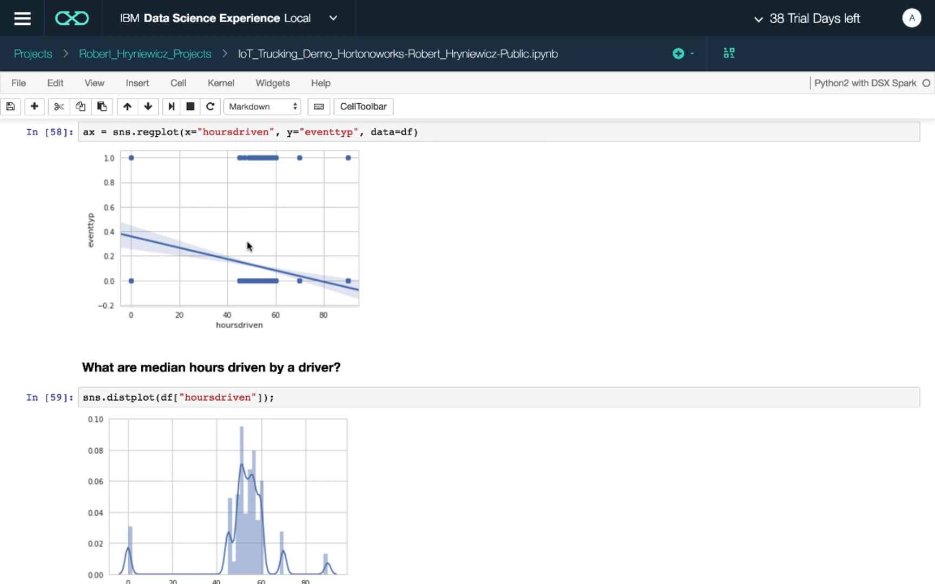
pyautogui.moveTo(432, 327)
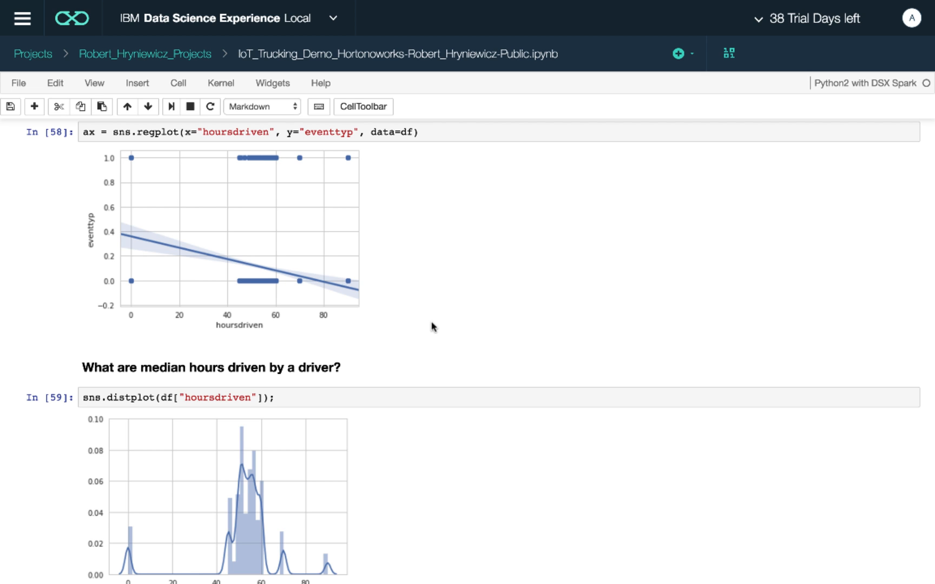
pyautogui.moveTo(242, 285)
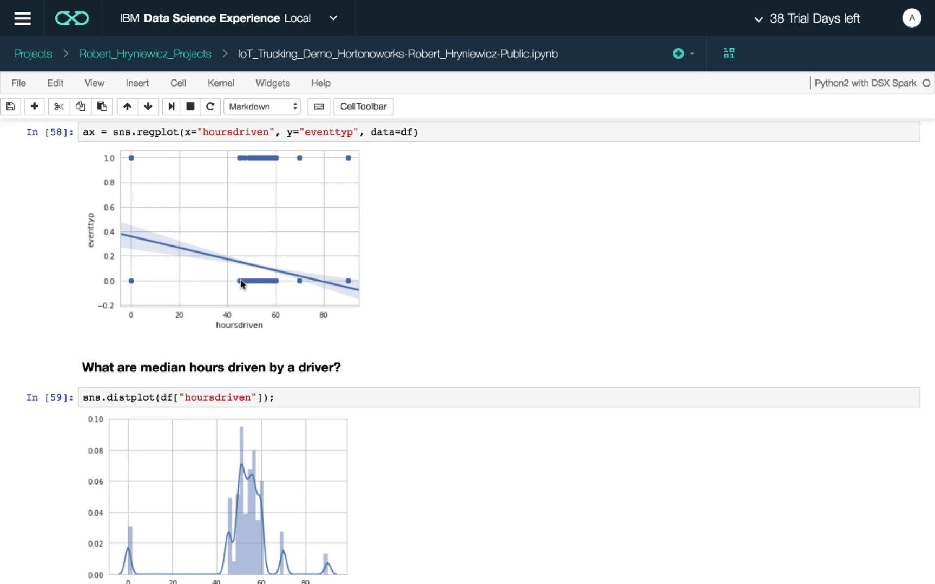
pyautogui.click(12, 105)
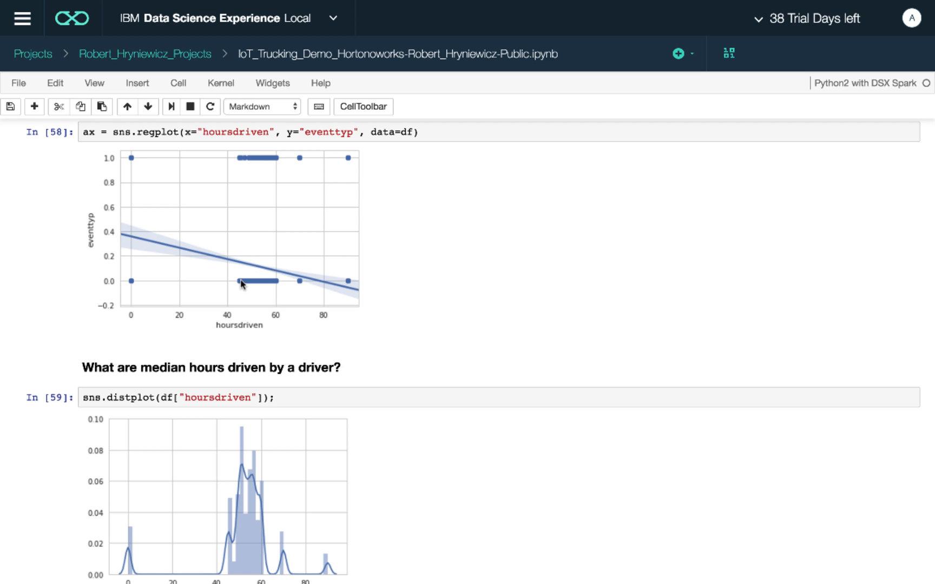
pyautogui.moveTo(471, 489)
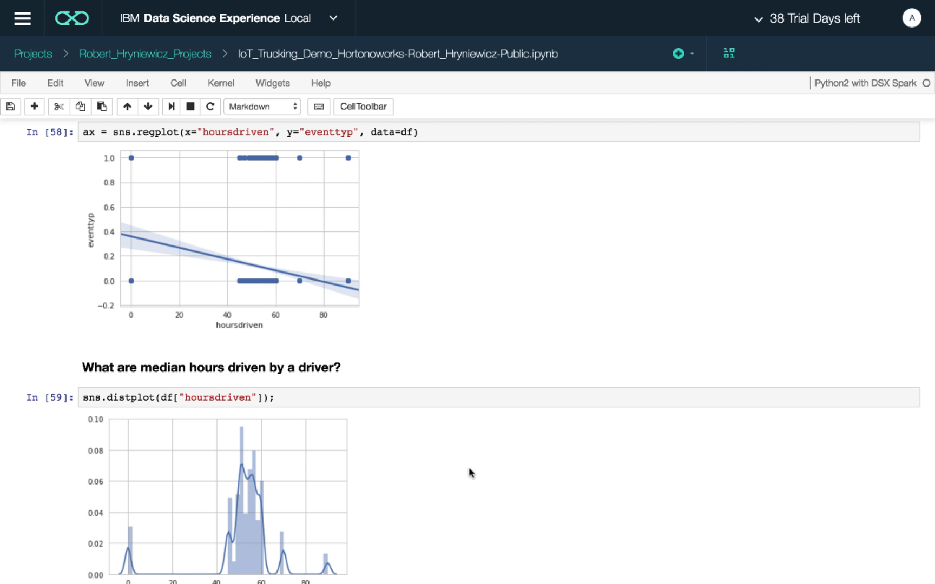
# Scroll to the miles-driven distribution plot peaking near 2700 miles, above the classifier heading
pyautogui.scroll(-3)
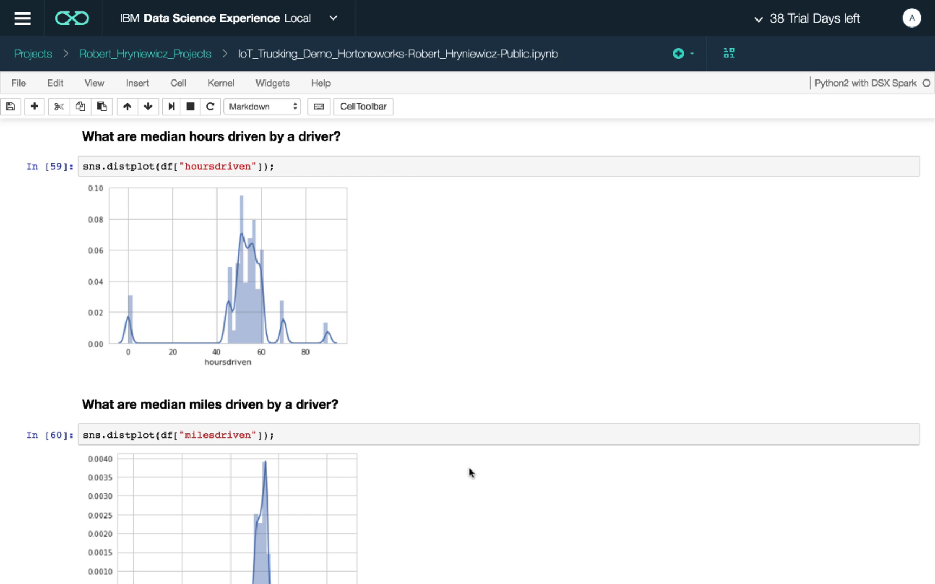
pyautogui.moveTo(345, 353)
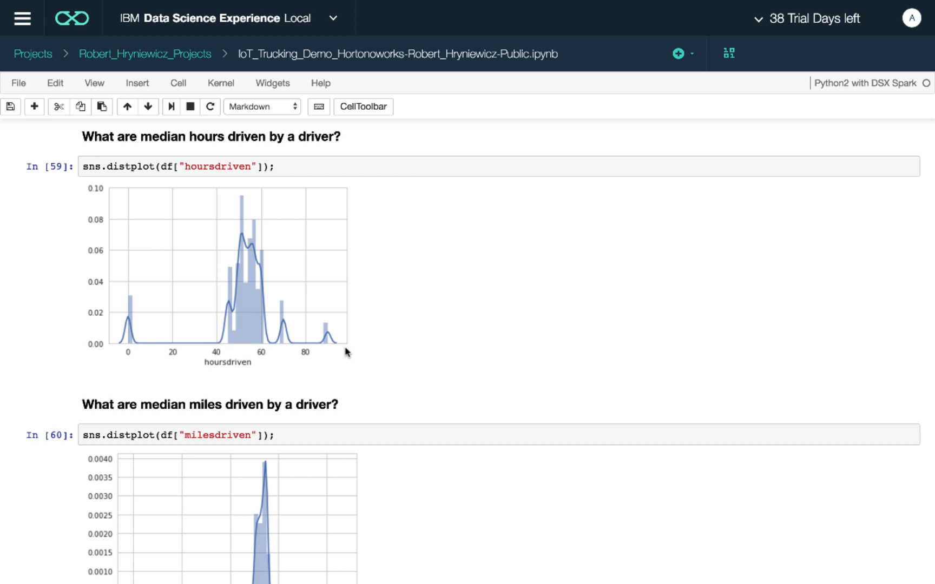
pyautogui.moveTo(233, 225)
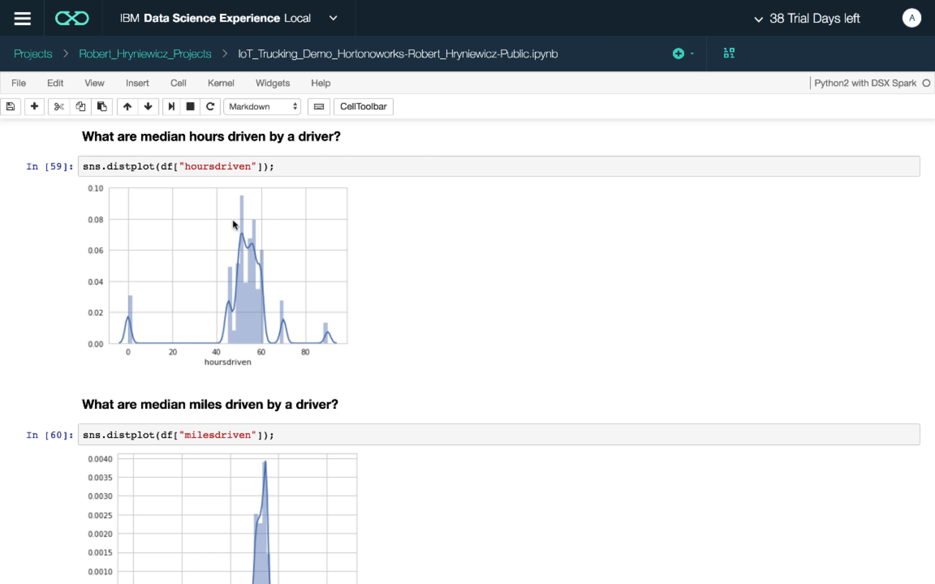
pyautogui.moveTo(232, 348)
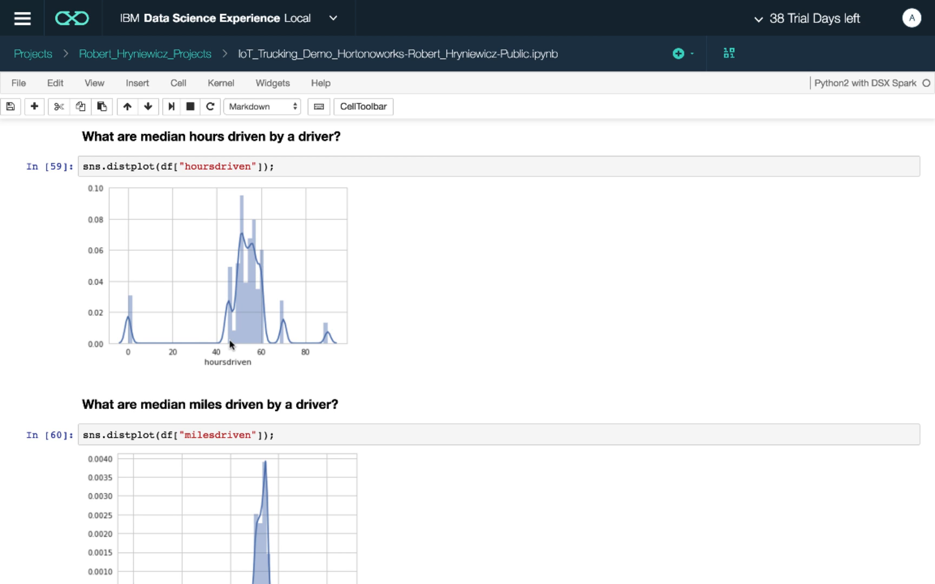
pyautogui.moveTo(240, 261)
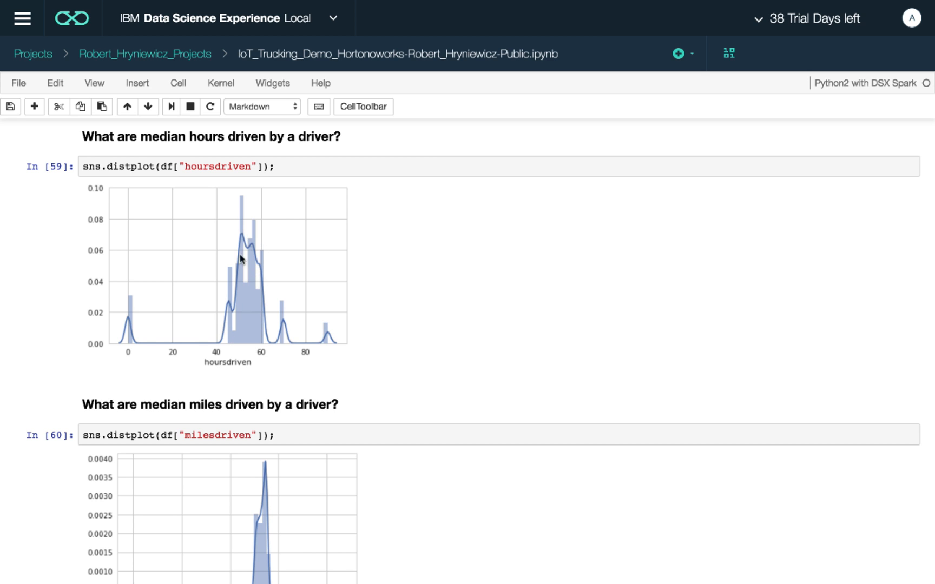
pyautogui.moveTo(391, 385)
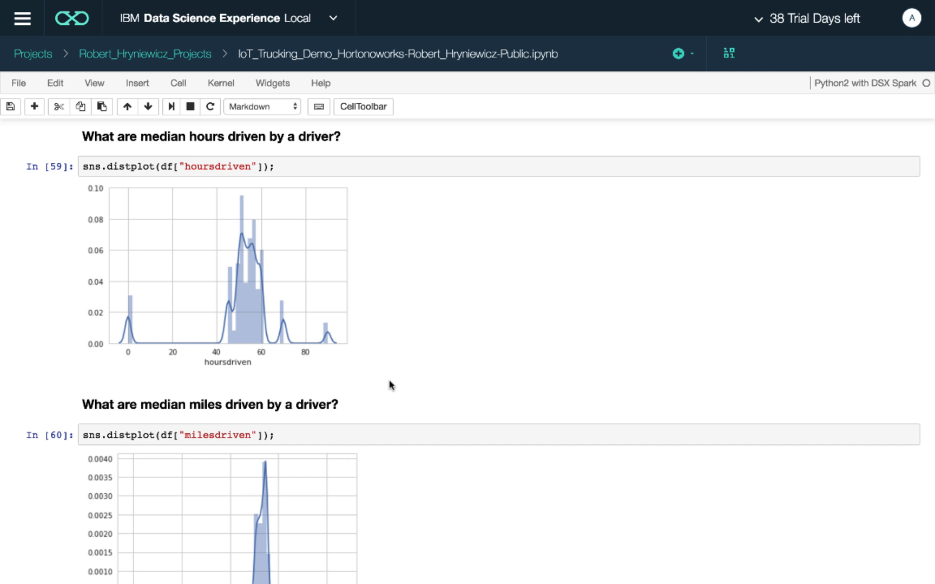
pyautogui.scroll(-3)
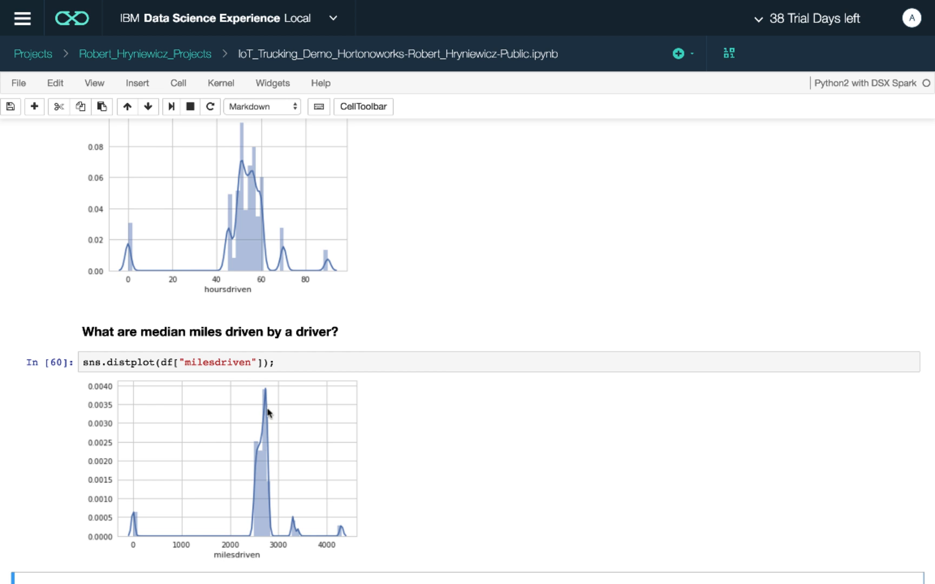
pyautogui.moveTo(338, 447)
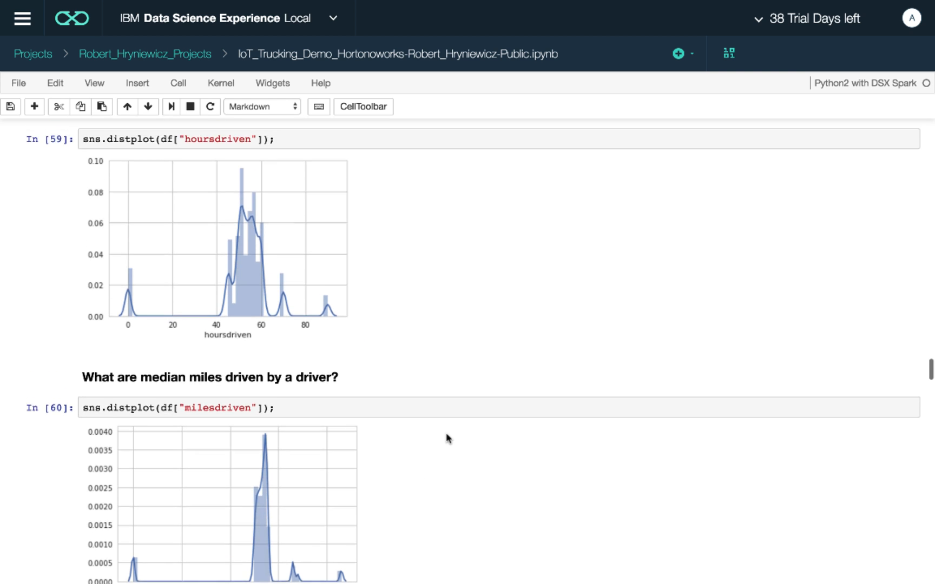
pyautogui.scroll(-3)
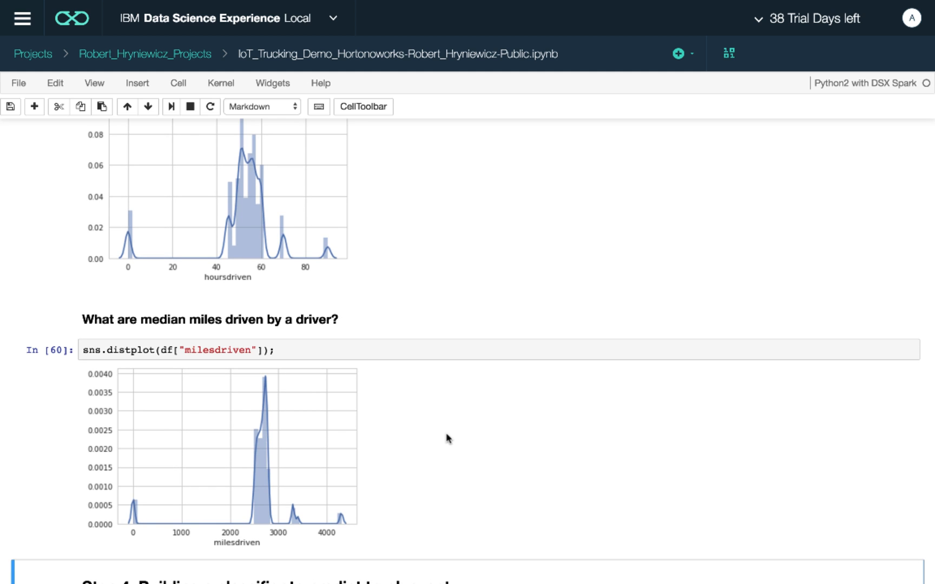